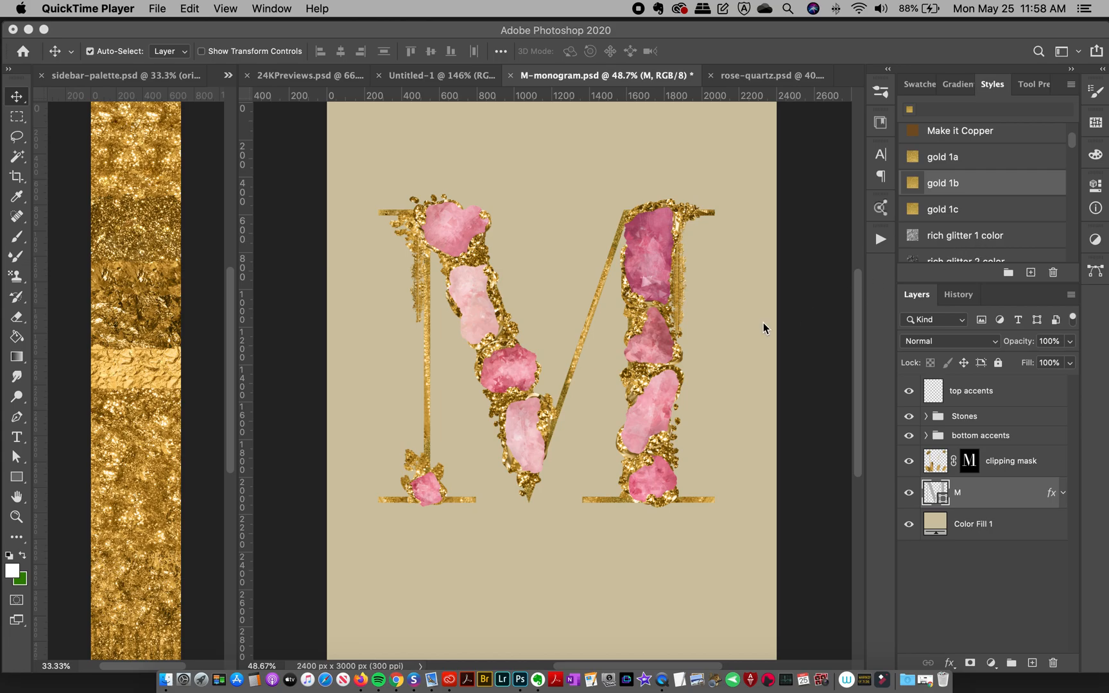
pyautogui.moveTo(746, 357)
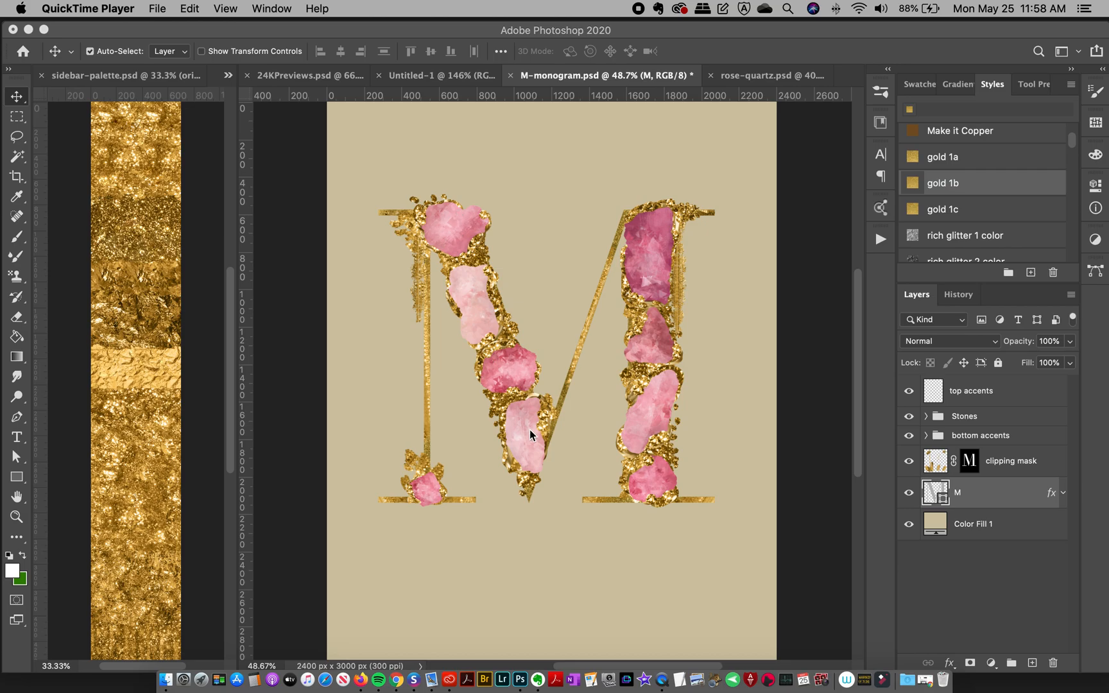
pyautogui.moveTo(674, 431)
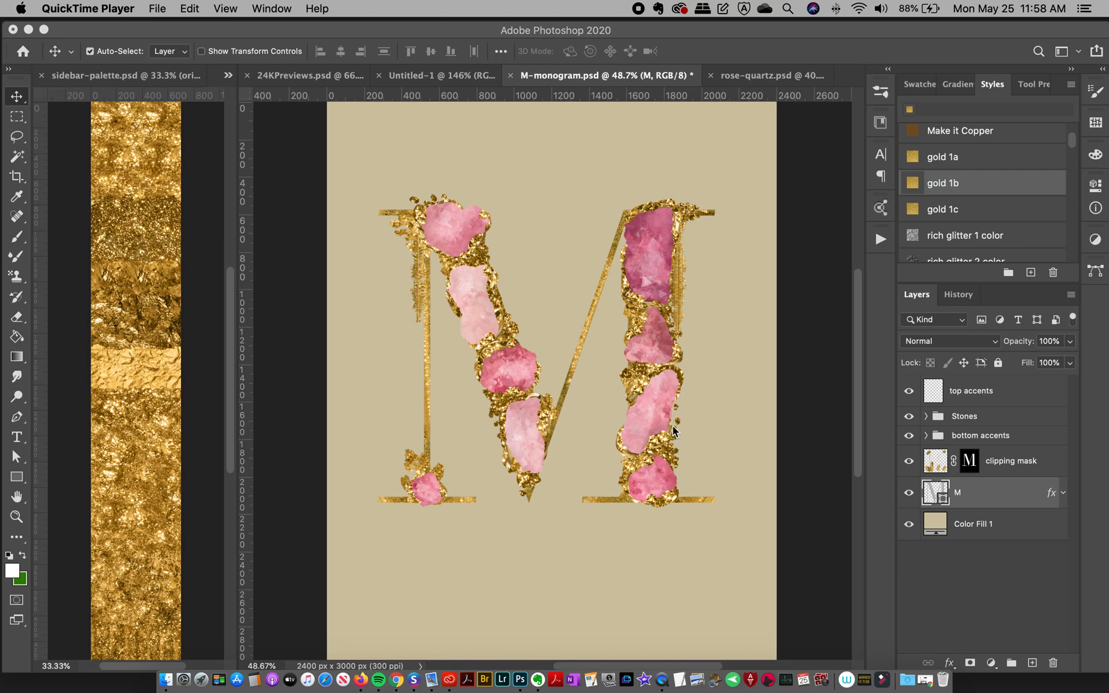
pyautogui.moveTo(624, 401)
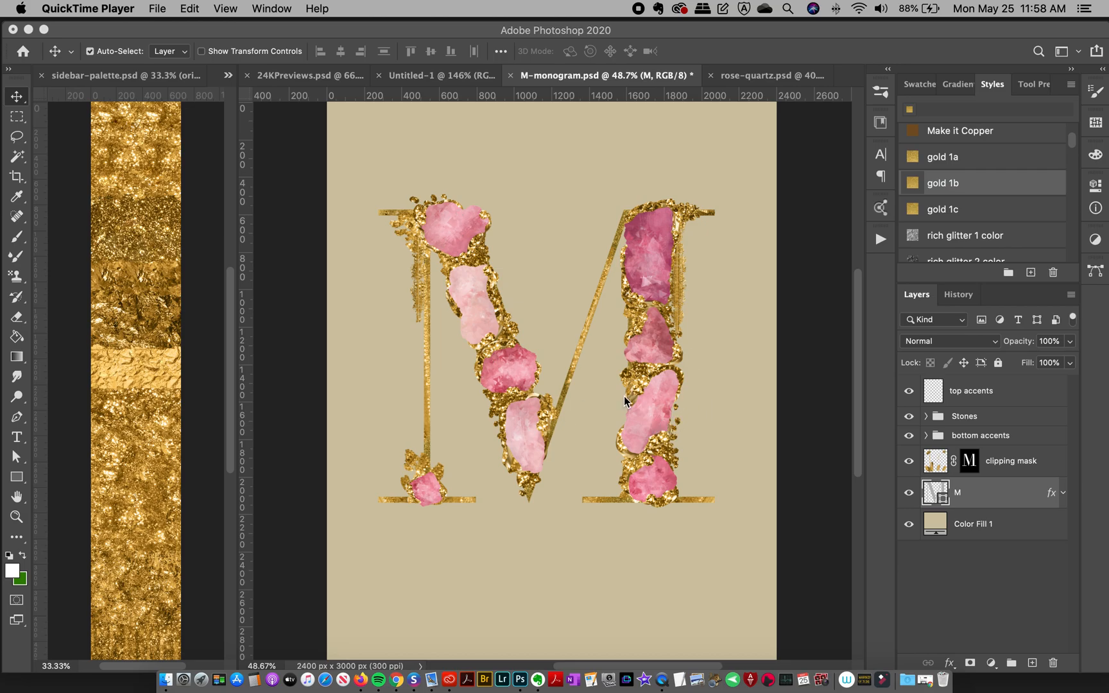
pyautogui.moveTo(379, 651)
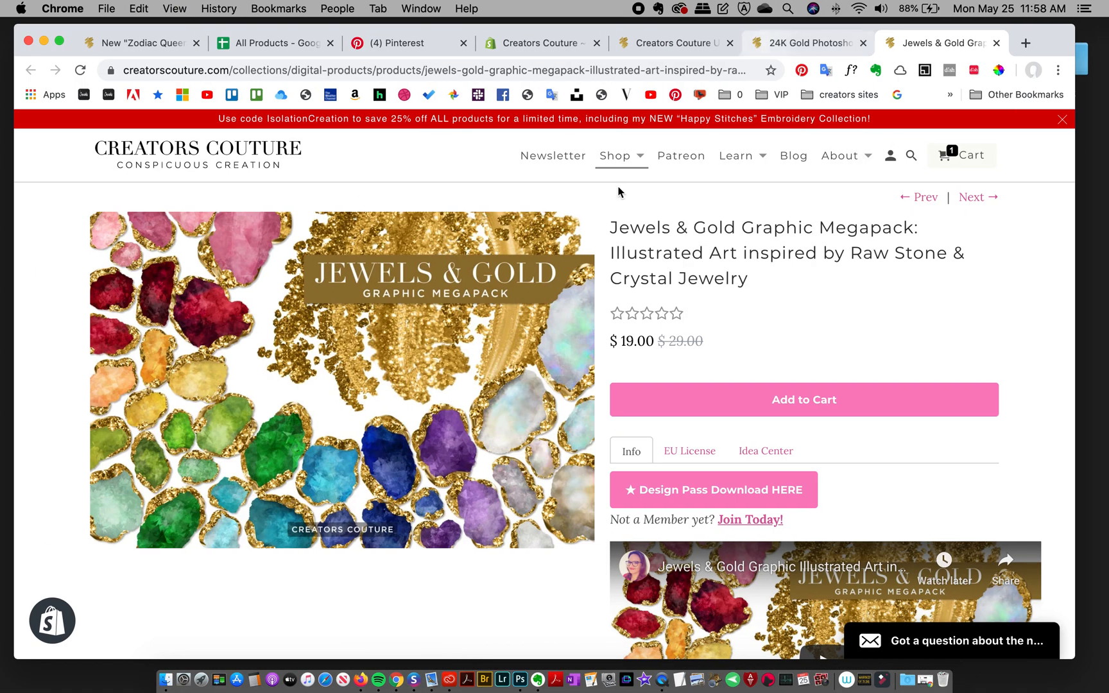
# - Compare the 24K gold brush and megapack pages, then view rose-quartz.psd in Photoshop
pyautogui.click(804, 43)
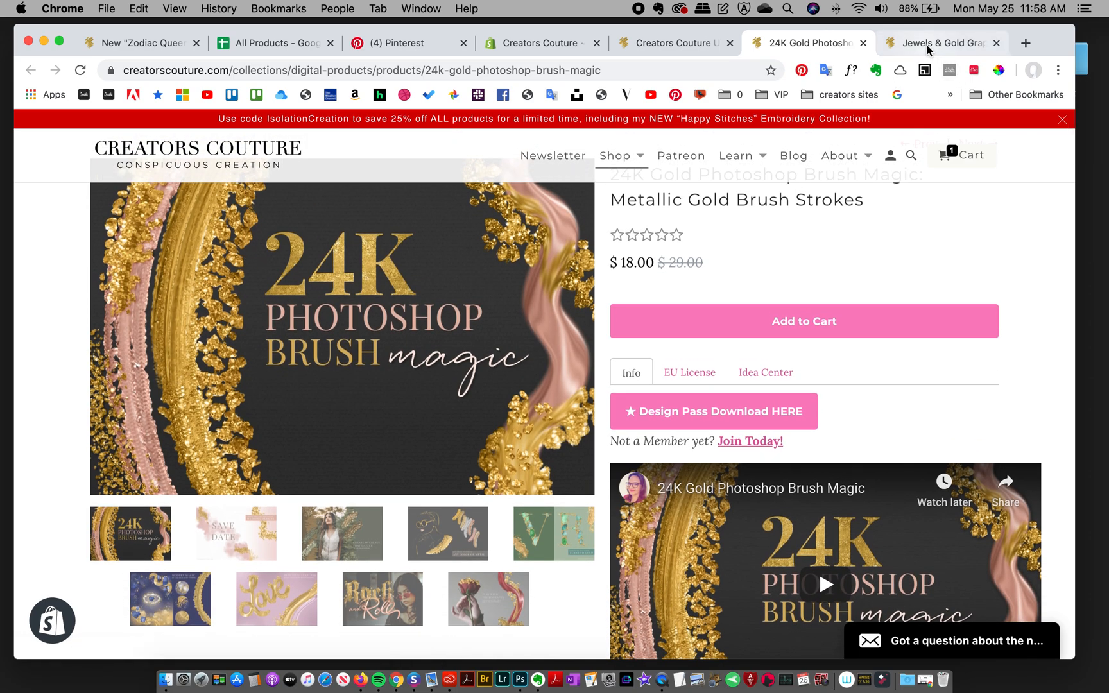
pyautogui.click(941, 42)
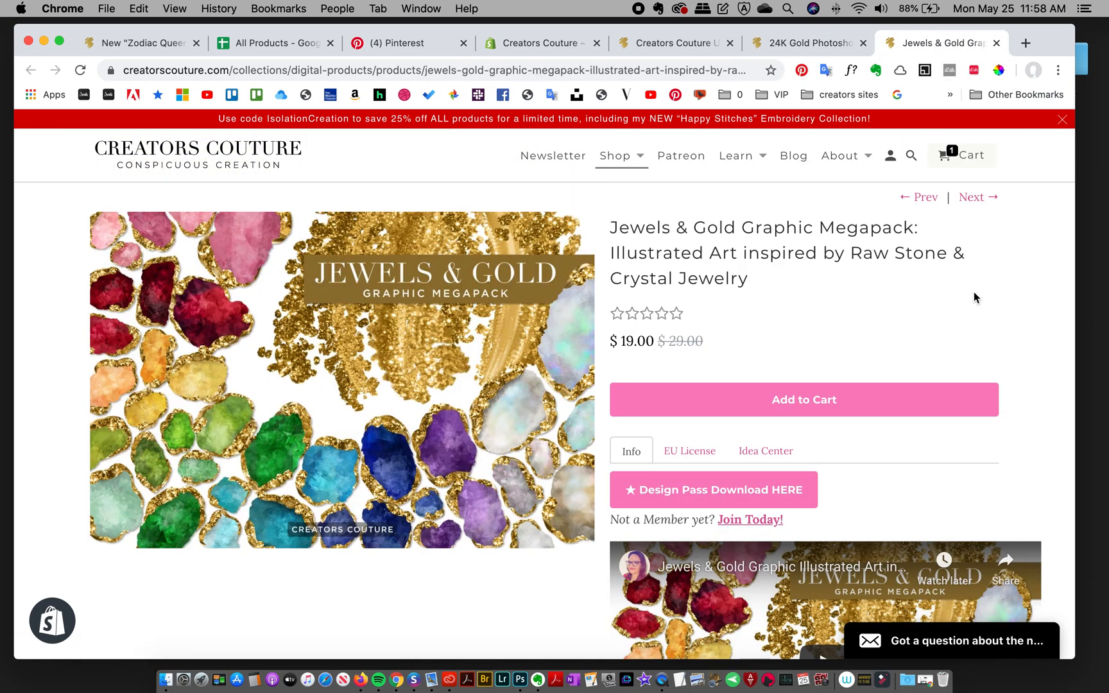
pyautogui.moveTo(365, 313)
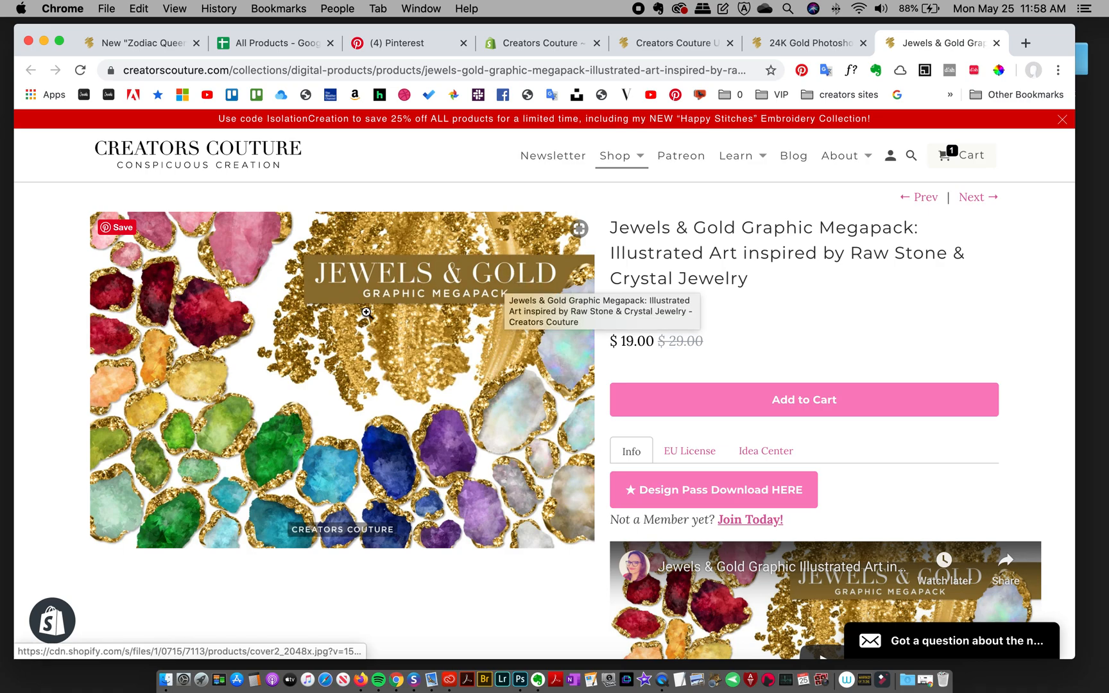
pyautogui.moveTo(377, 354)
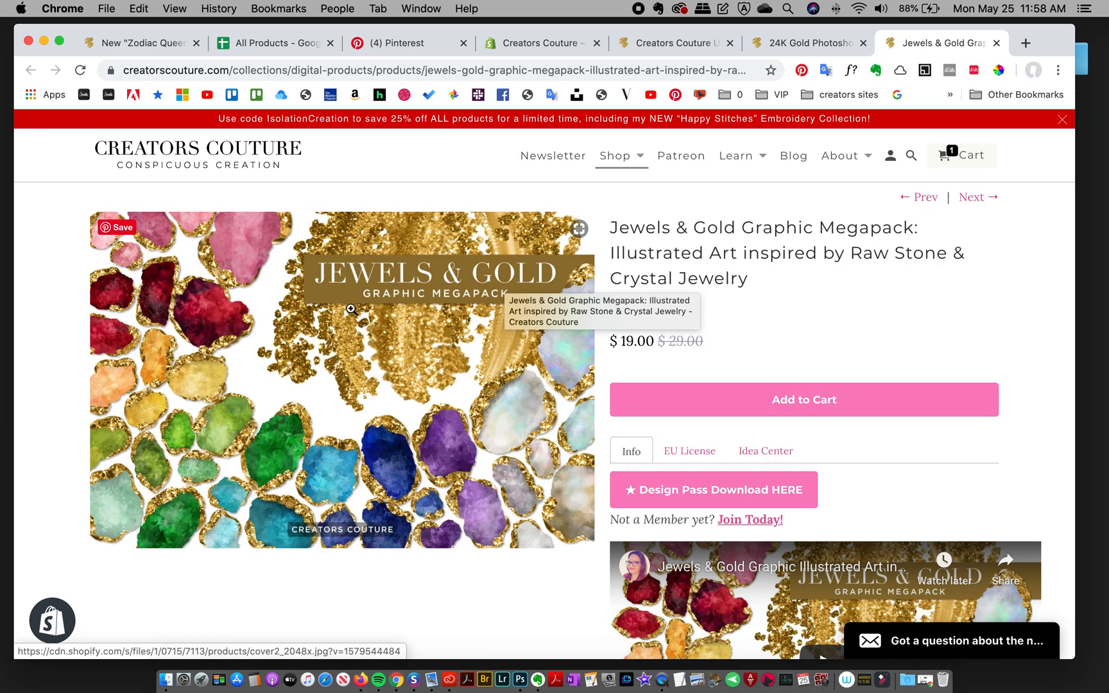
pyautogui.moveTo(562, 435)
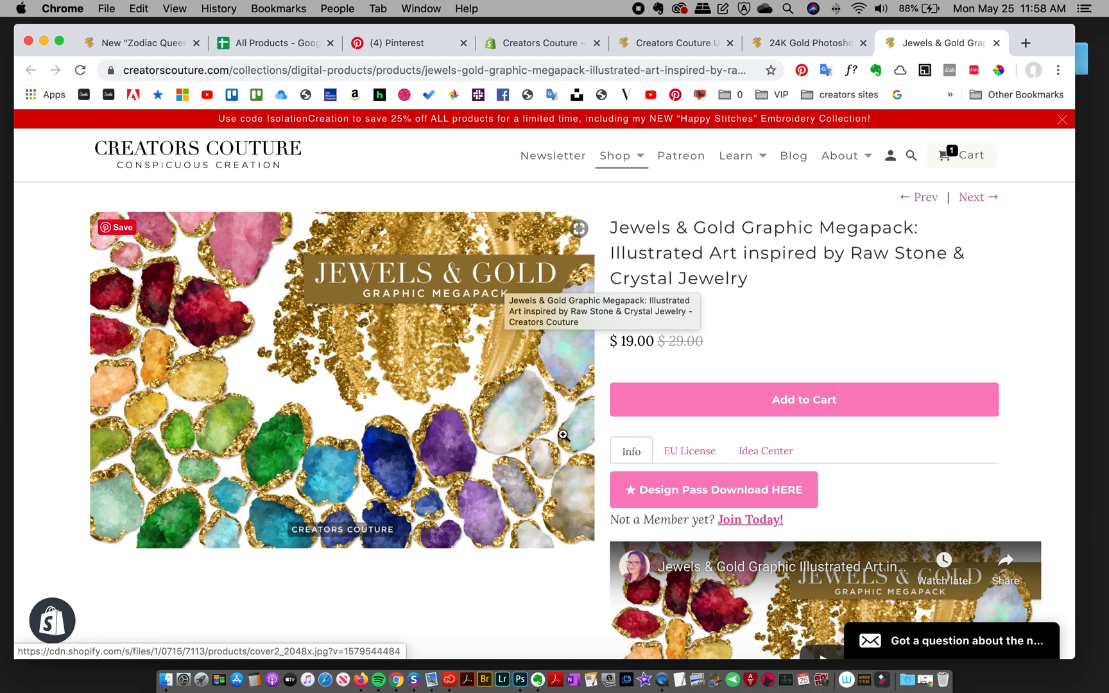
pyautogui.moveTo(503, 679)
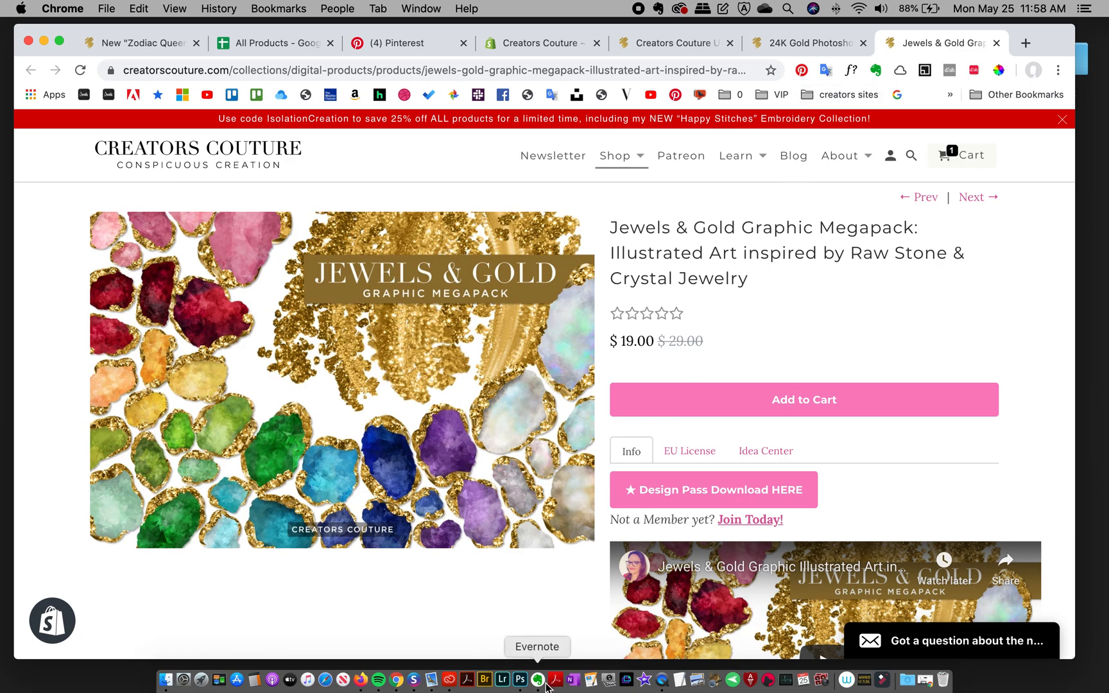
pyautogui.click(520, 680)
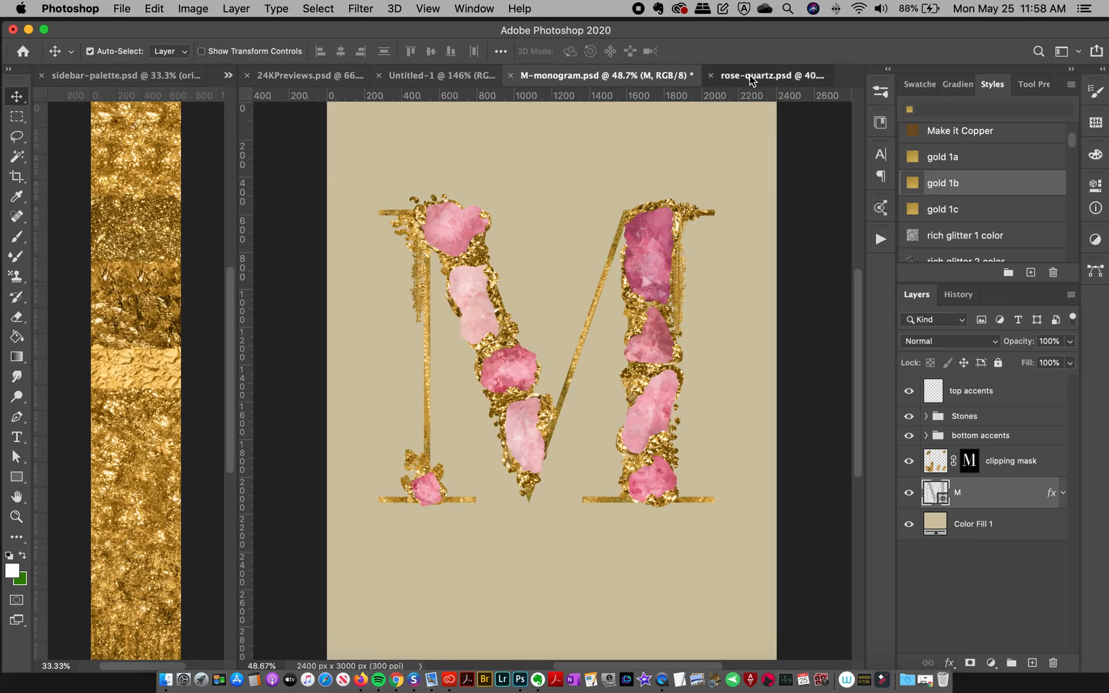
pyautogui.click(771, 75)
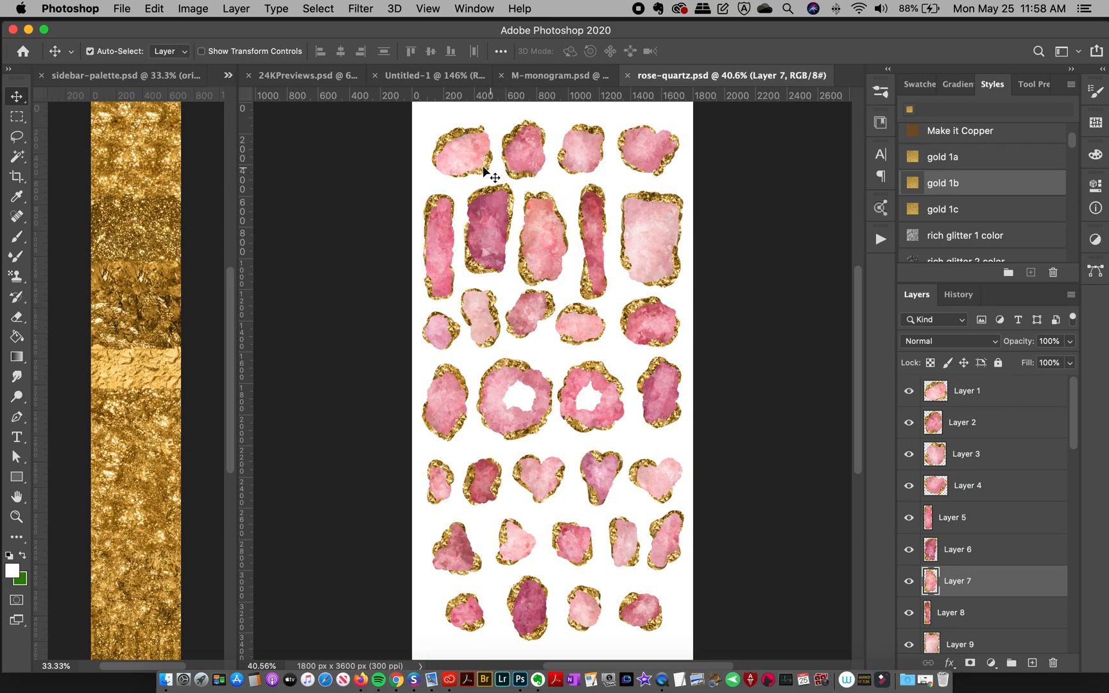
pyautogui.moveTo(471, 169)
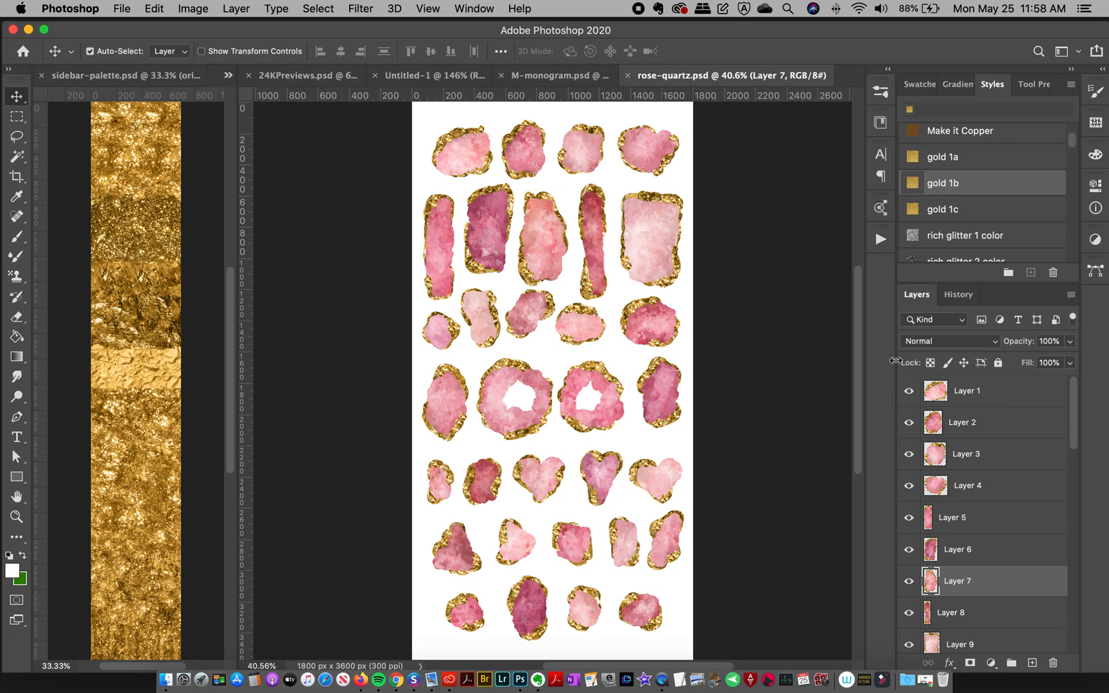
pyautogui.moveTo(524, 75)
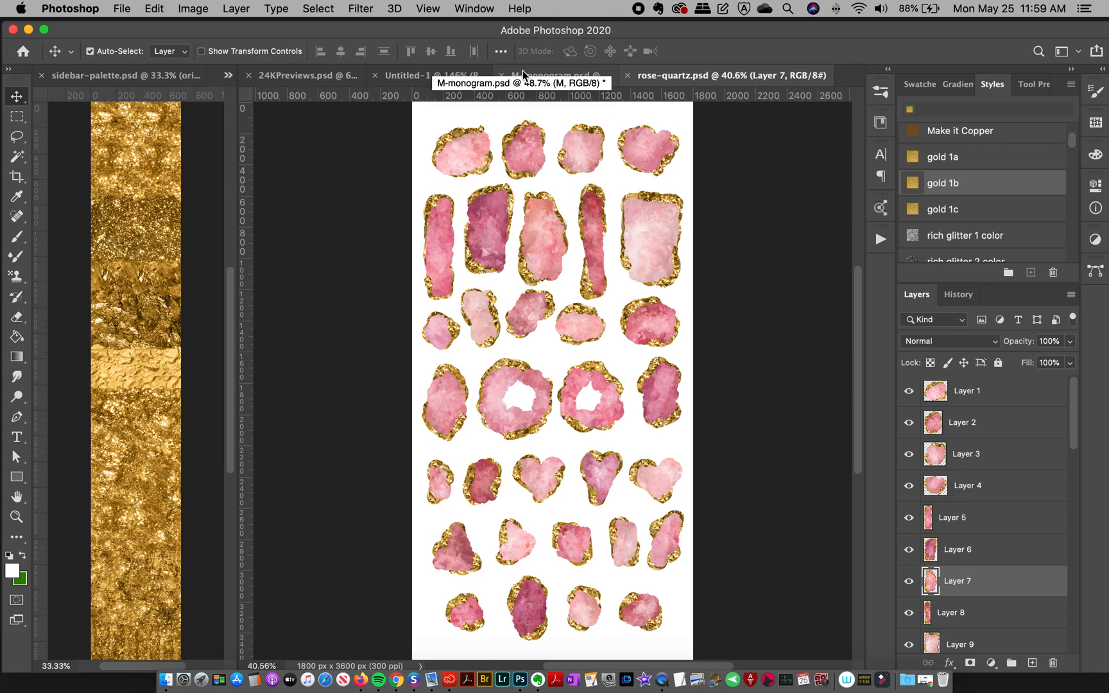
pyautogui.click(556, 75)
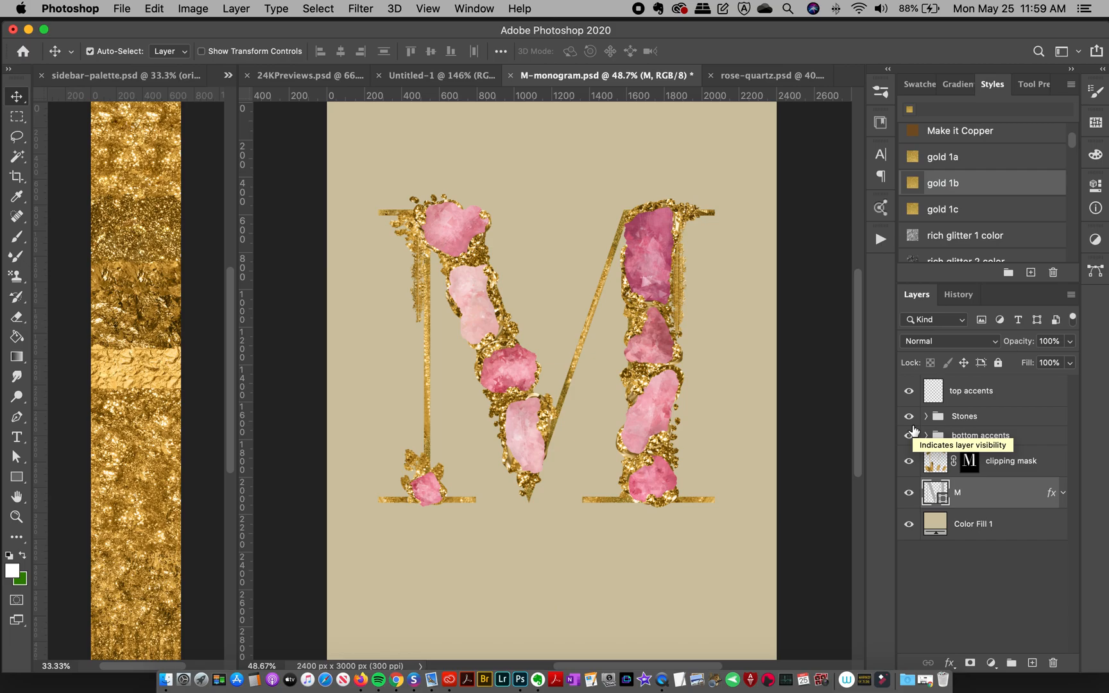
pyautogui.moveTo(983, 378)
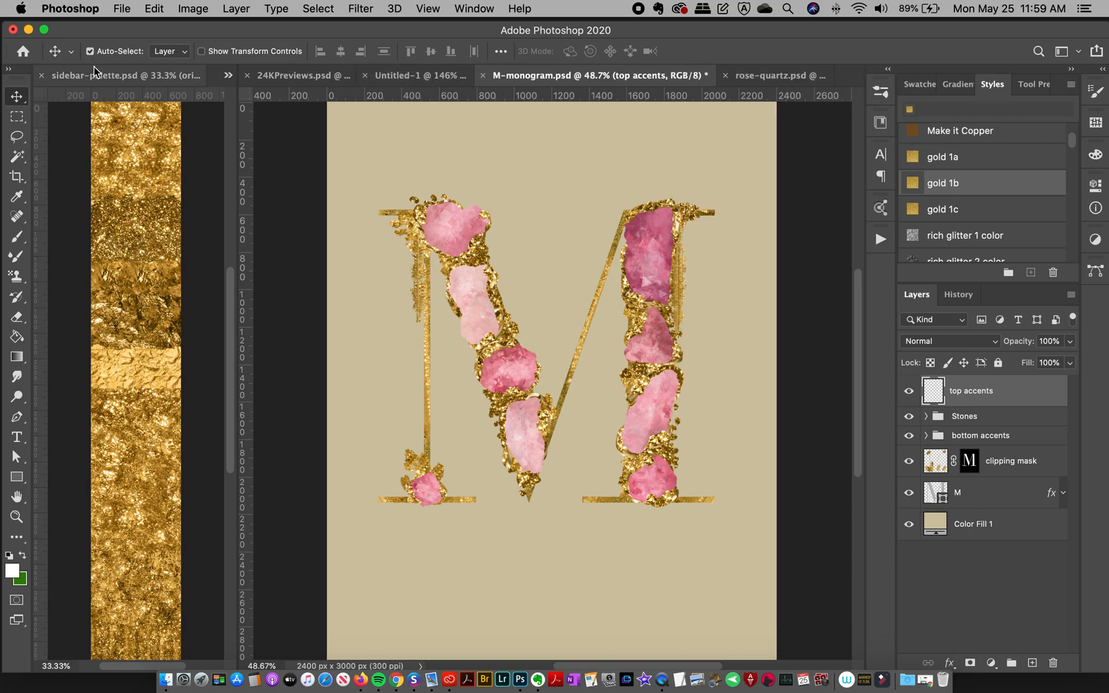
# - Look through the sidebar-palette gold textures and scroll the 24KPreviews brush previews
pyautogui.click(120, 75)
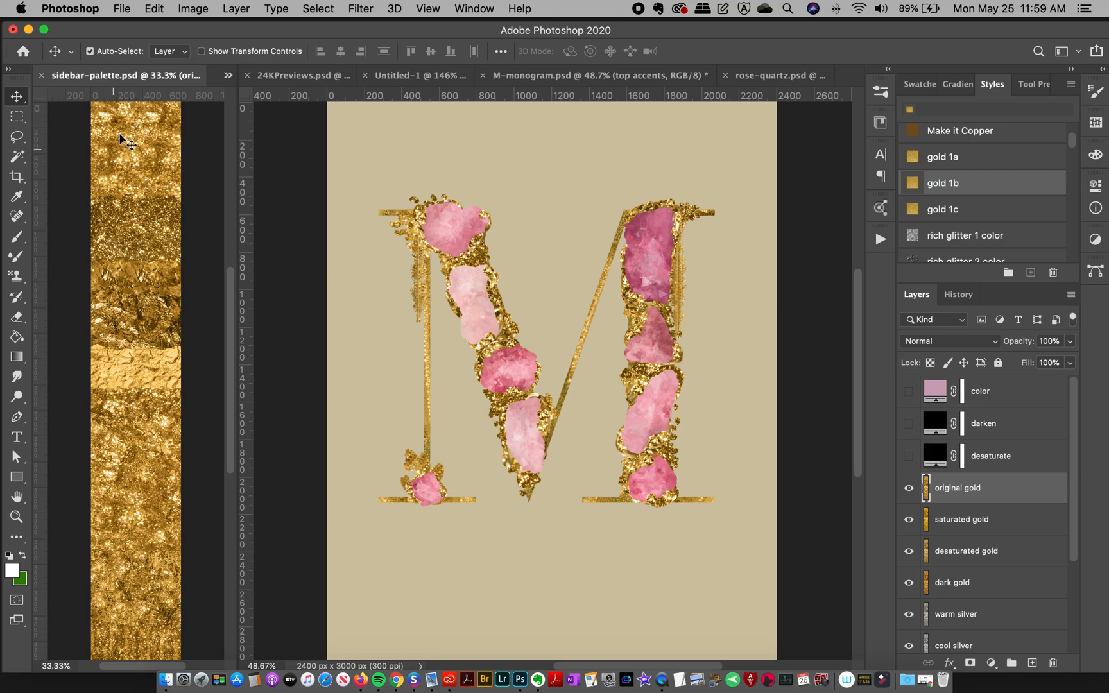
pyautogui.moveTo(147, 166)
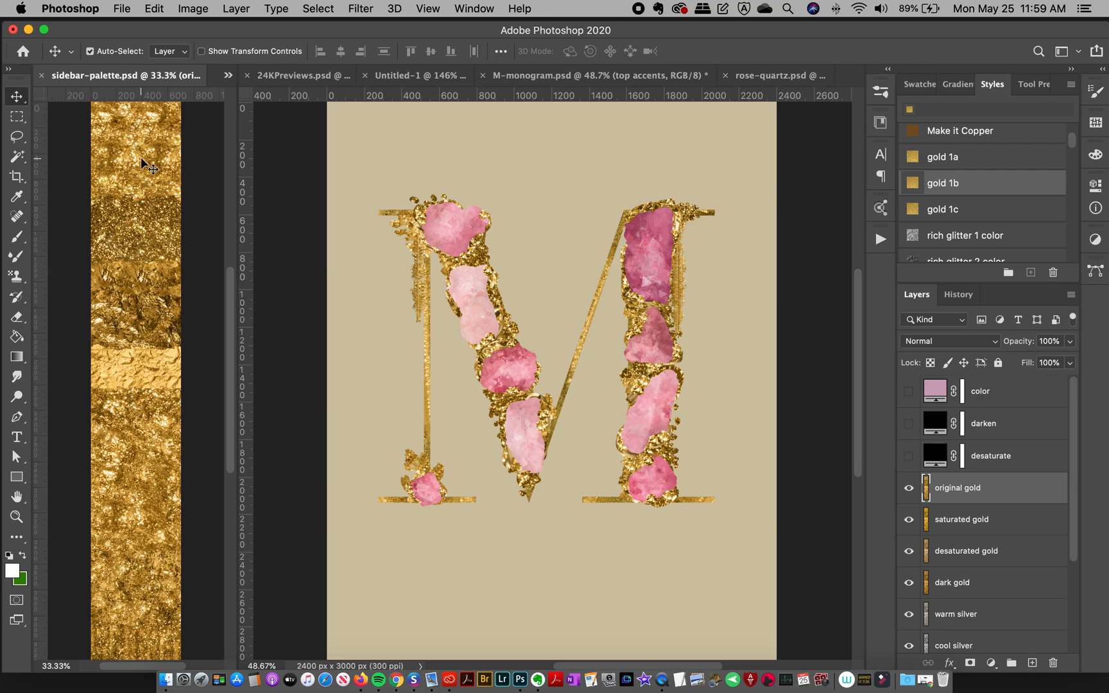
pyautogui.click(305, 75)
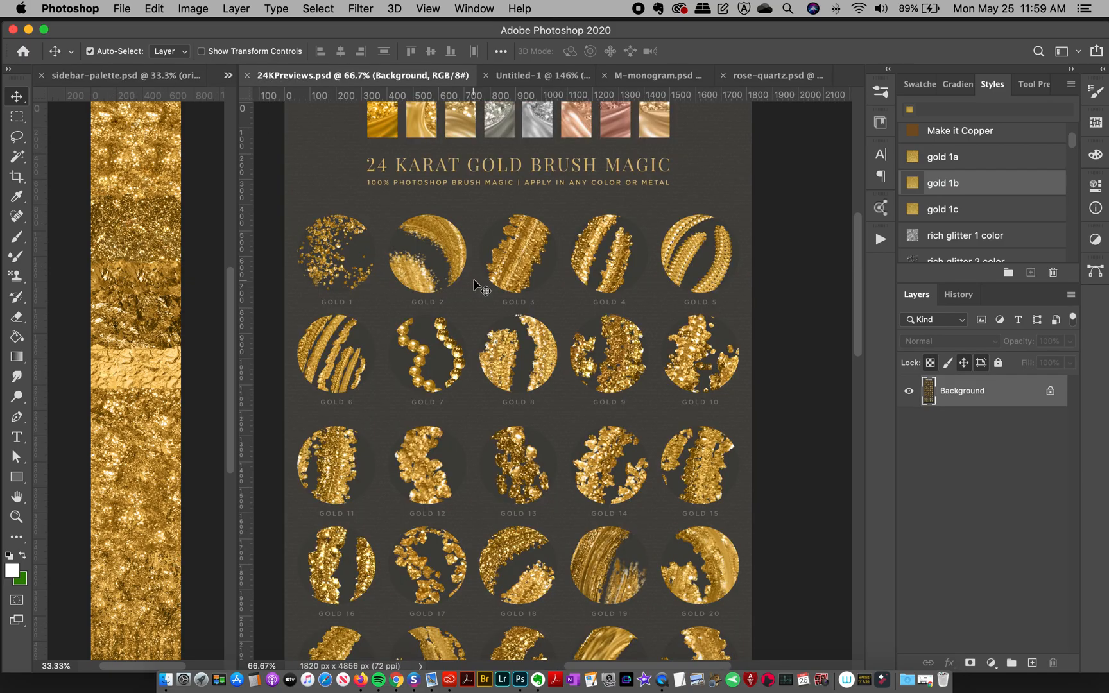
pyautogui.scroll(-3)
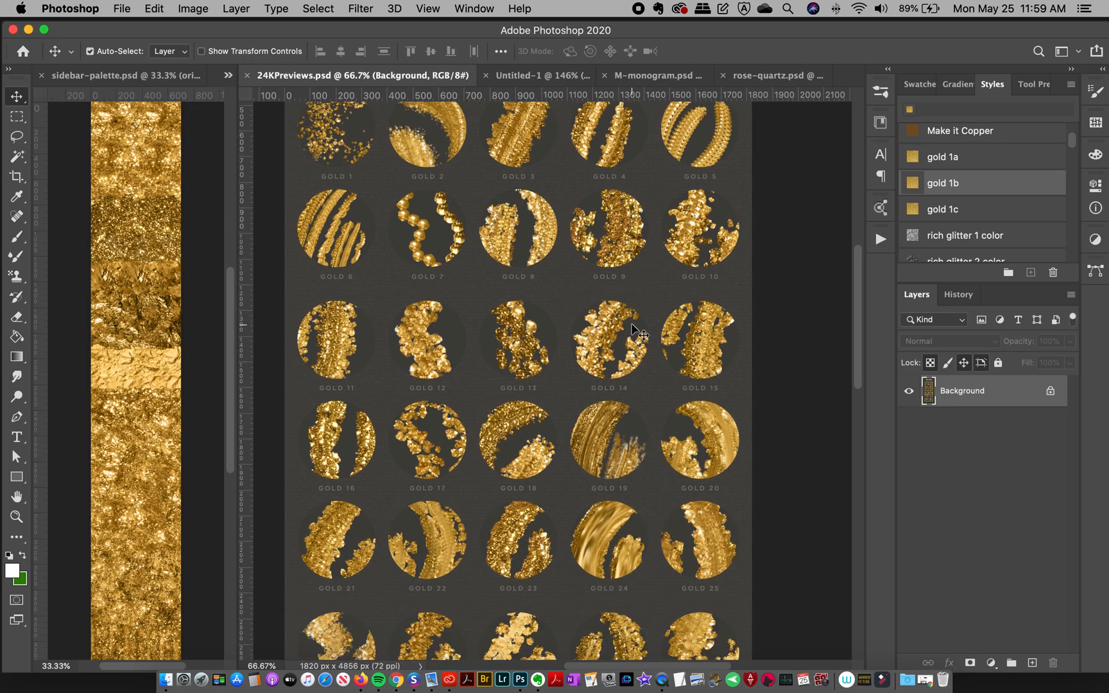
pyautogui.scroll(-3)
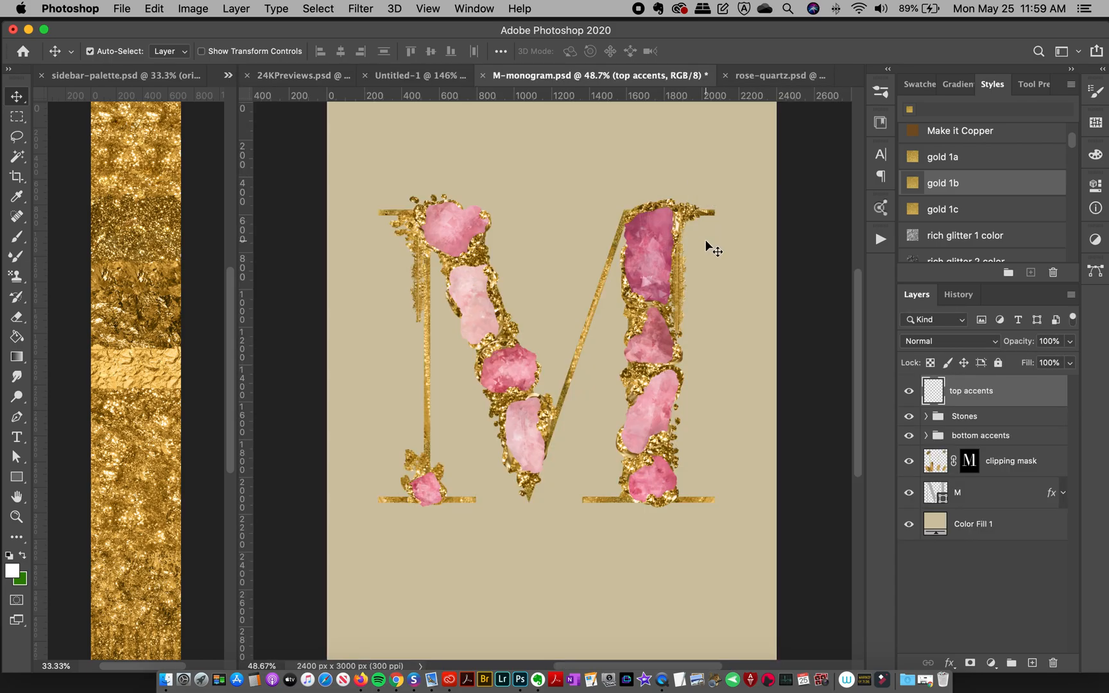
pyautogui.moveTo(796, 495)
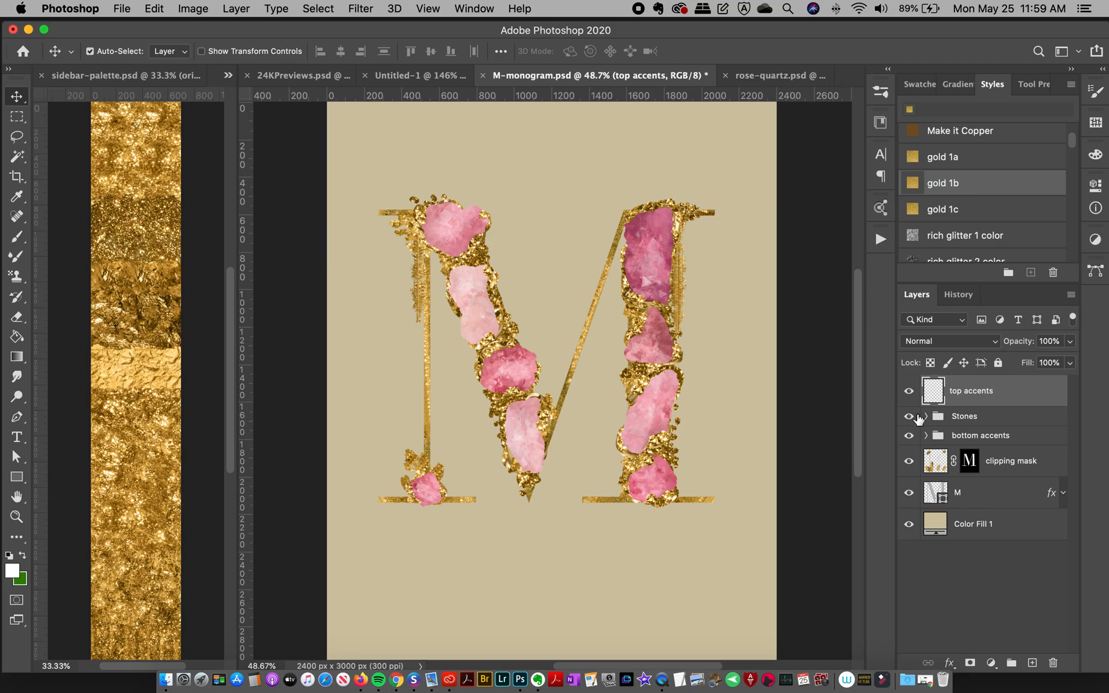
pyautogui.moveTo(909, 416)
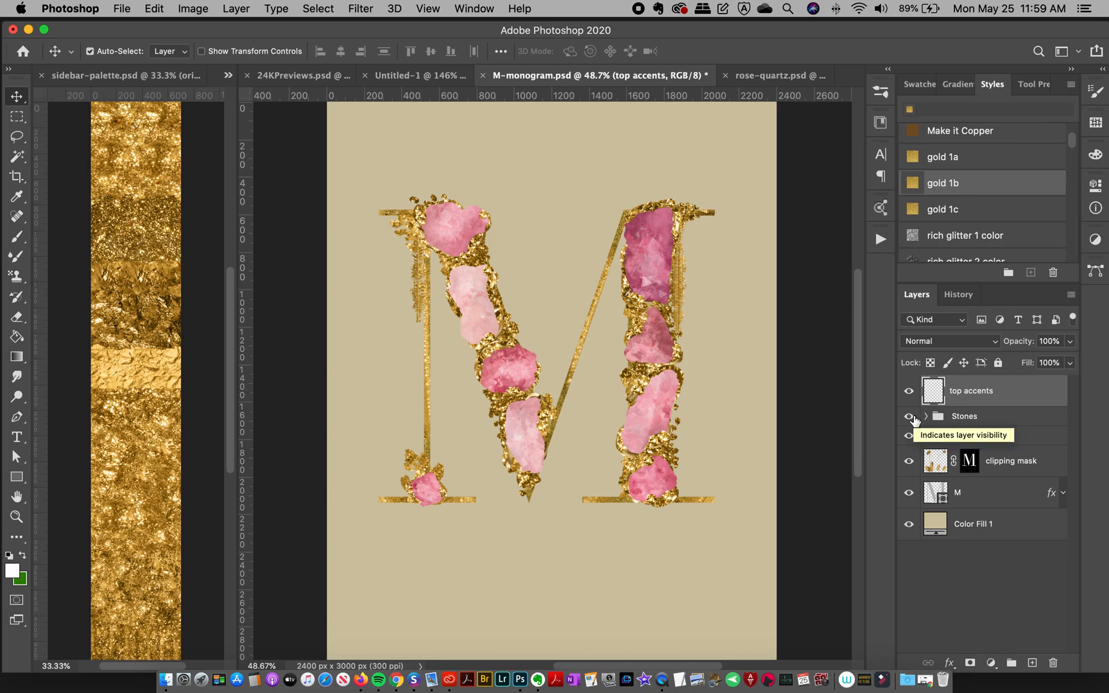
# - Hide the stones, accents and clipping mask layers and show the gold 15a patterns
pyautogui.click(910, 391)
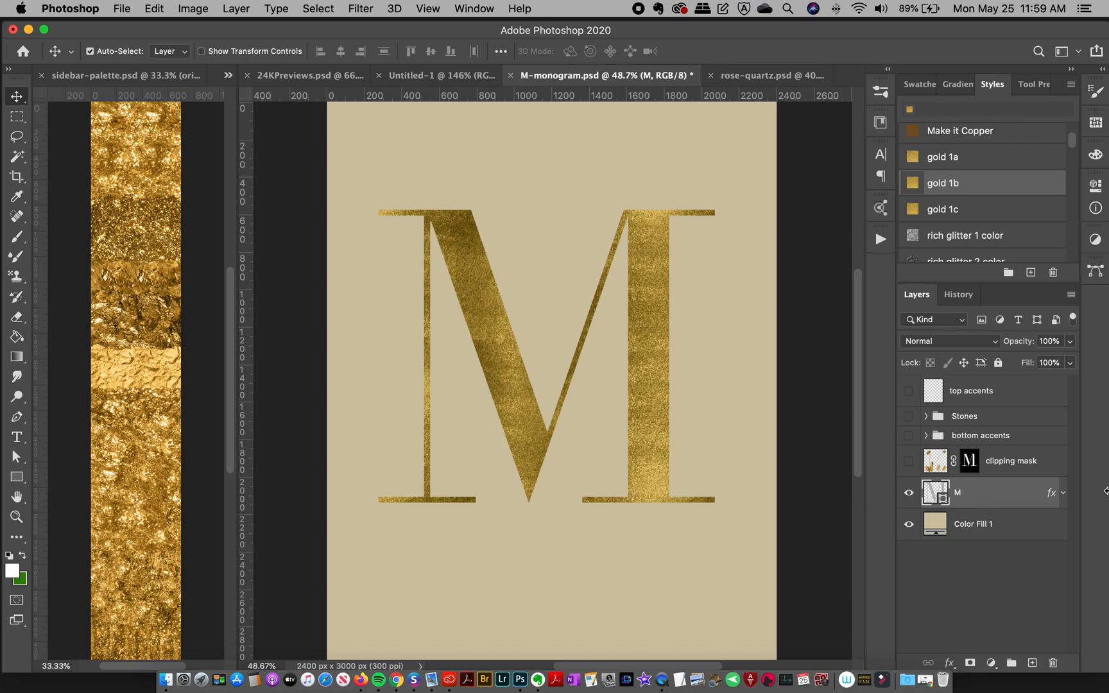
pyautogui.click(1095, 125)
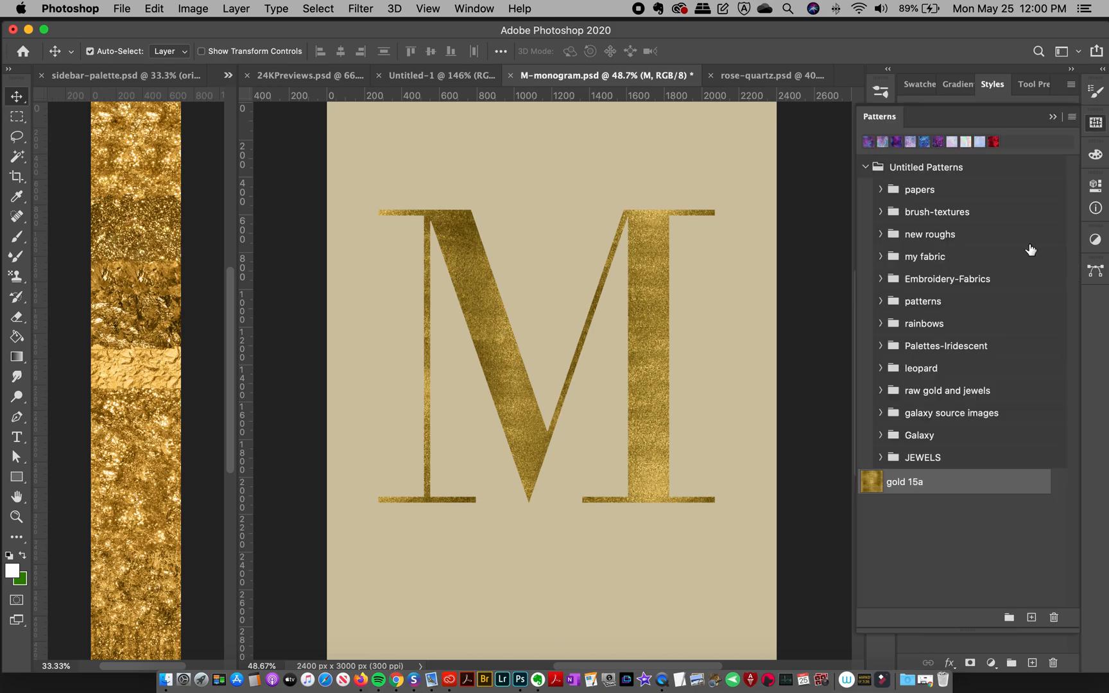
pyautogui.moveTo(1031, 250)
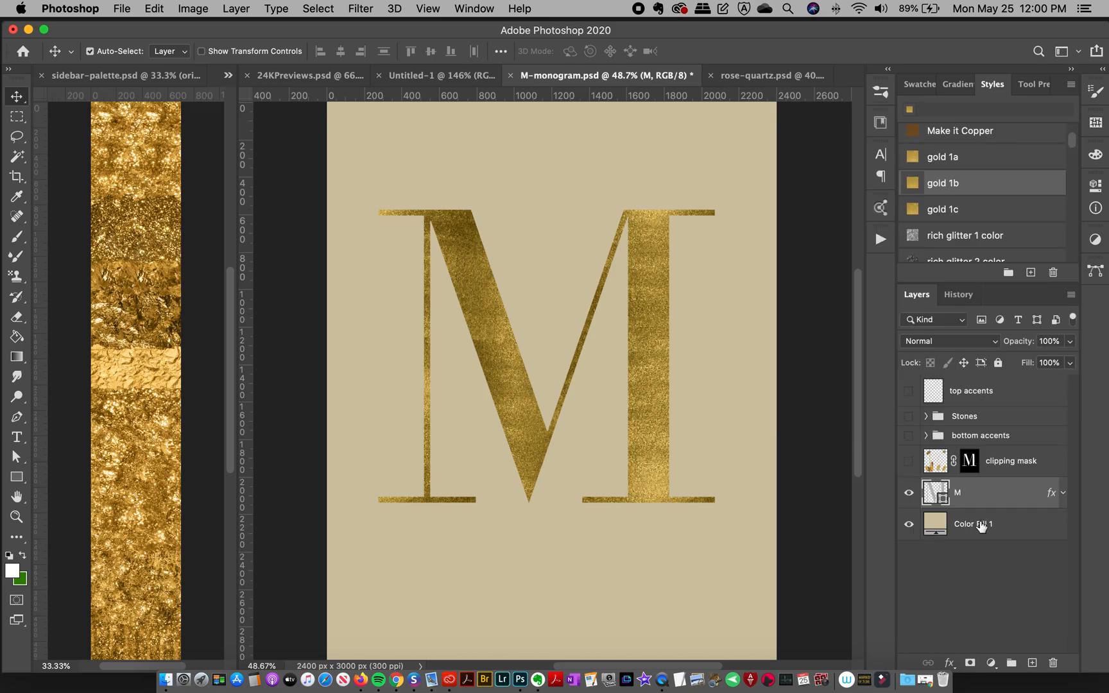
pyautogui.moveTo(982, 524)
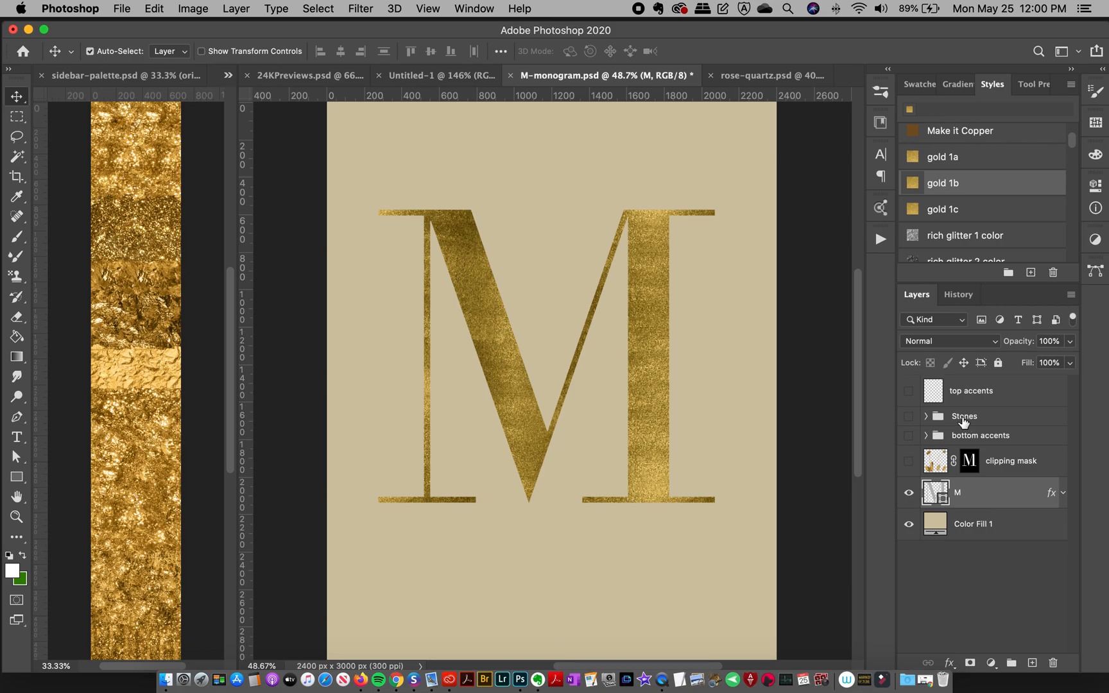
# - Place a tilted long rose-quartz stone on the diagonal and a round stone at its end
pyautogui.click(910, 416)
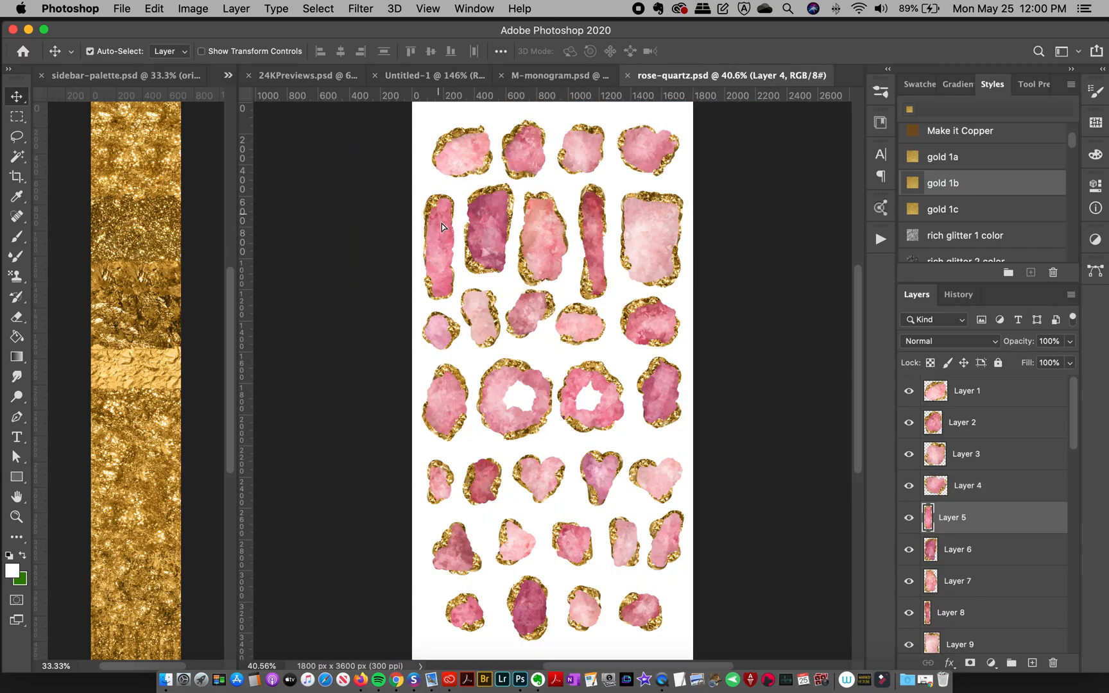
pyautogui.click(558, 75)
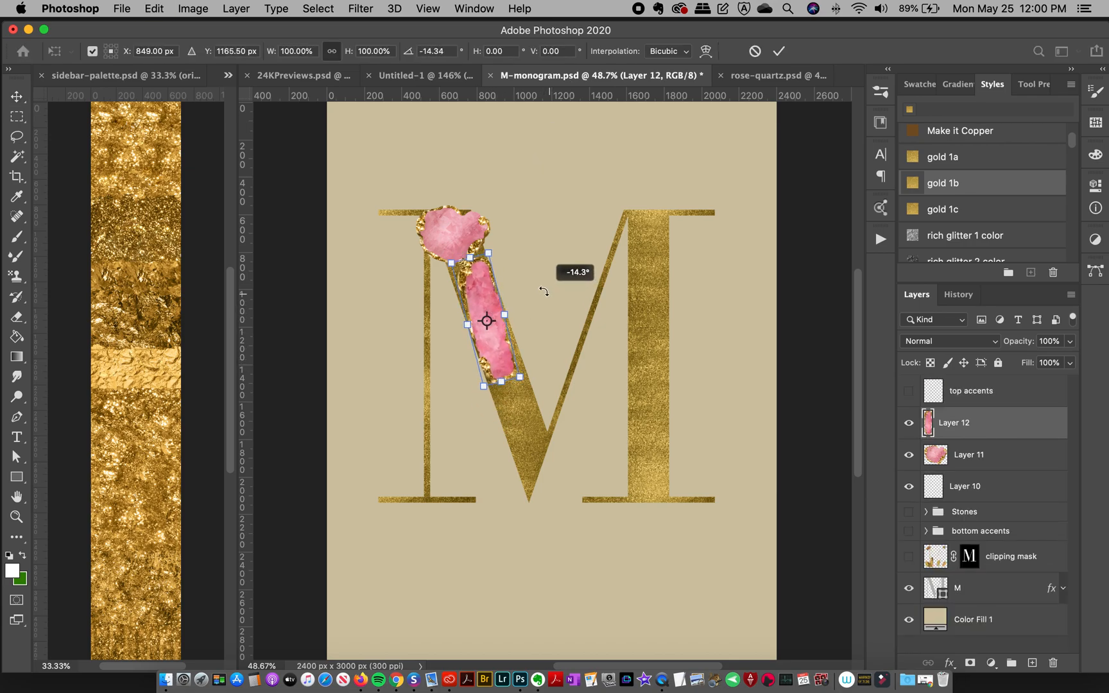
pyautogui.moveTo(513, 381); pyautogui.dragTo(522, 388)
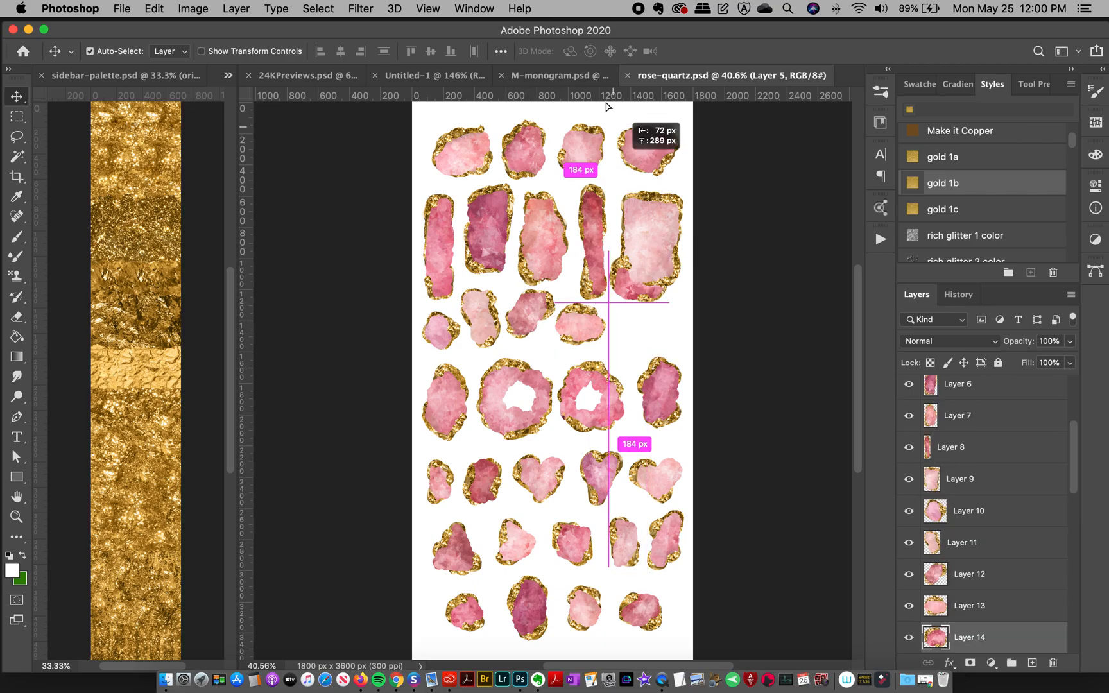
pyautogui.click(556, 75)
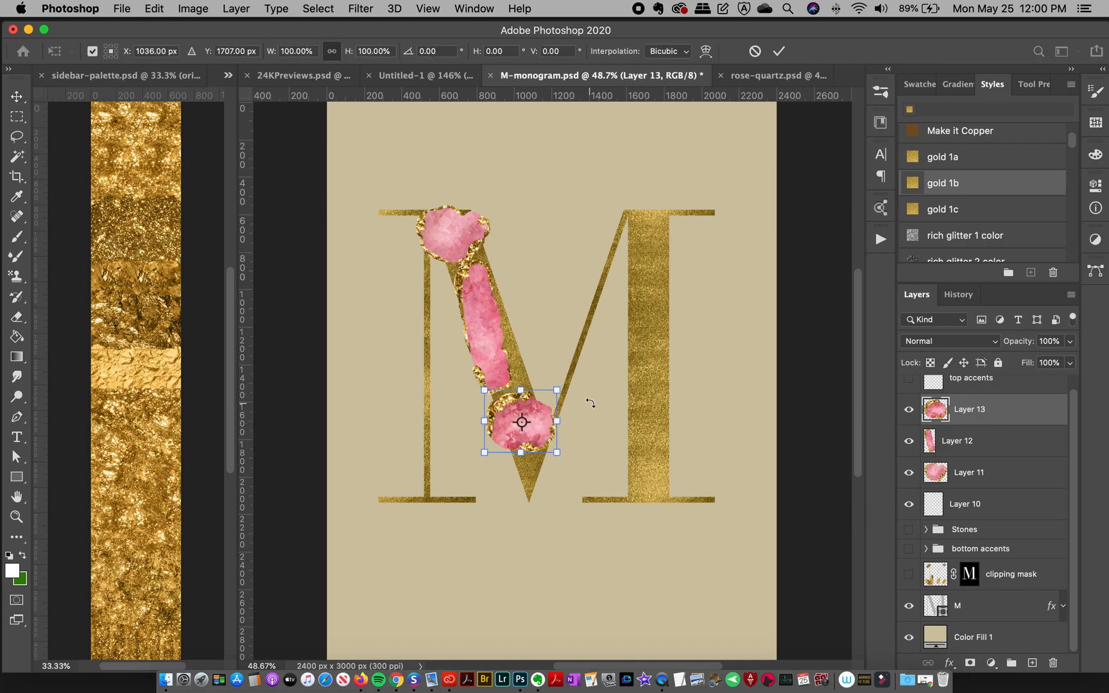
pyautogui.moveTo(559, 389); pyautogui.dragTo(569, 416)
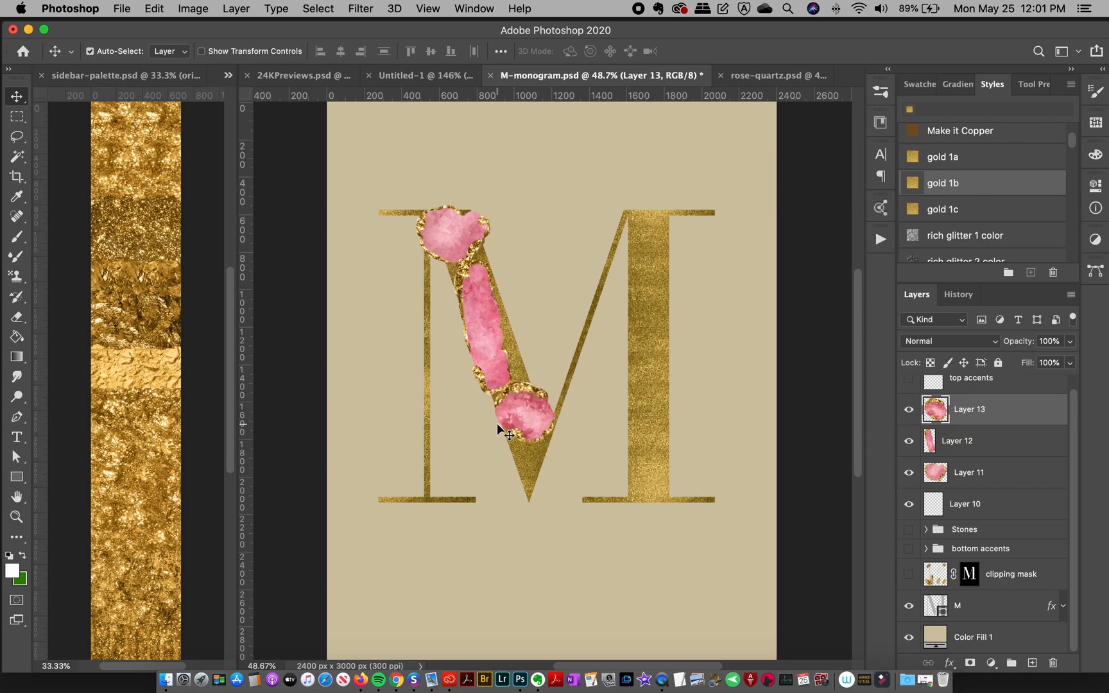
pyautogui.moveTo(786, 414)
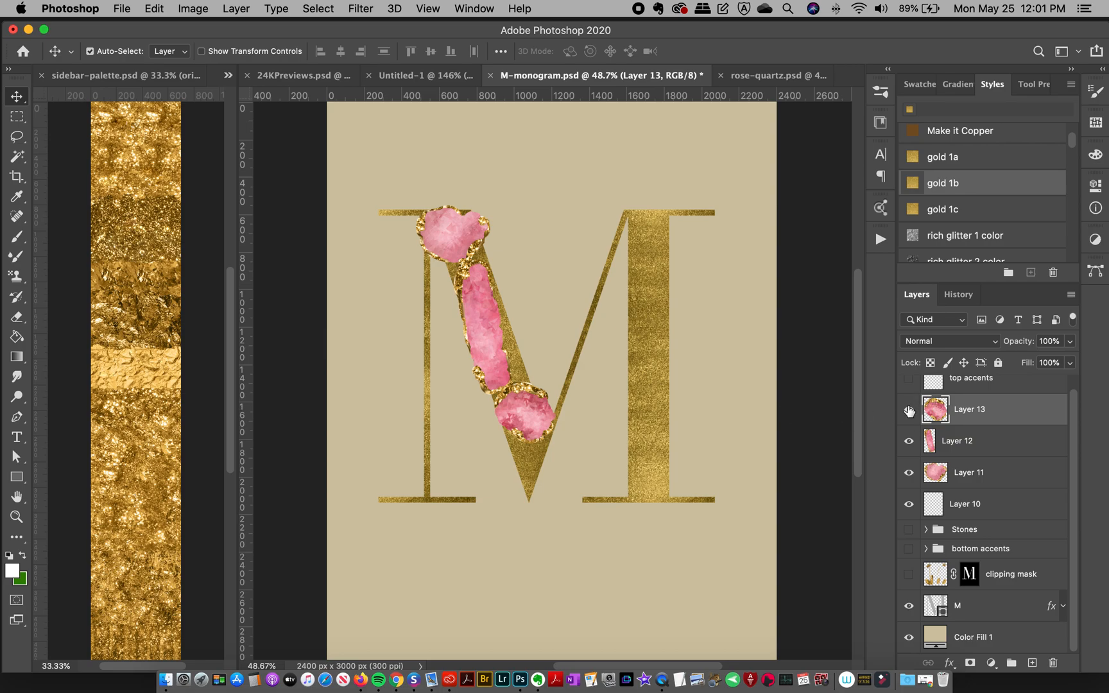
# - Hide the test stone layers and reveal the finished Stones group on the M
pyautogui.click(910, 412)
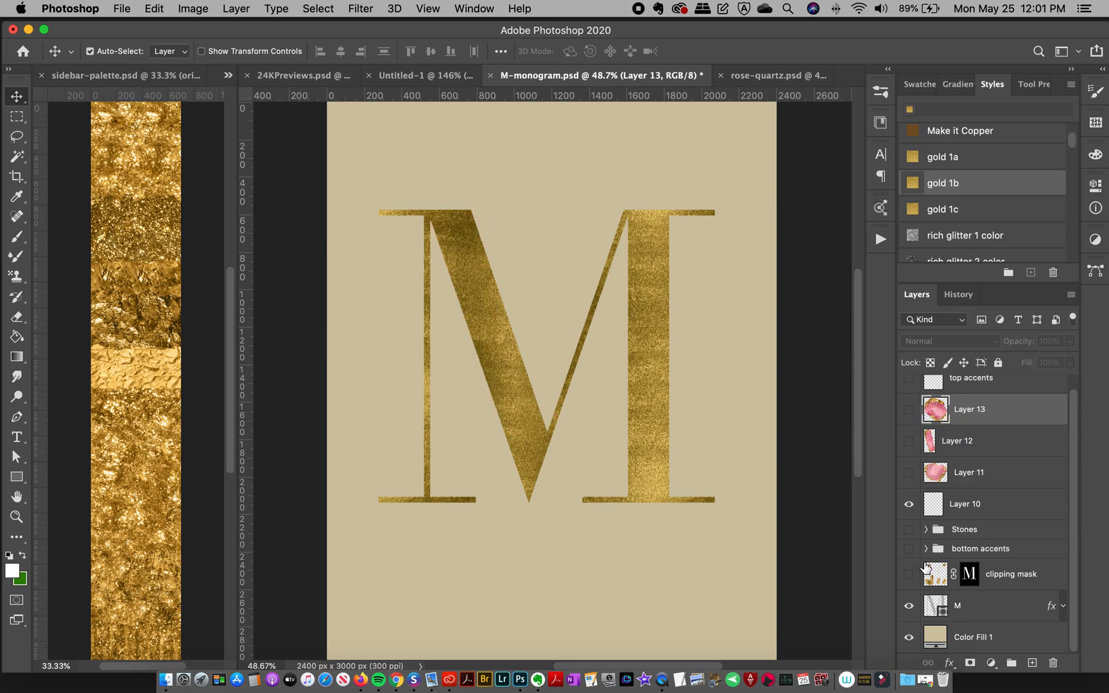
pyautogui.click(910, 529)
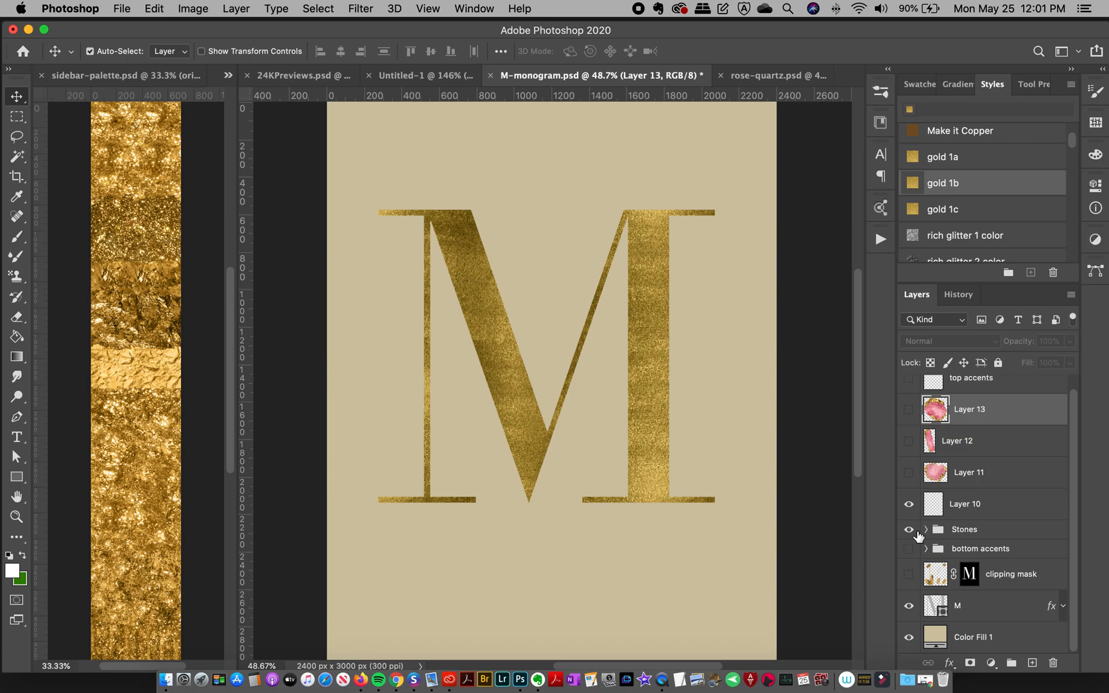
pyautogui.click(910, 529)
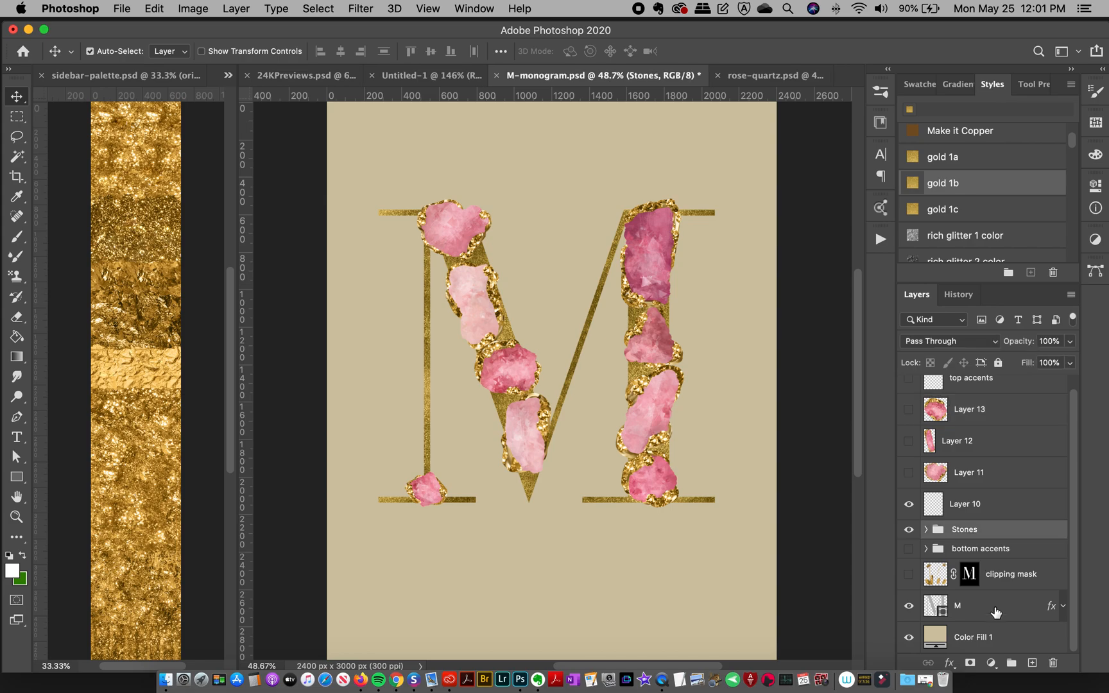
pyautogui.moveTo(985, 612)
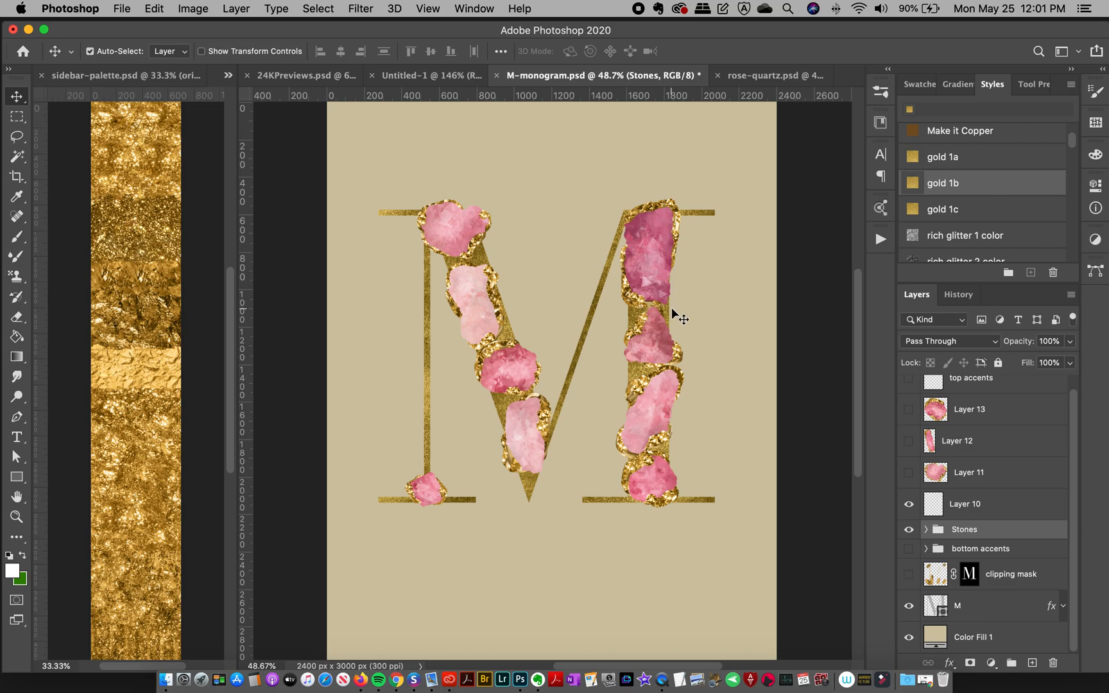
pyautogui.moveTo(498, 352)
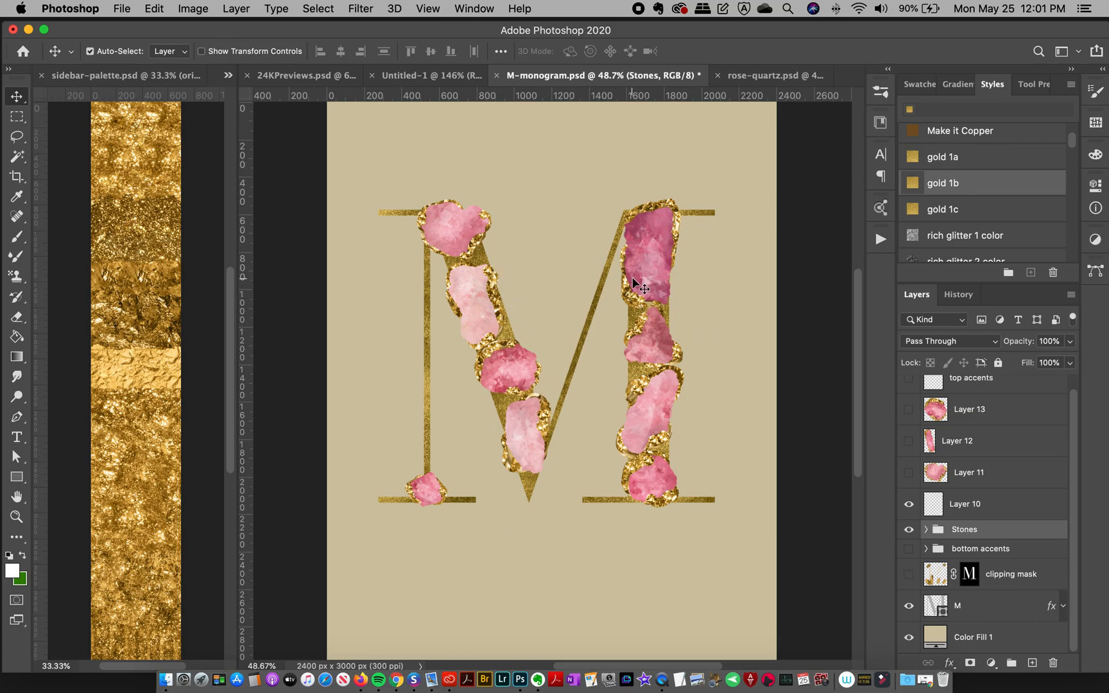
pyautogui.moveTo(695, 391)
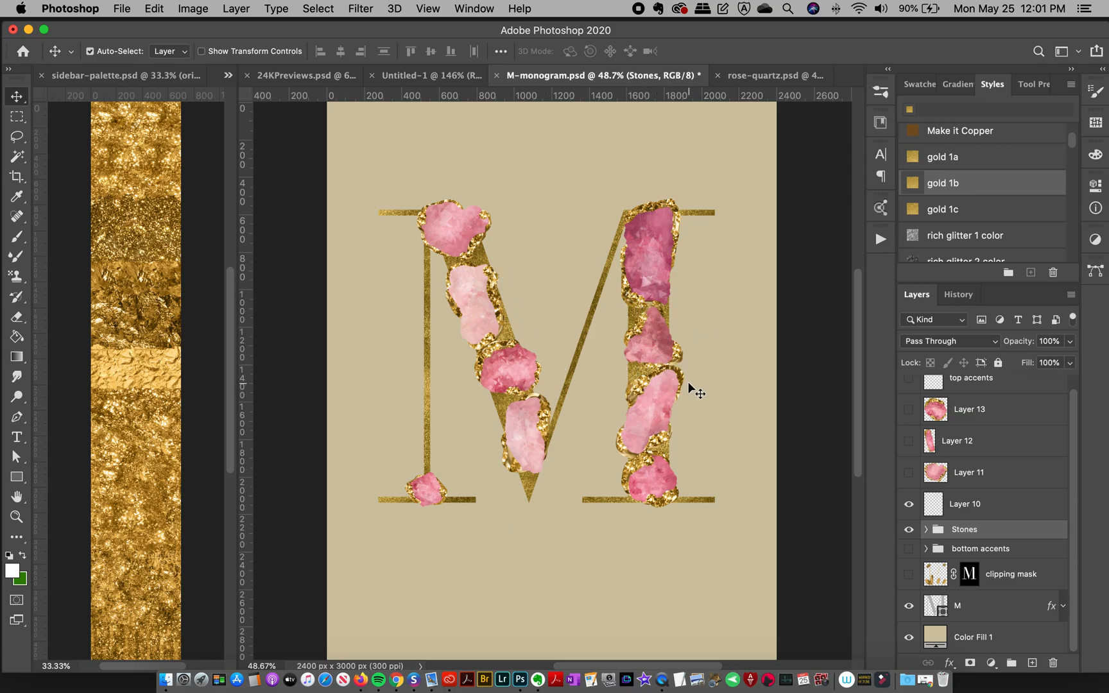
pyautogui.moveTo(651, 452)
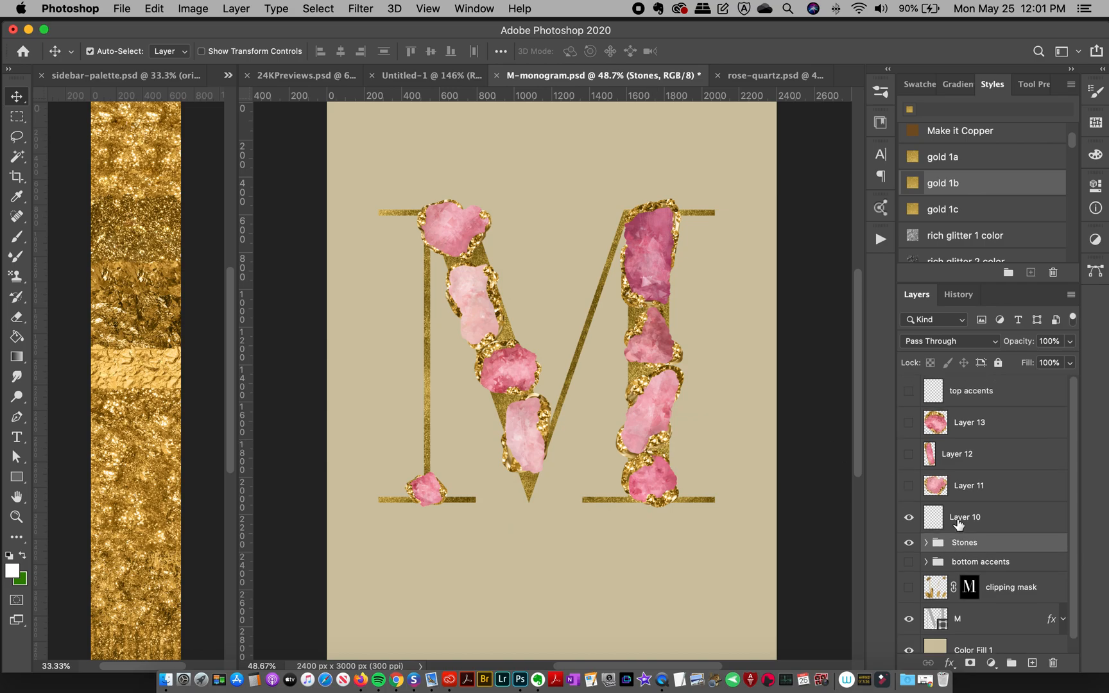
pyautogui.scroll(-3)
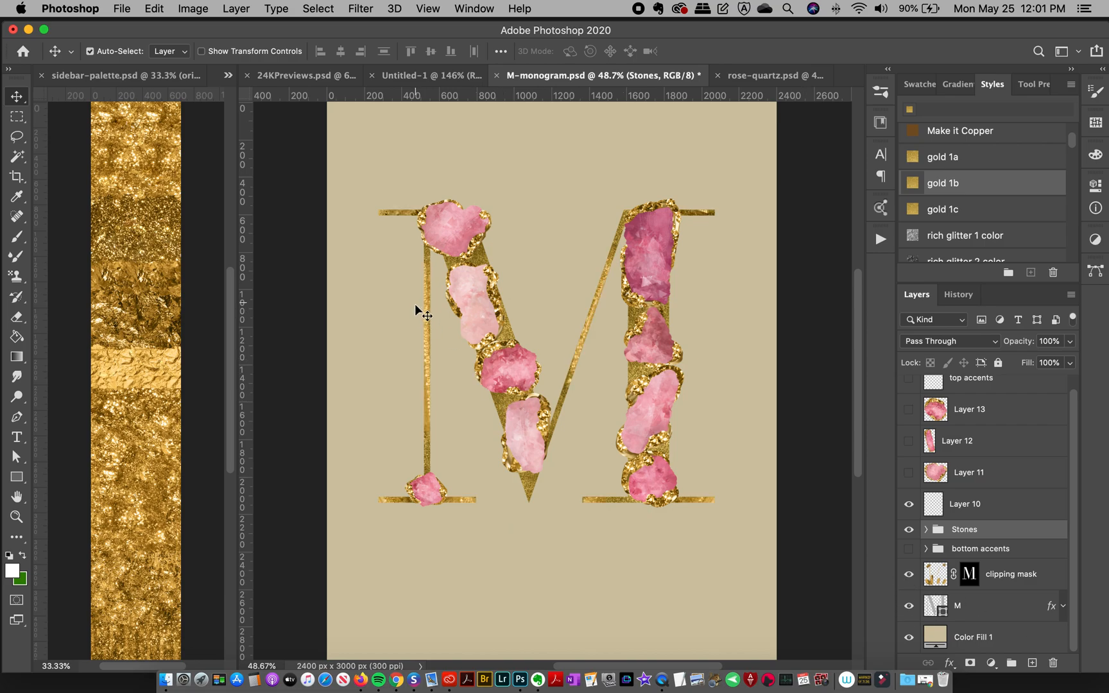
pyautogui.moveTo(982, 635)
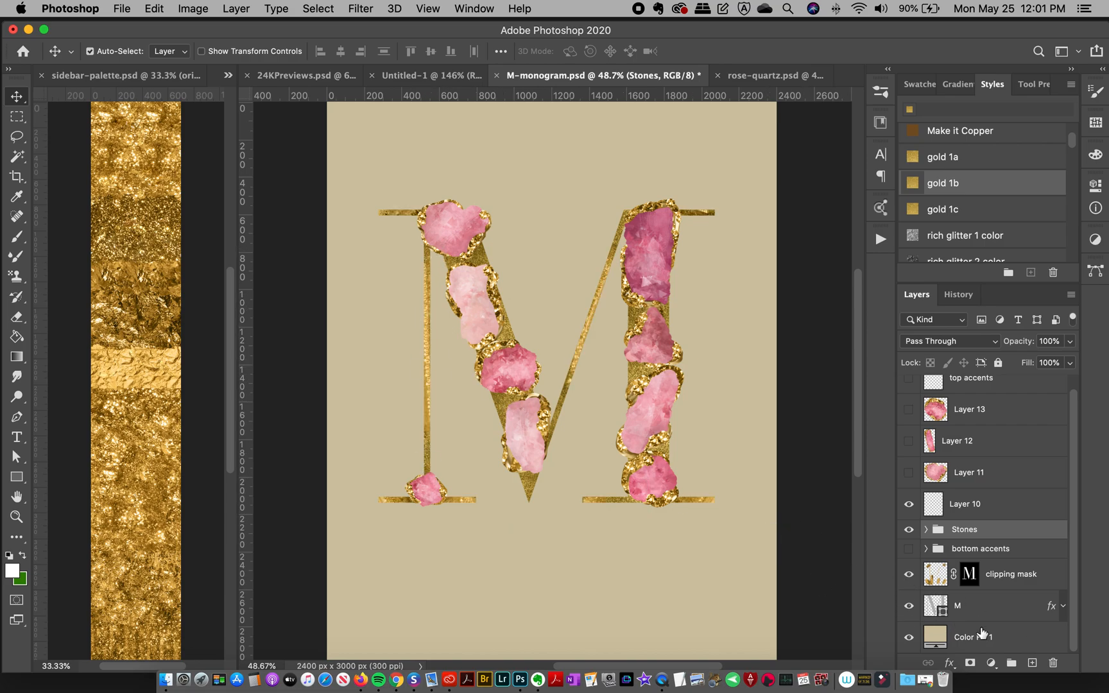
# - Add Layer 14 above the clipping mask and give it an M-shaped Reveal Selection mask
pyautogui.click(991, 606)
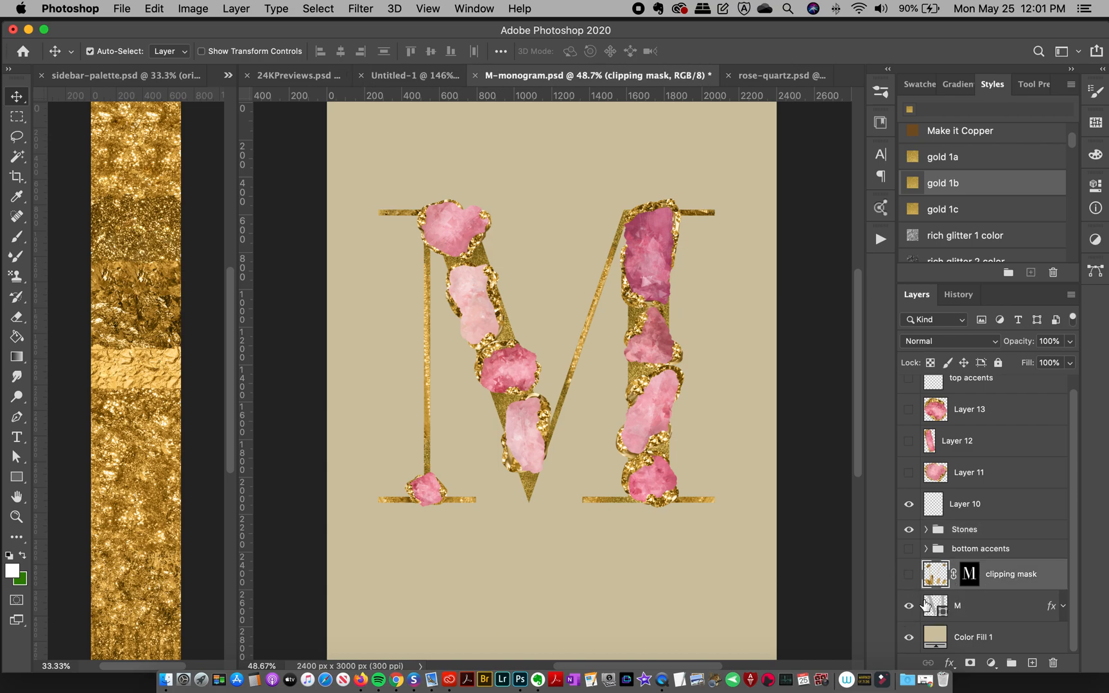
pyautogui.click(1012, 663)
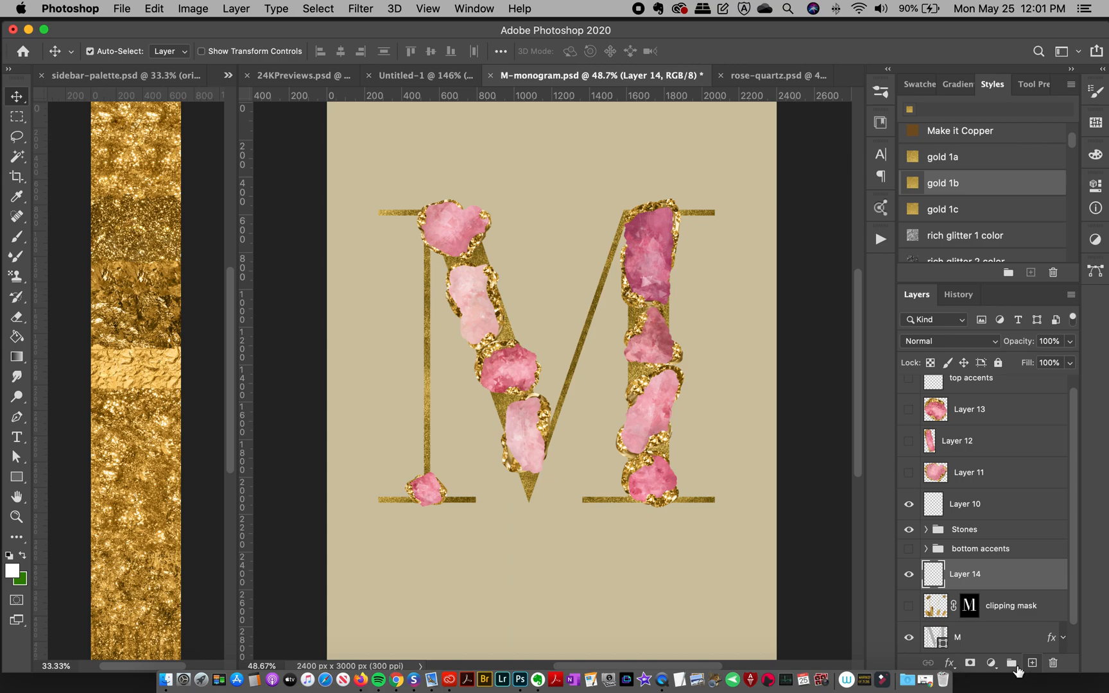
pyautogui.moveTo(993, 643)
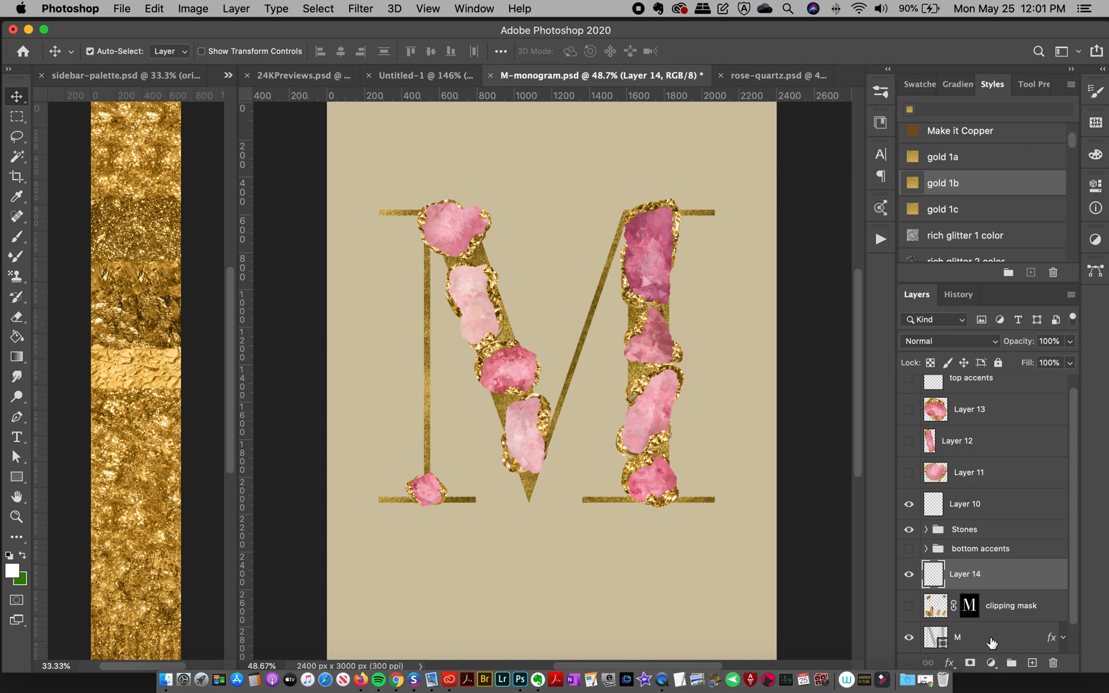
pyautogui.moveTo(941, 638)
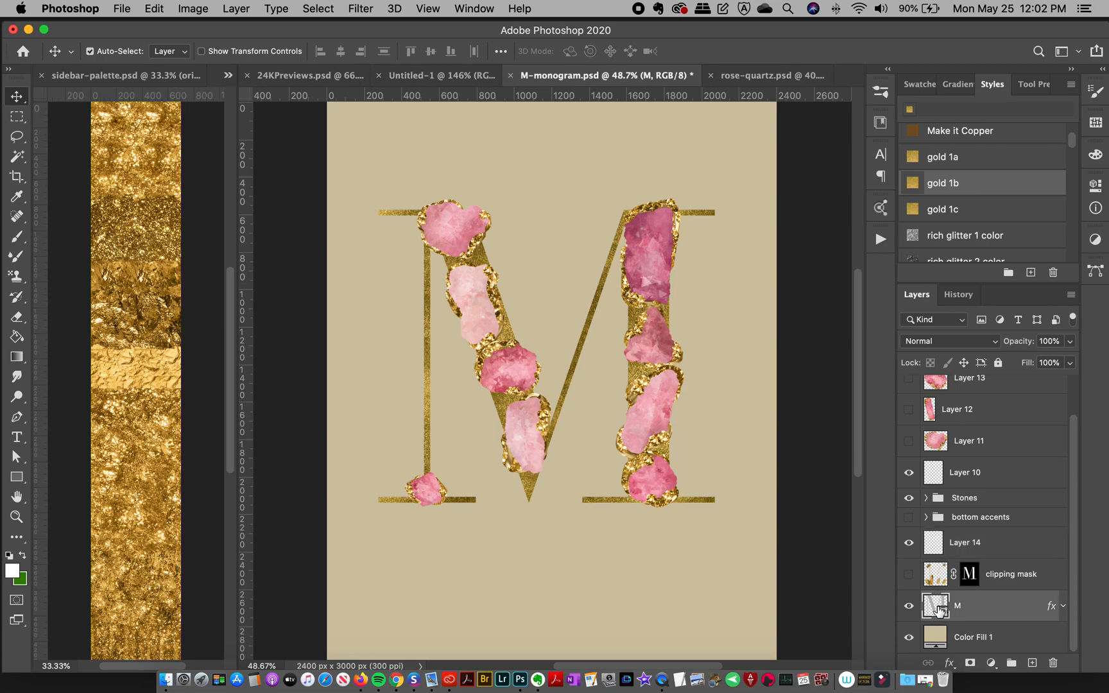
pyautogui.click(934, 605)
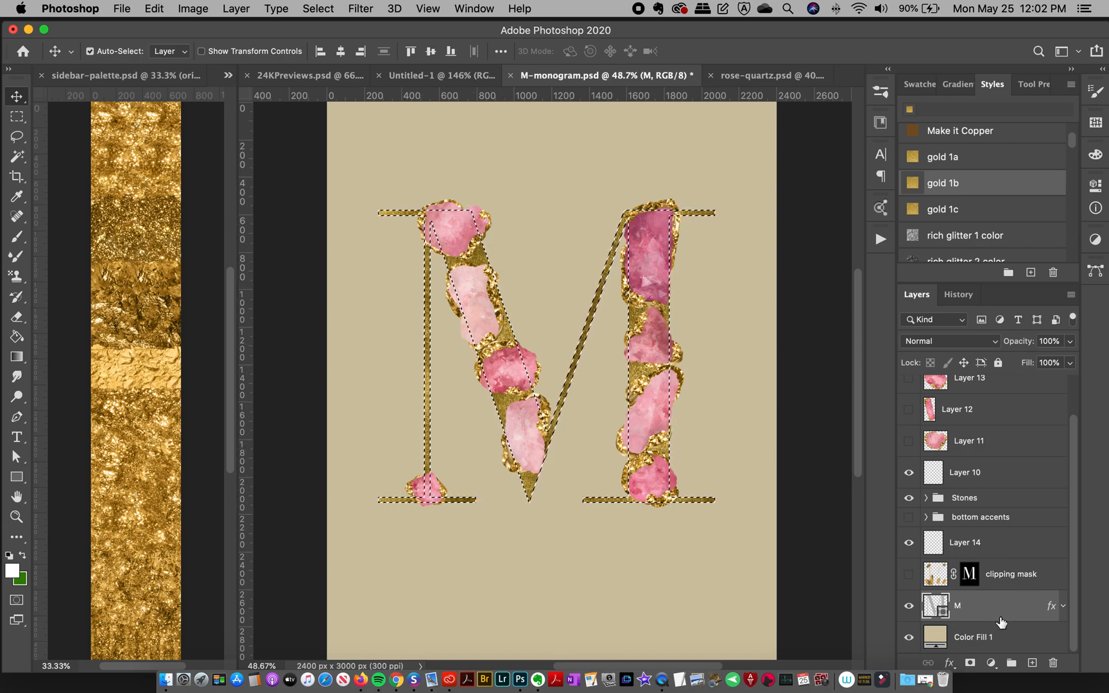
pyautogui.click(964, 542)
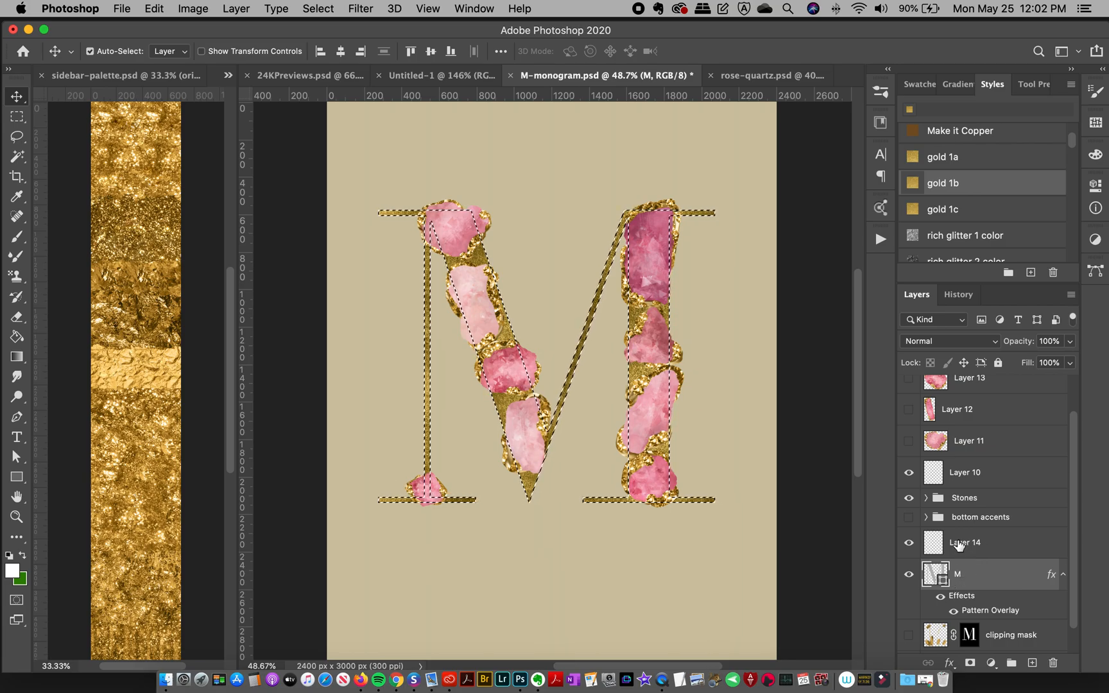
pyautogui.click(964, 542)
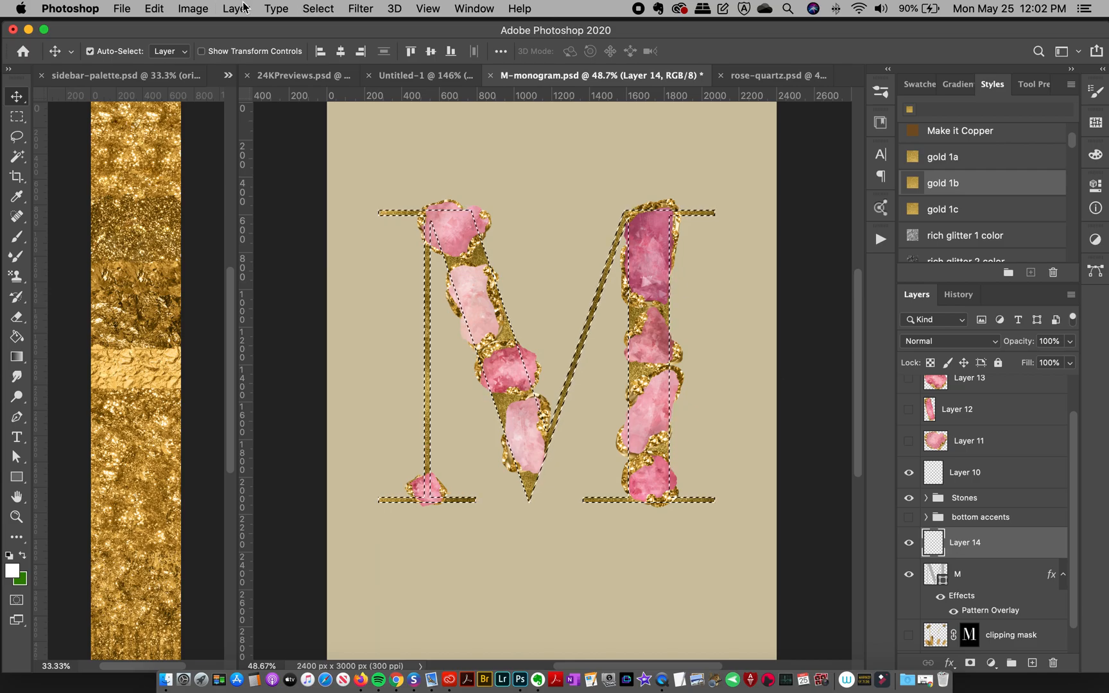
pyautogui.click(236, 8)
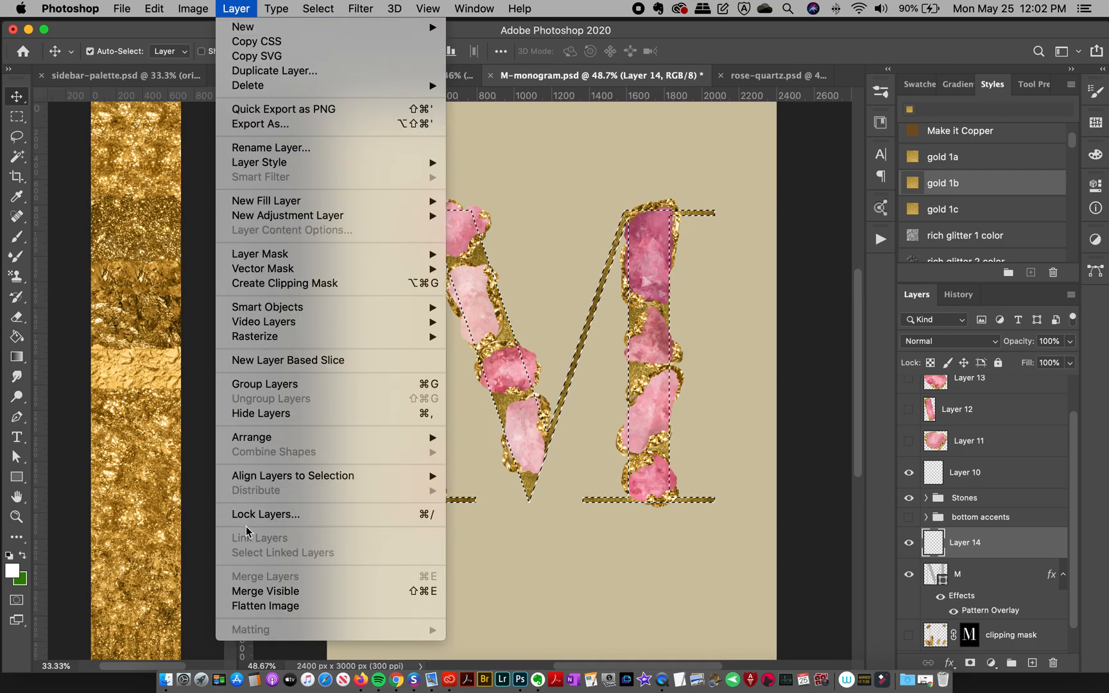
pyautogui.moveTo(241, 526)
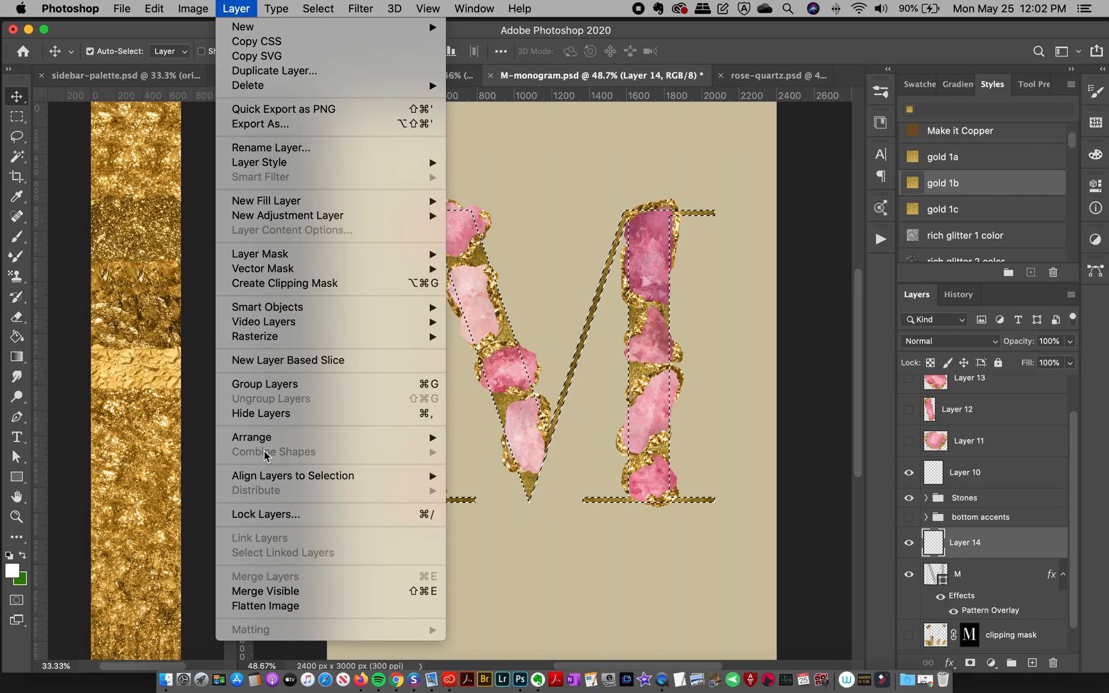
pyautogui.moveTo(259, 254)
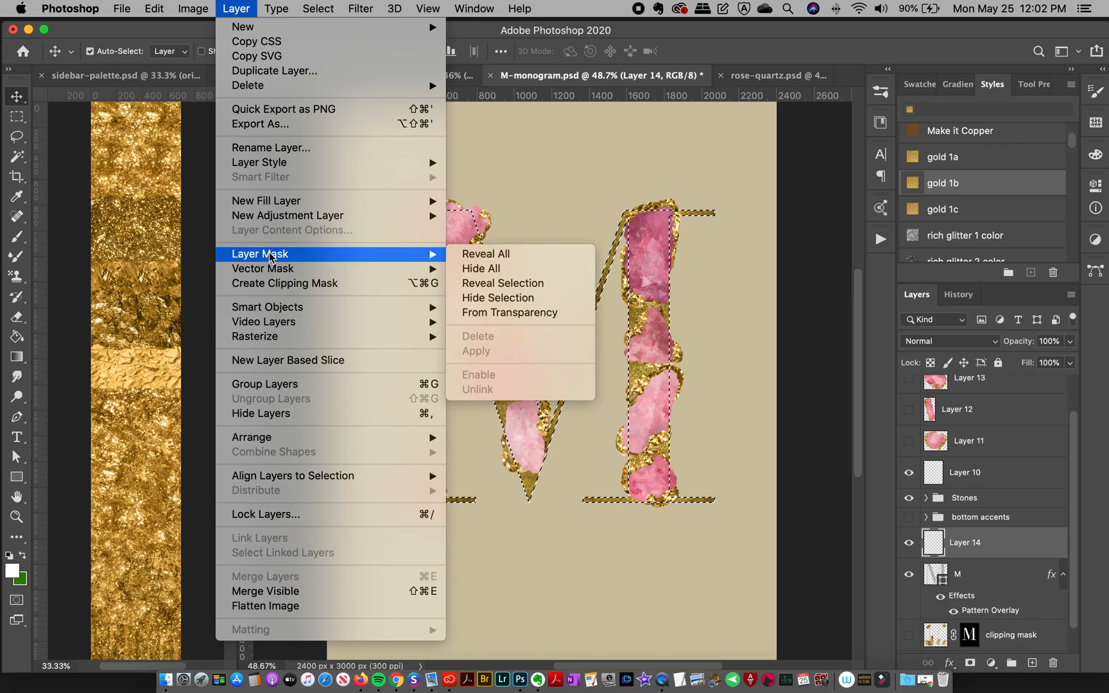
pyautogui.moveTo(502, 283)
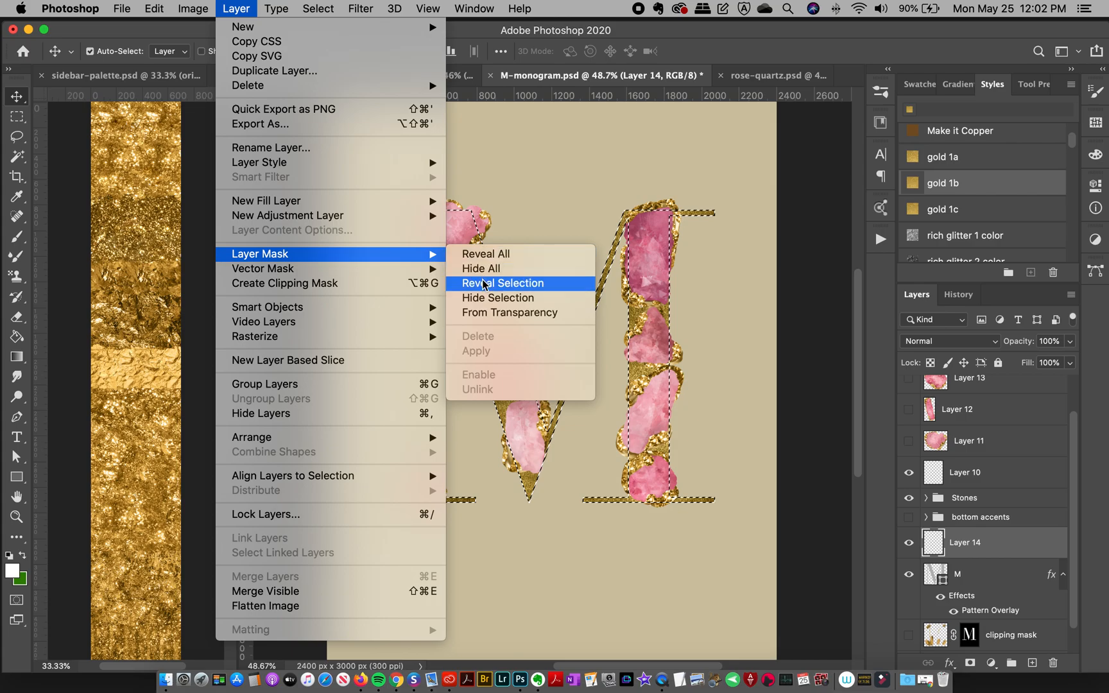
pyautogui.click(502, 283)
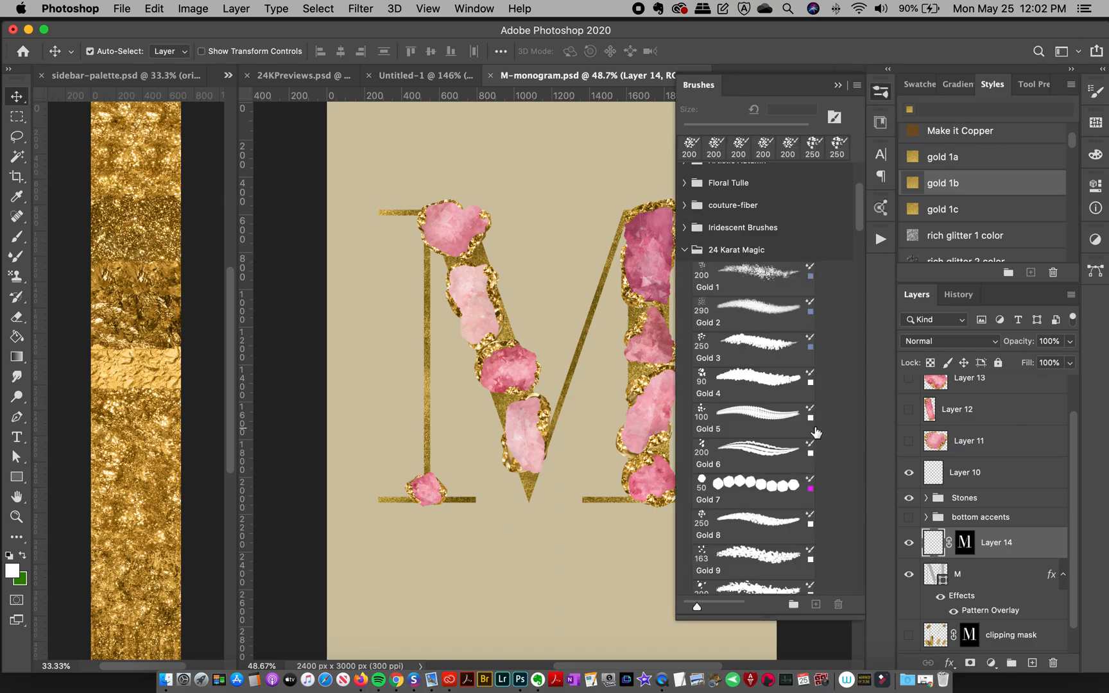
pyautogui.moveTo(769, 514)
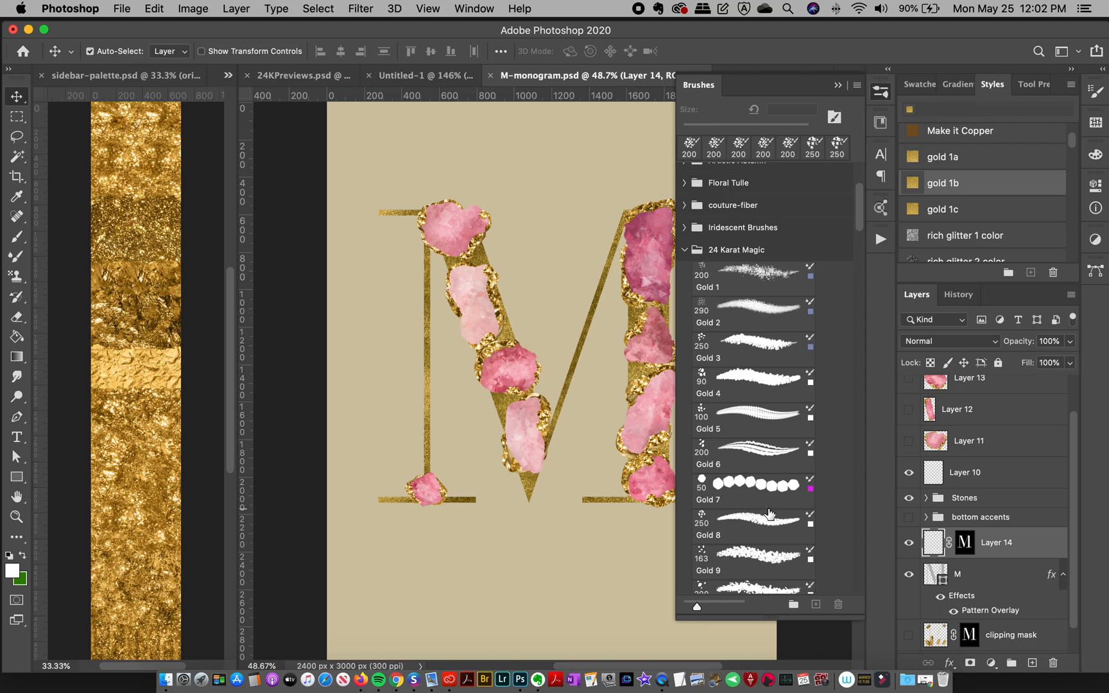
# - Scroll the 24 Karat Magic brushes and choose Gold 21 at 201 px instead of Gold 19
pyautogui.scroll(-3)
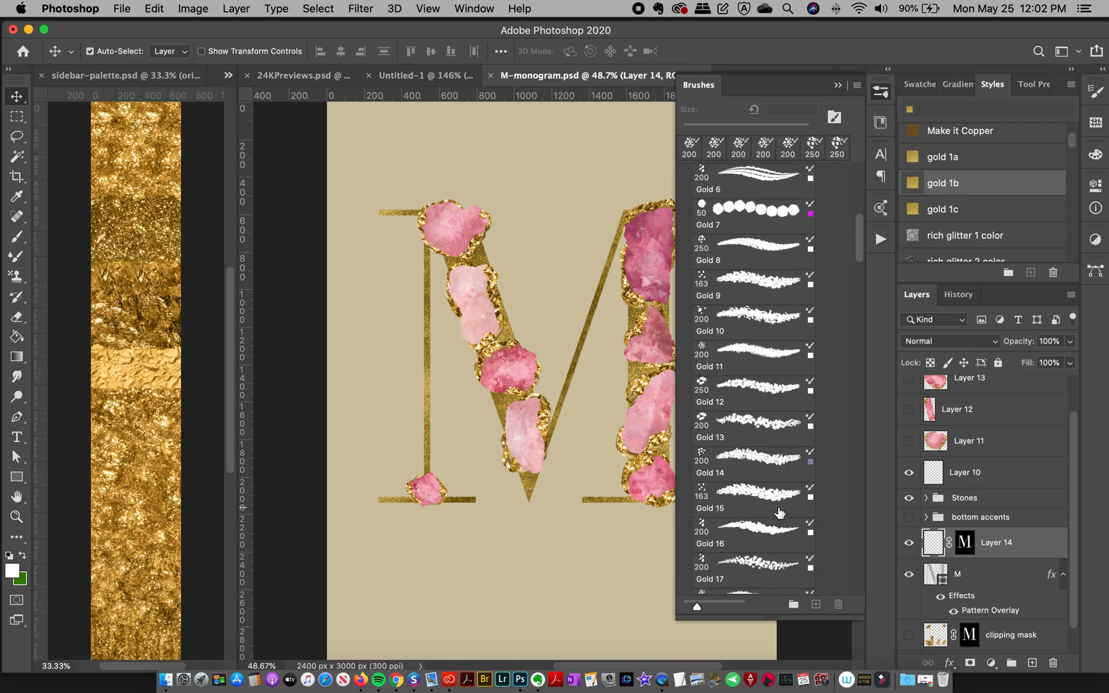
pyautogui.scroll(-3)
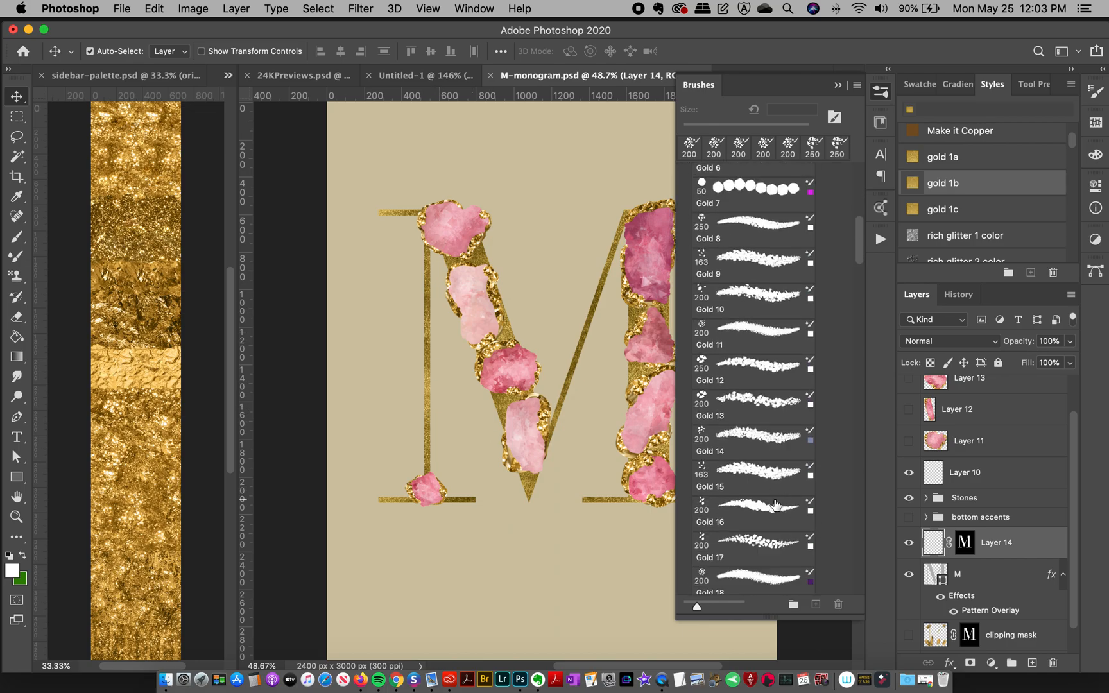
pyautogui.scroll(-3)
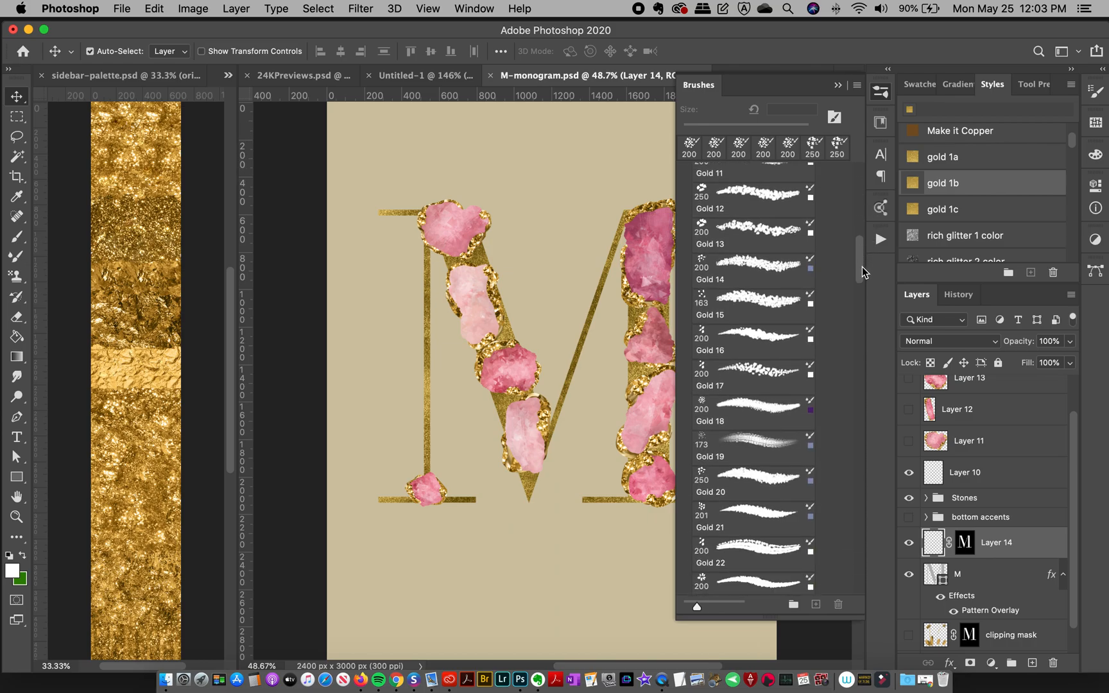
pyautogui.click(749, 333)
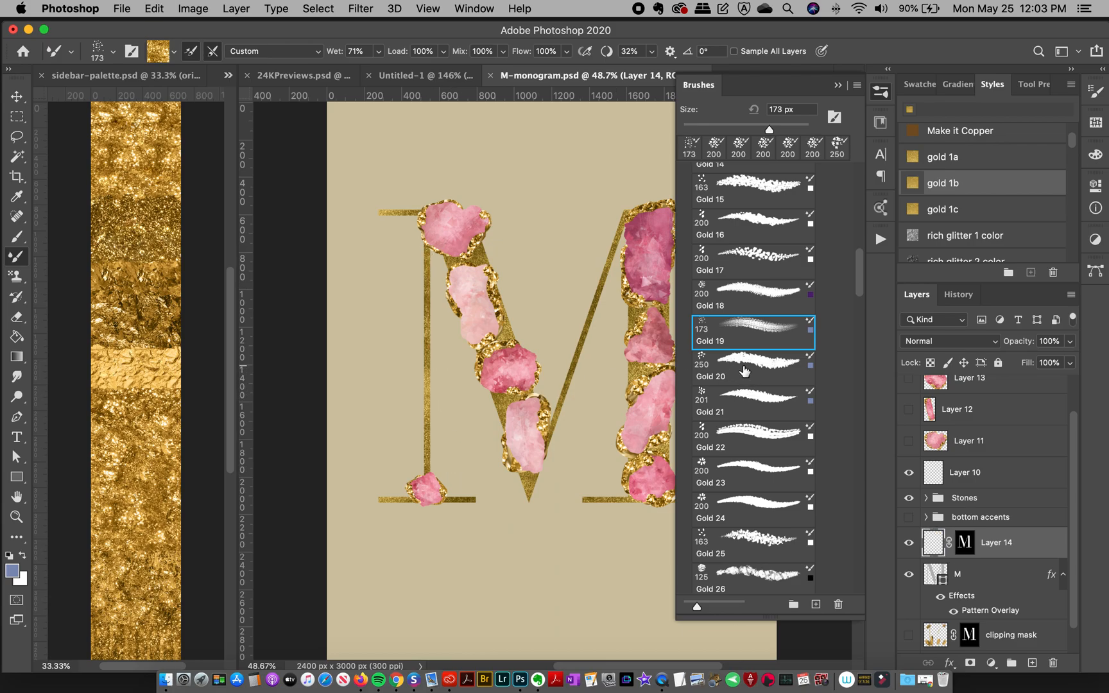
pyautogui.click(742, 368)
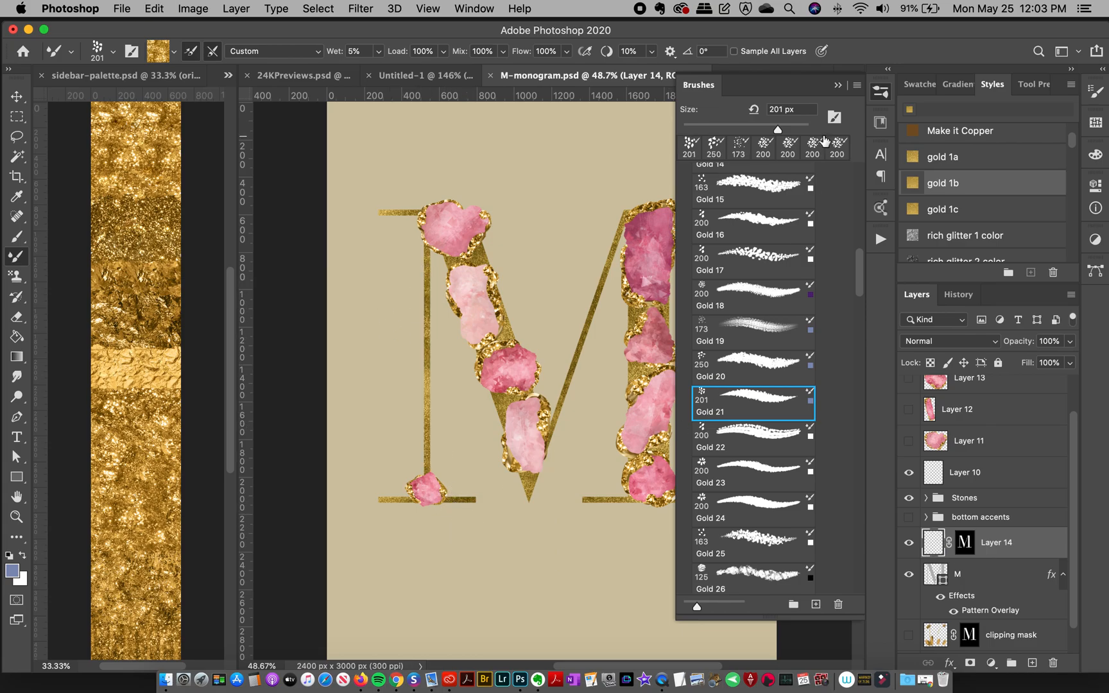
pyautogui.moveTo(139, 102)
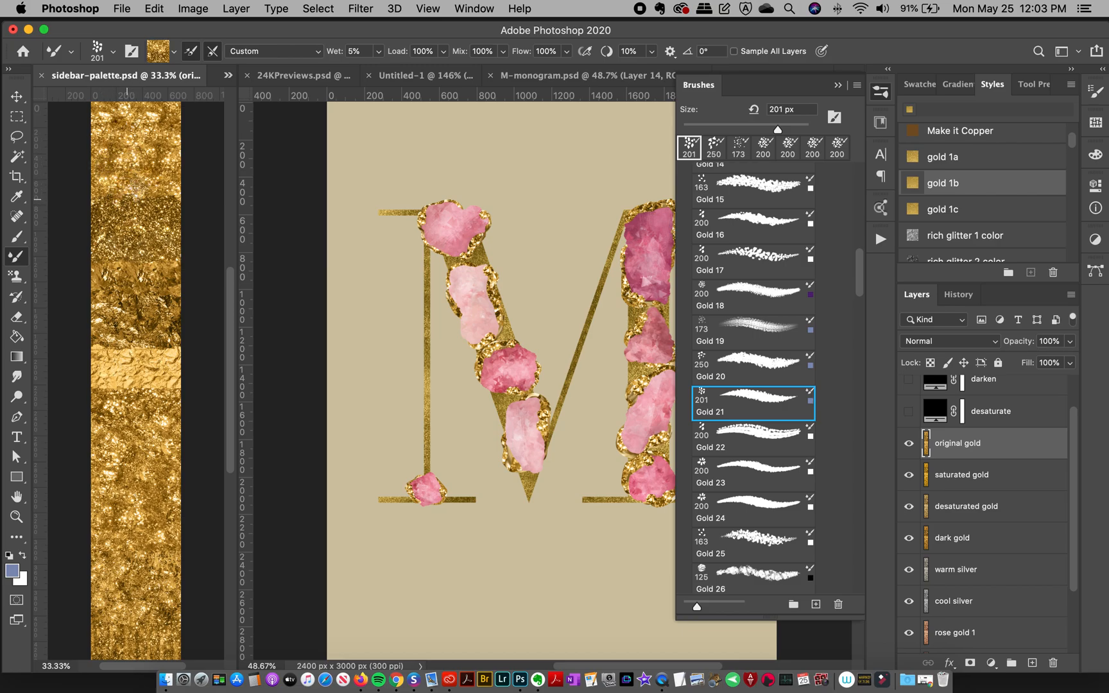
pyautogui.moveTo(538, 381)
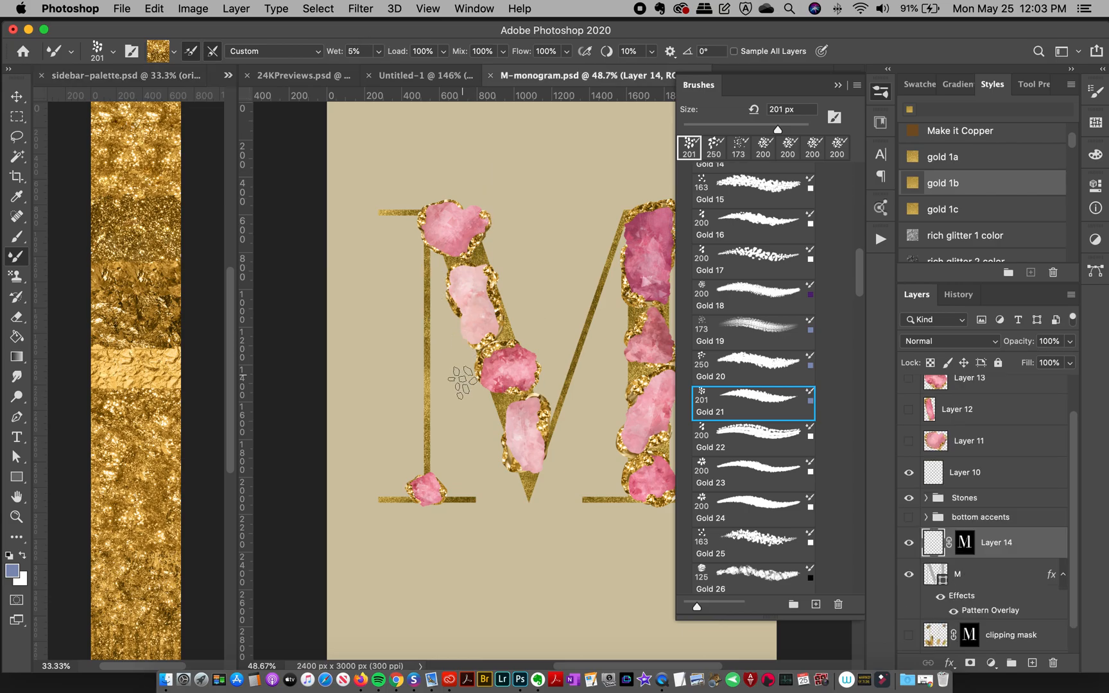
pyautogui.moveTo(417, 286)
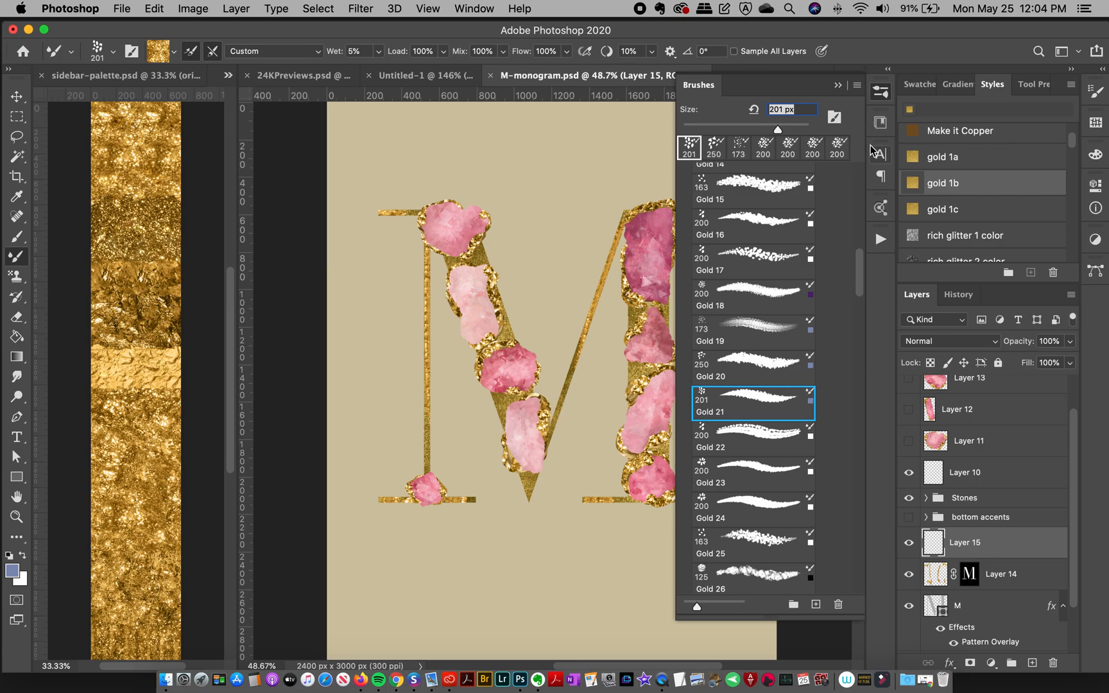
pyautogui.moveTo(734, 285)
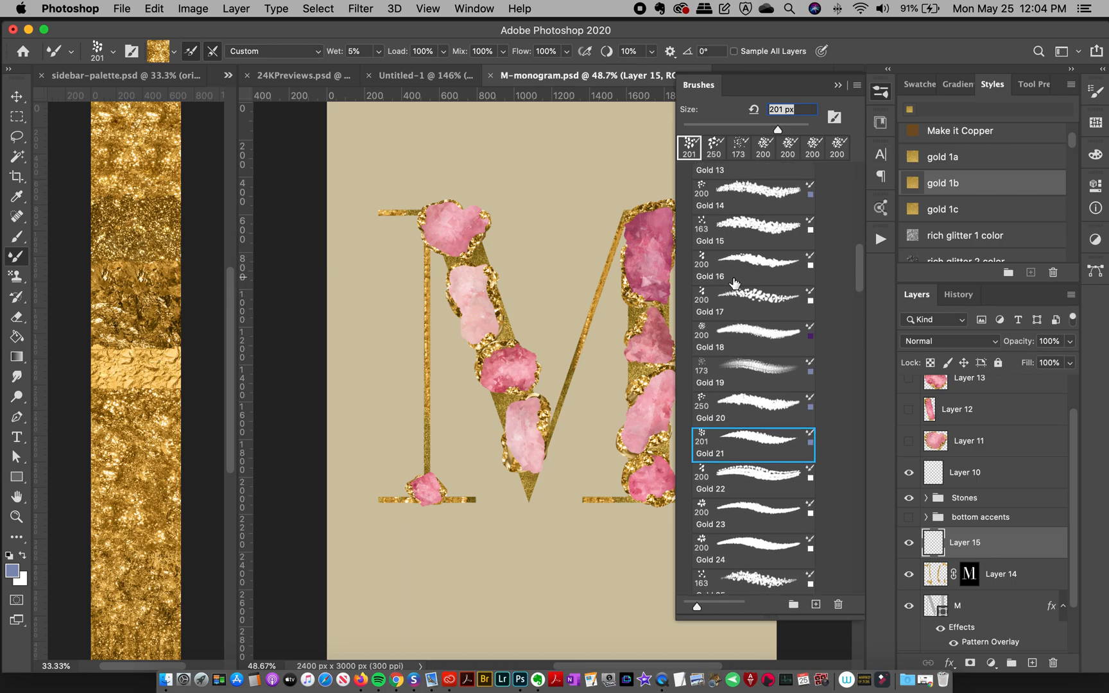
# - Switch to another gold brush and paint rough gold flakes around the stones on Layer 15
pyautogui.click(752, 290)
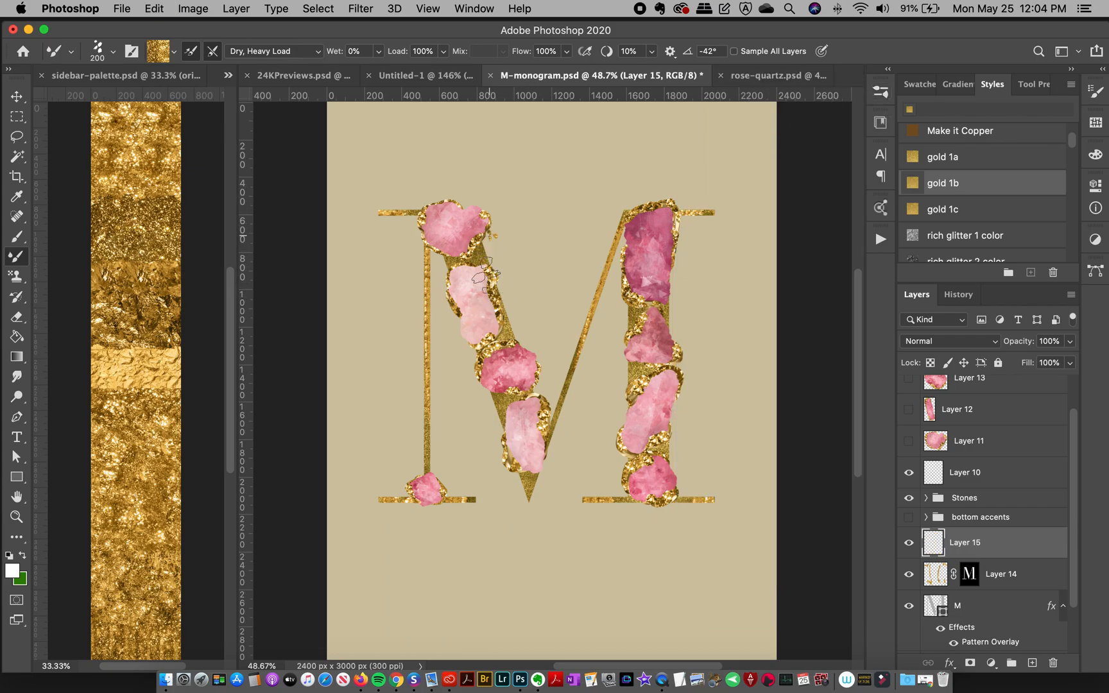
pyautogui.moveTo(487, 265); pyautogui.dragTo(502, 354)
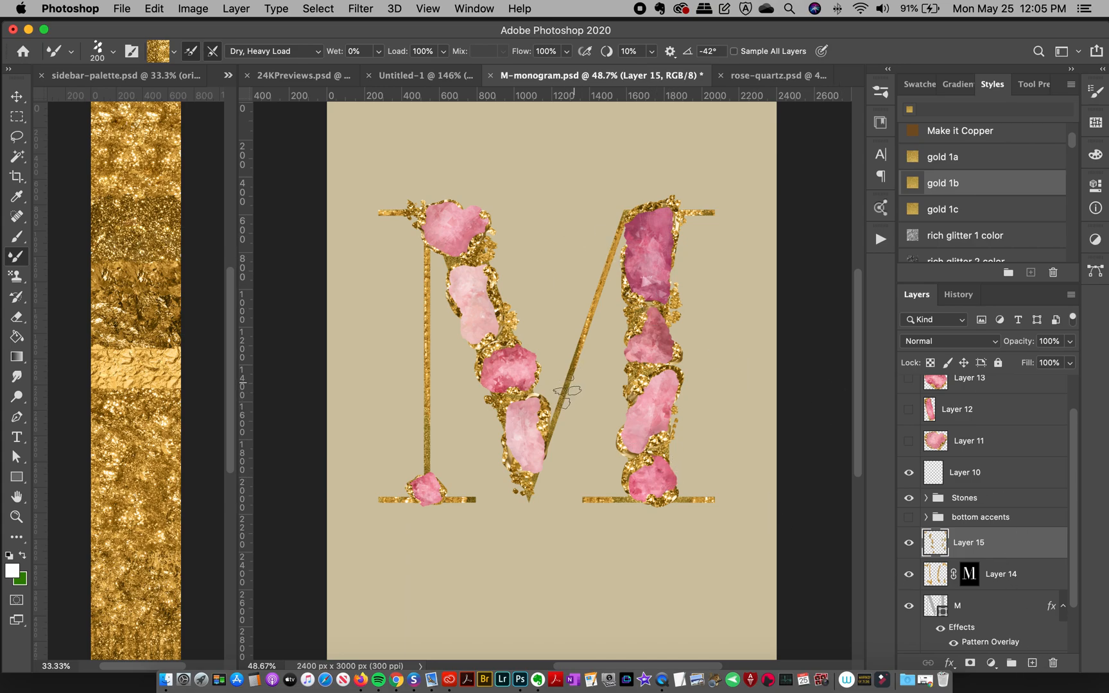
pyautogui.moveTo(95, 506)
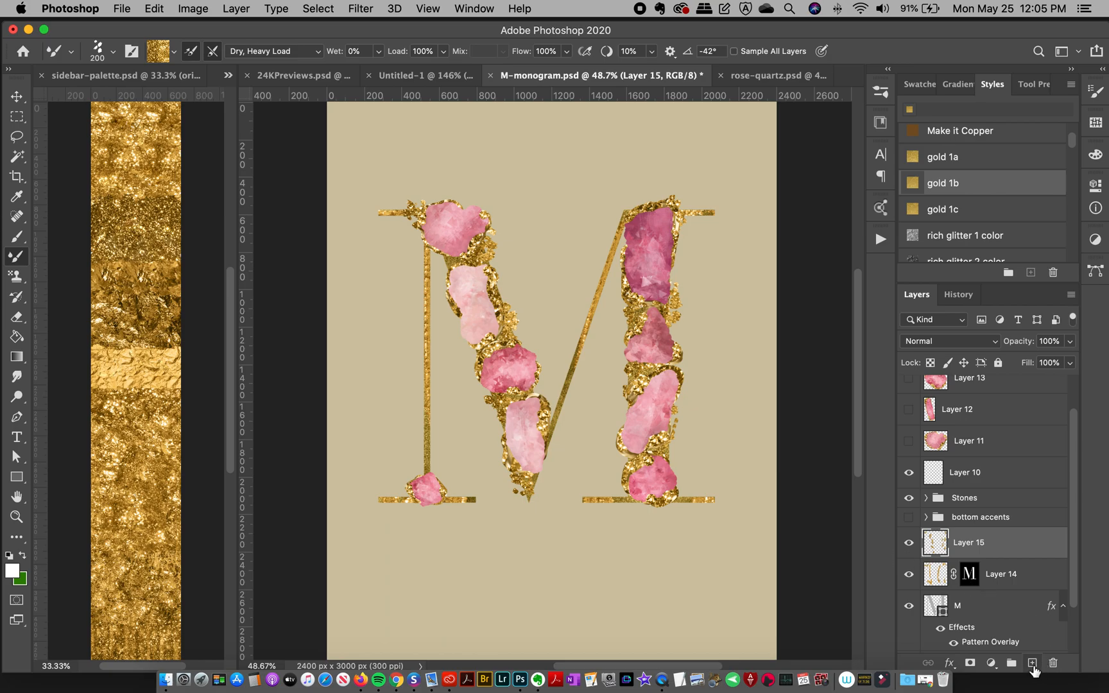
# - On new Layer 16, load the original gold and paint flakes around the diagonal's stones
pyautogui.click(1032, 663)
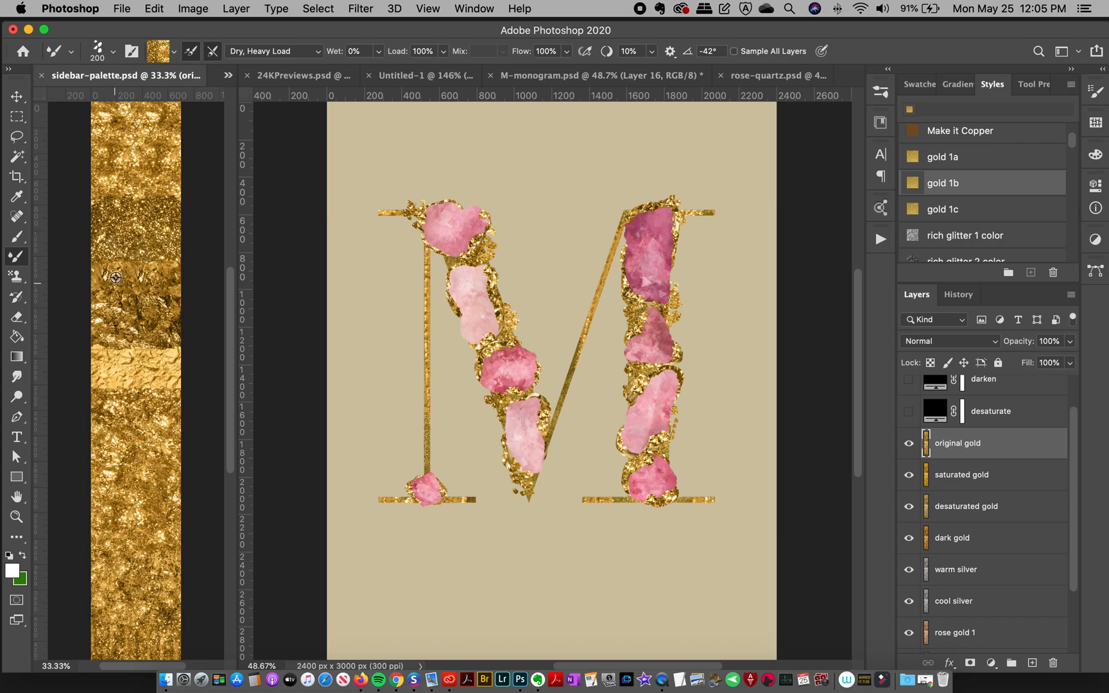
pyautogui.click(598, 75)
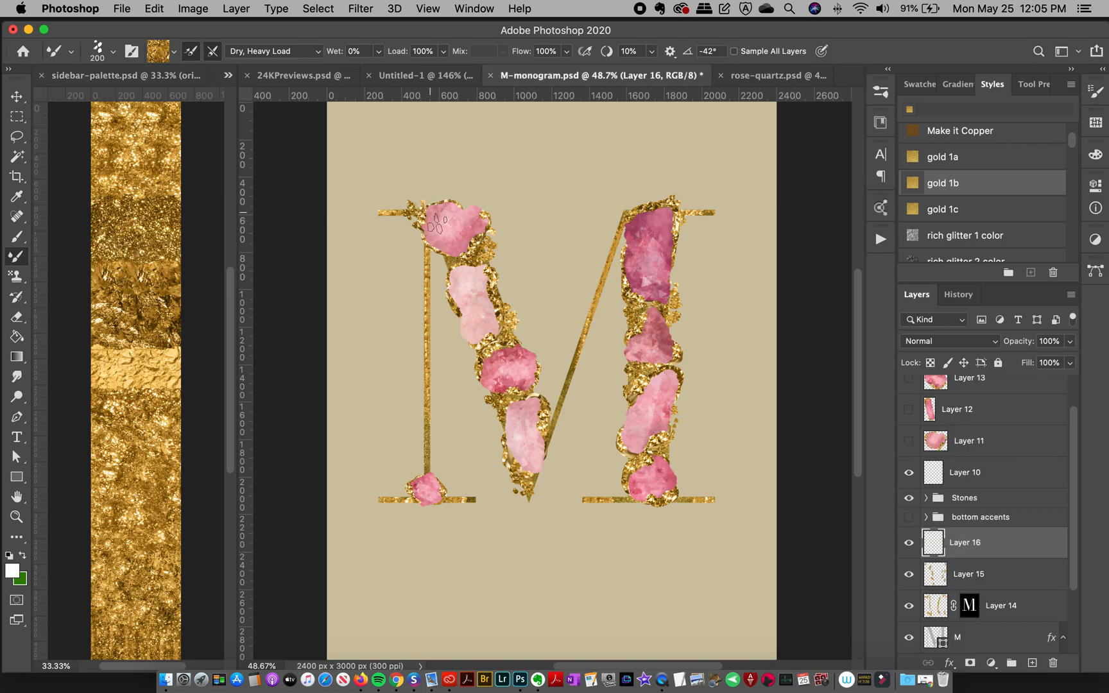
pyautogui.moveTo(434, 223); pyautogui.dragTo(450, 272)
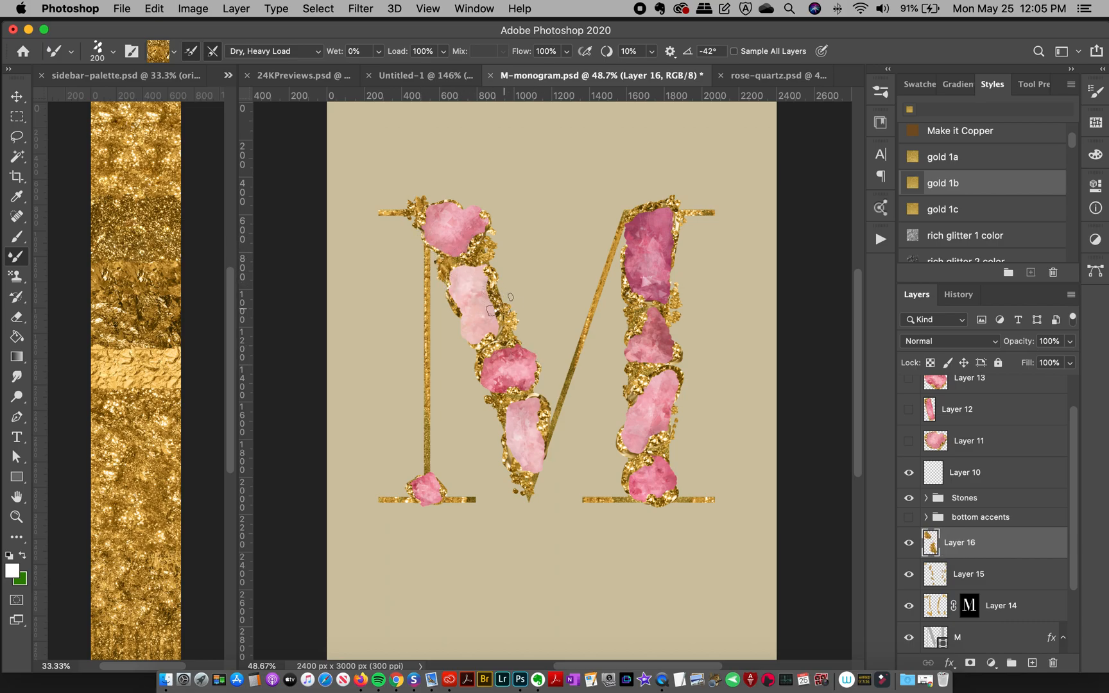
pyautogui.moveTo(506, 297); pyautogui.dragTo(538, 396)
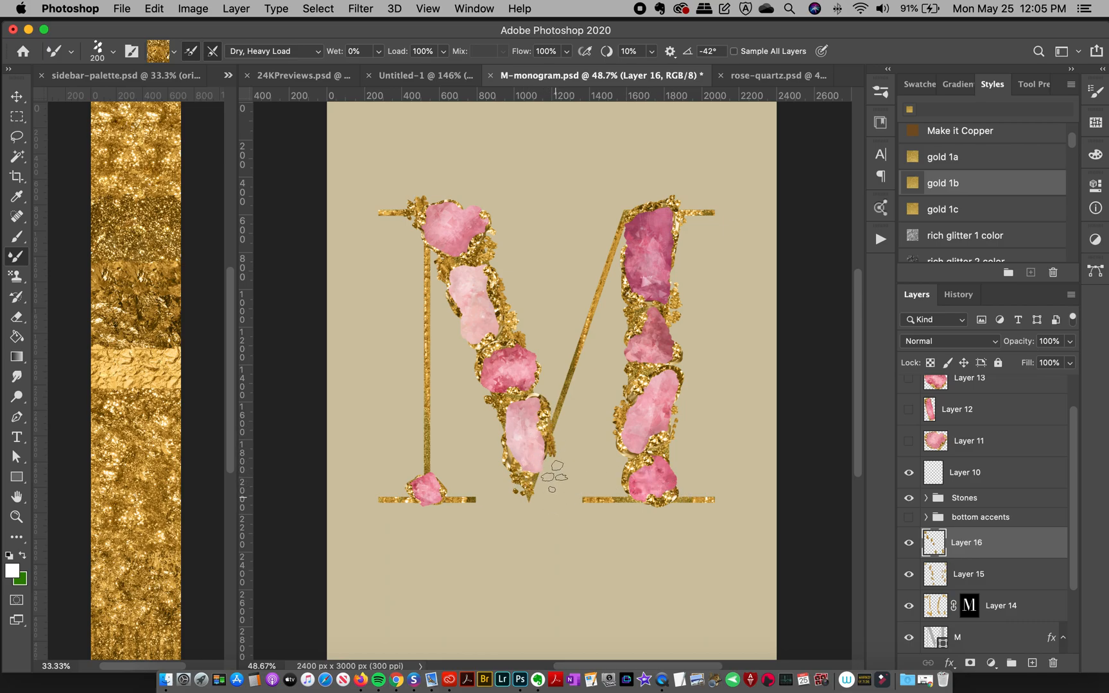
pyautogui.click(546, 459)
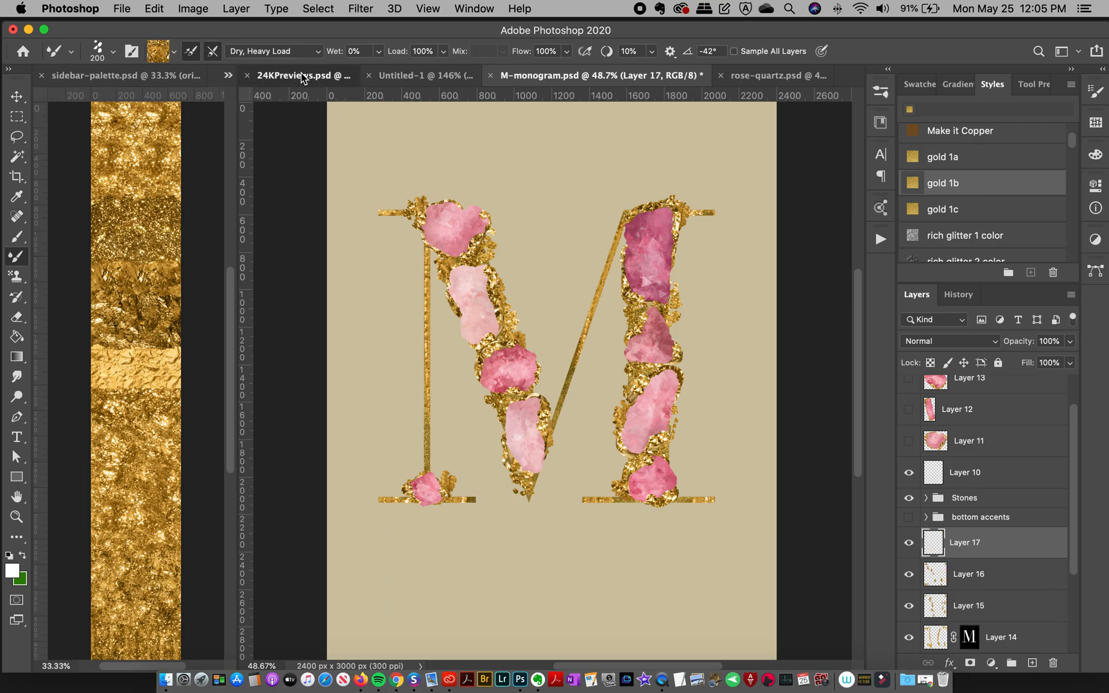
# - Scroll through the 24KPreviews gold brush previews and compare them in the brush list
pyautogui.click(302, 75)
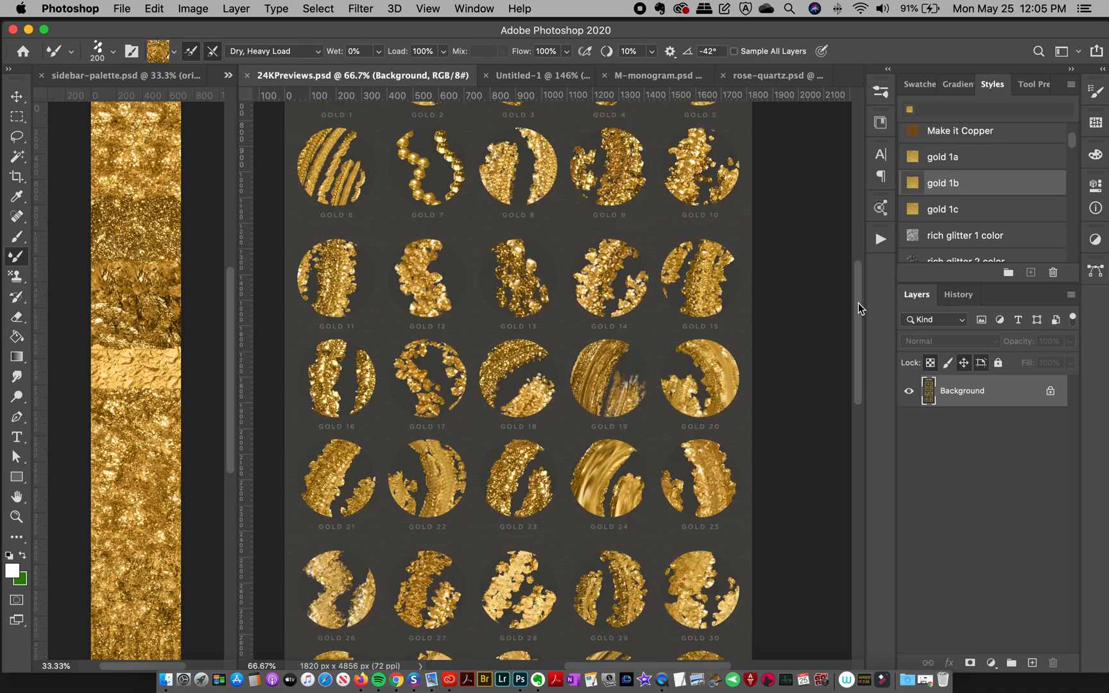
pyautogui.scroll(-3)
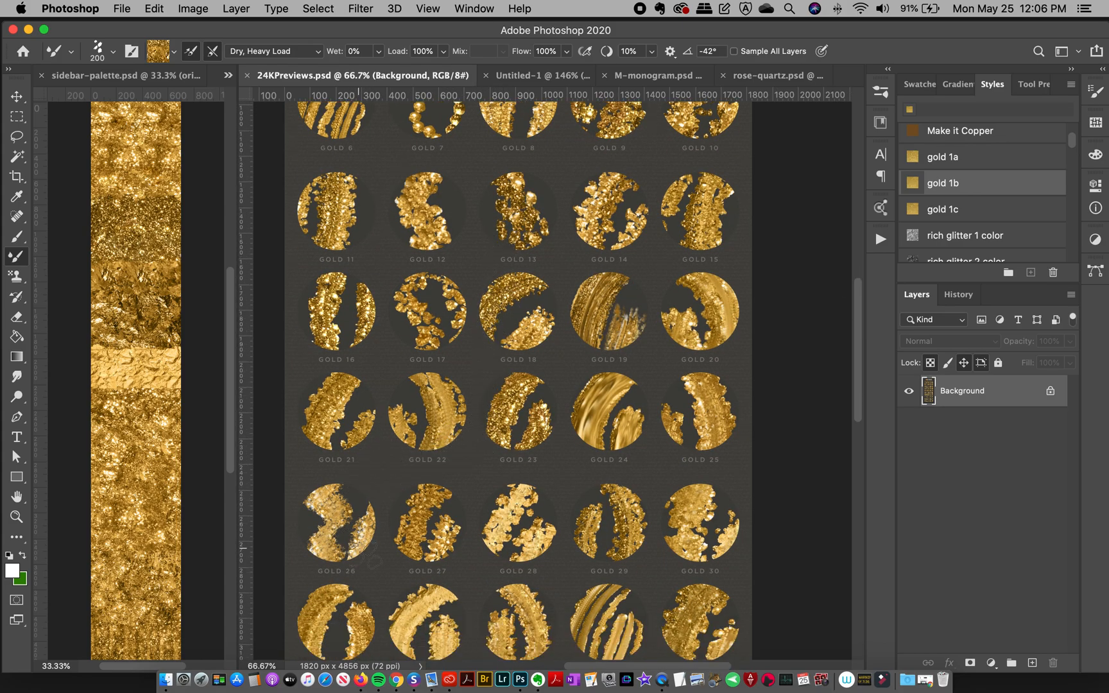
pyautogui.scroll(-3)
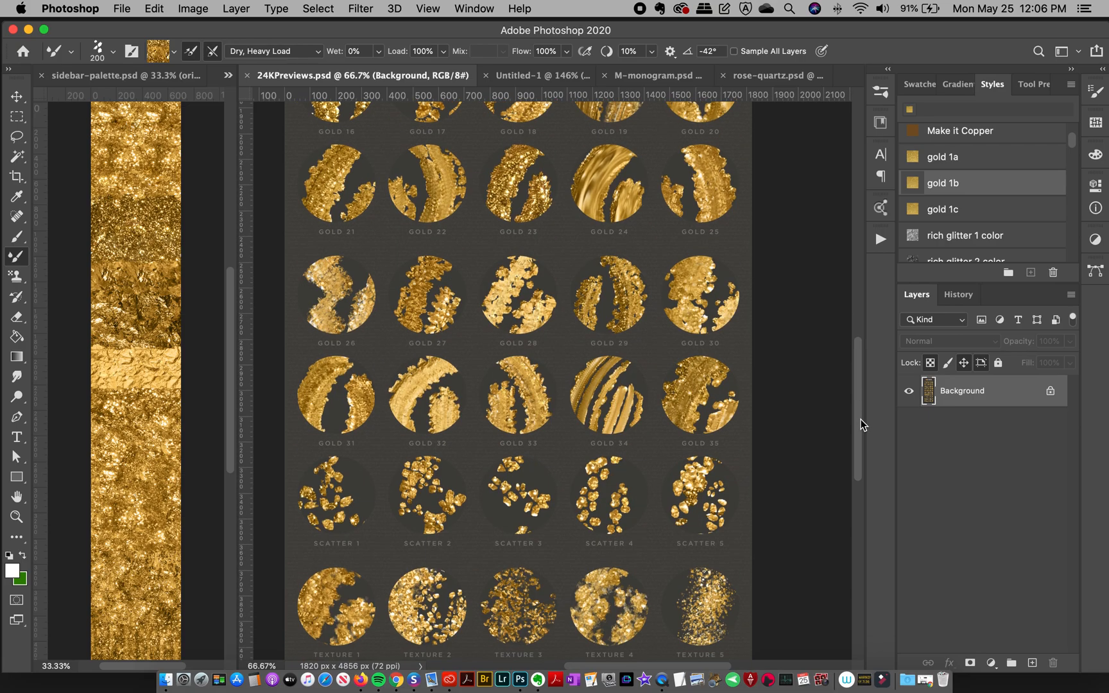
pyautogui.scroll(-3)
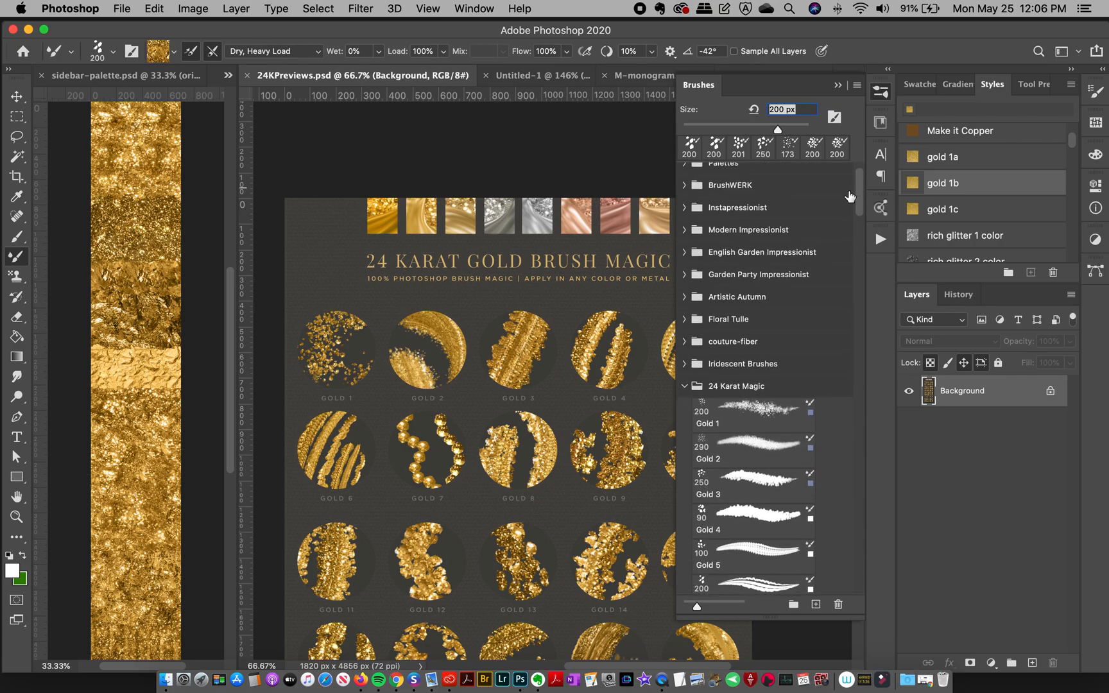
pyautogui.click(453, 76)
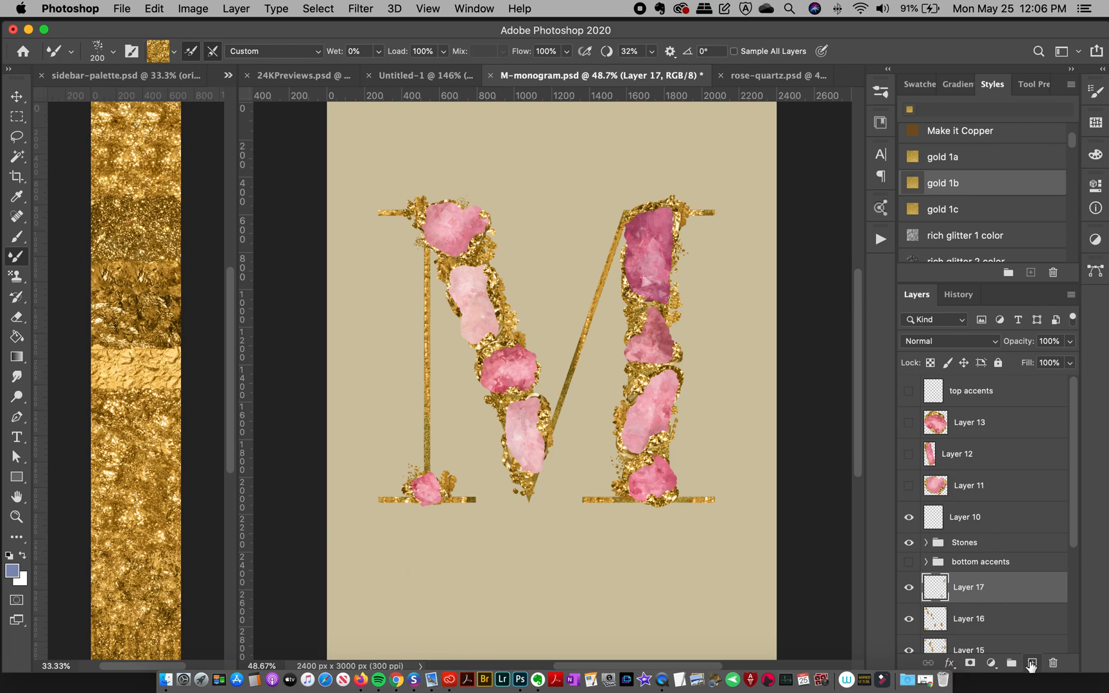
# - Add Layer 18, choose the Gold 11 brush and load it with palette gold
pyautogui.click(1032, 663)
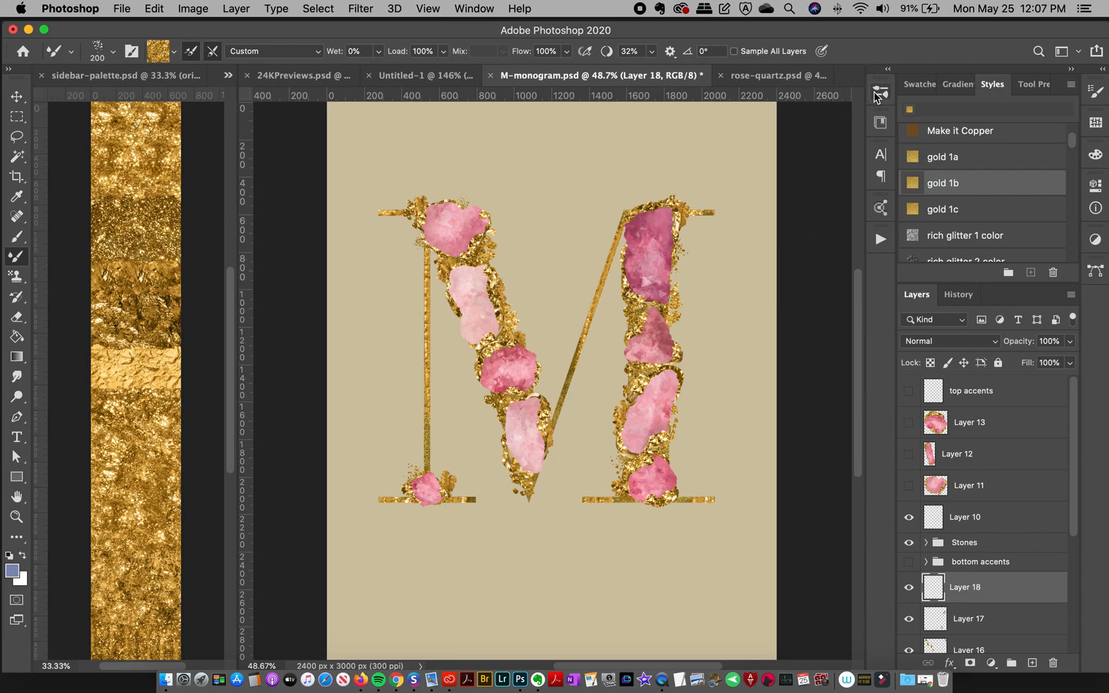
pyautogui.click(881, 92)
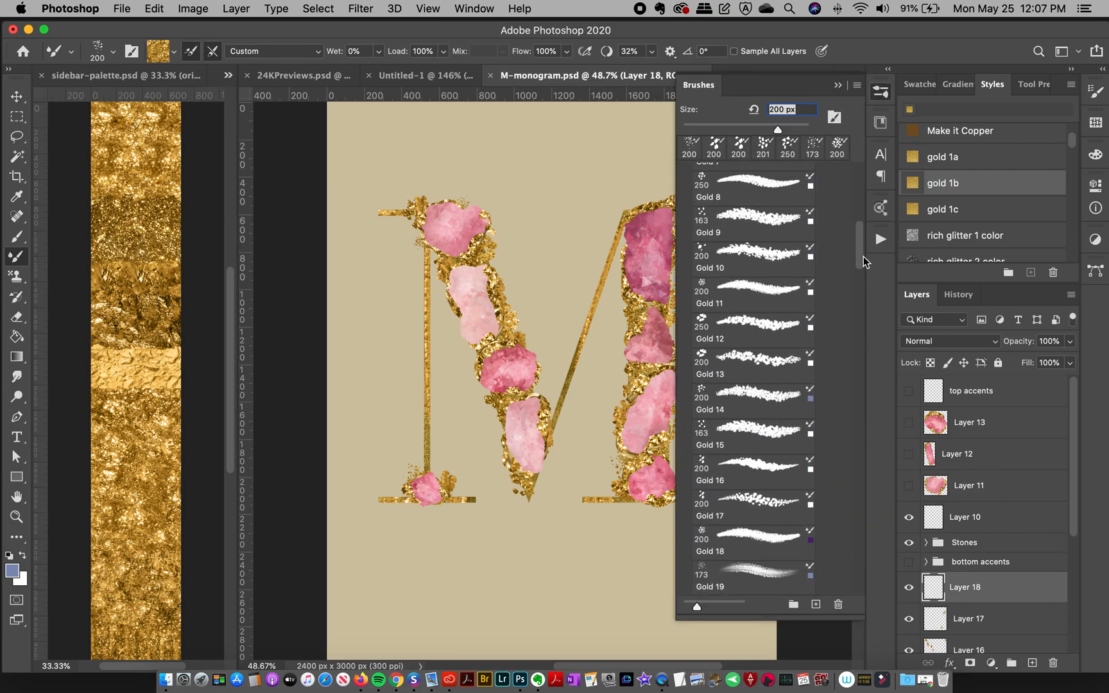
pyautogui.click(750, 267)
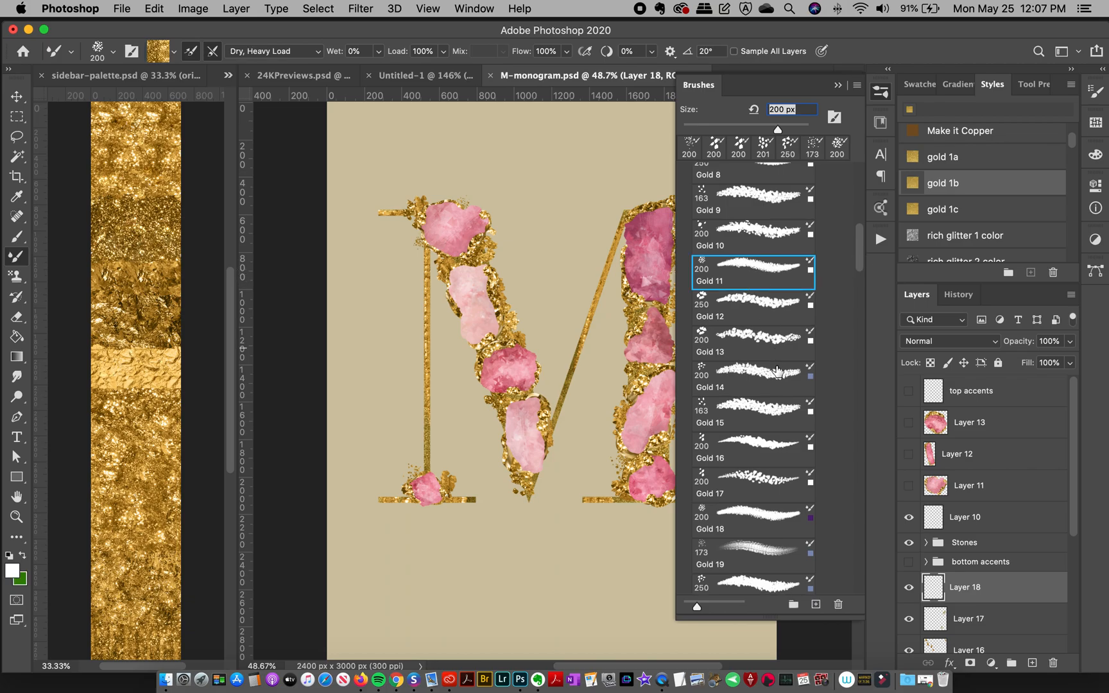
pyautogui.moveTo(883, 96)
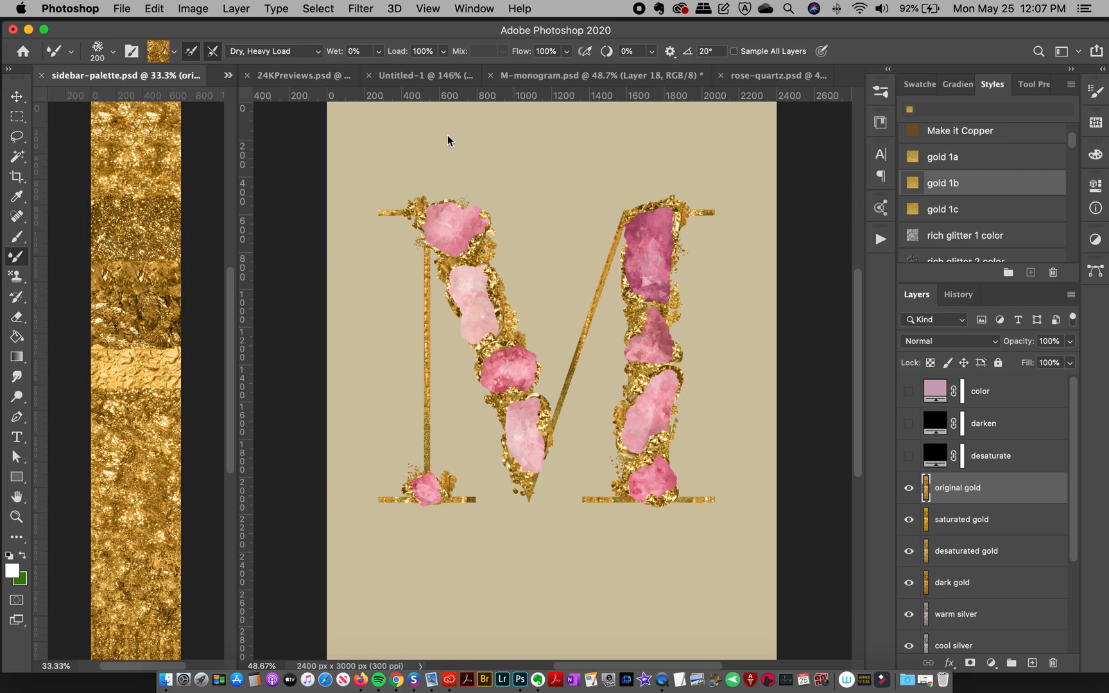
pyautogui.moveTo(352, 241); pyautogui.dragTo(352, 326)
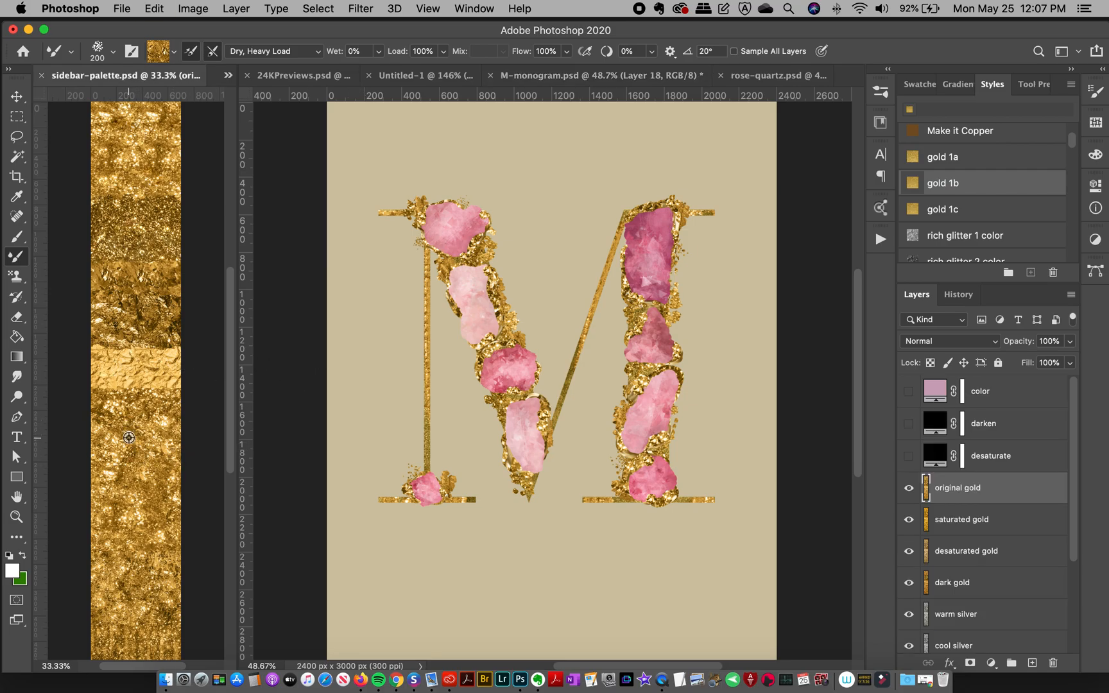
pyautogui.click(597, 75)
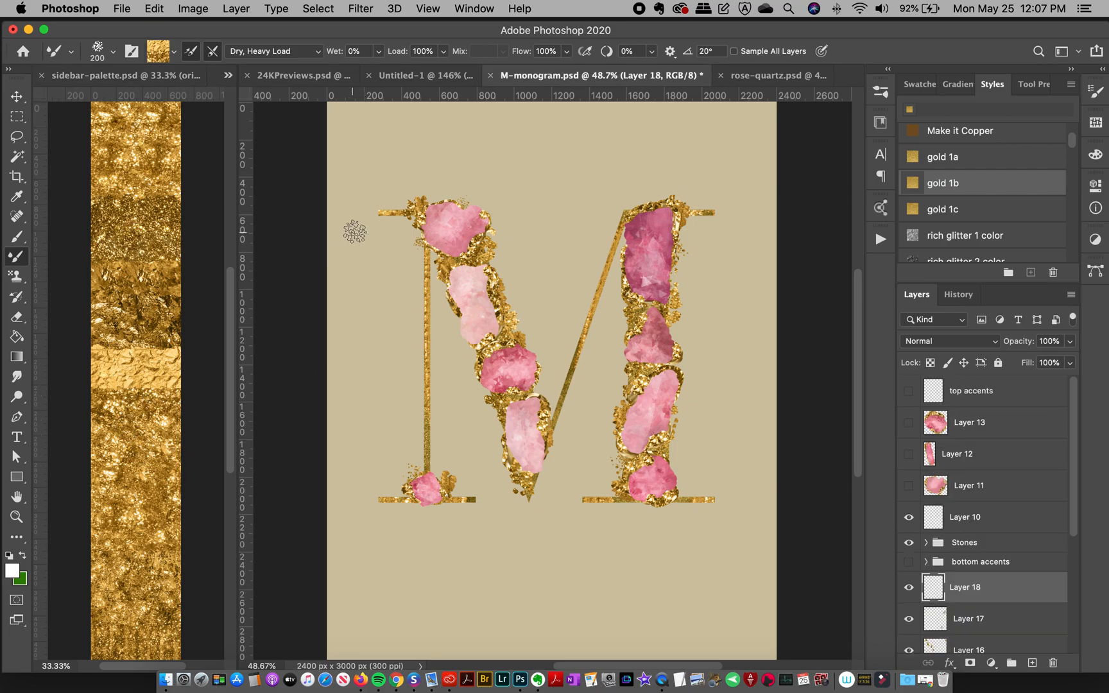
pyautogui.moveTo(516, 251)
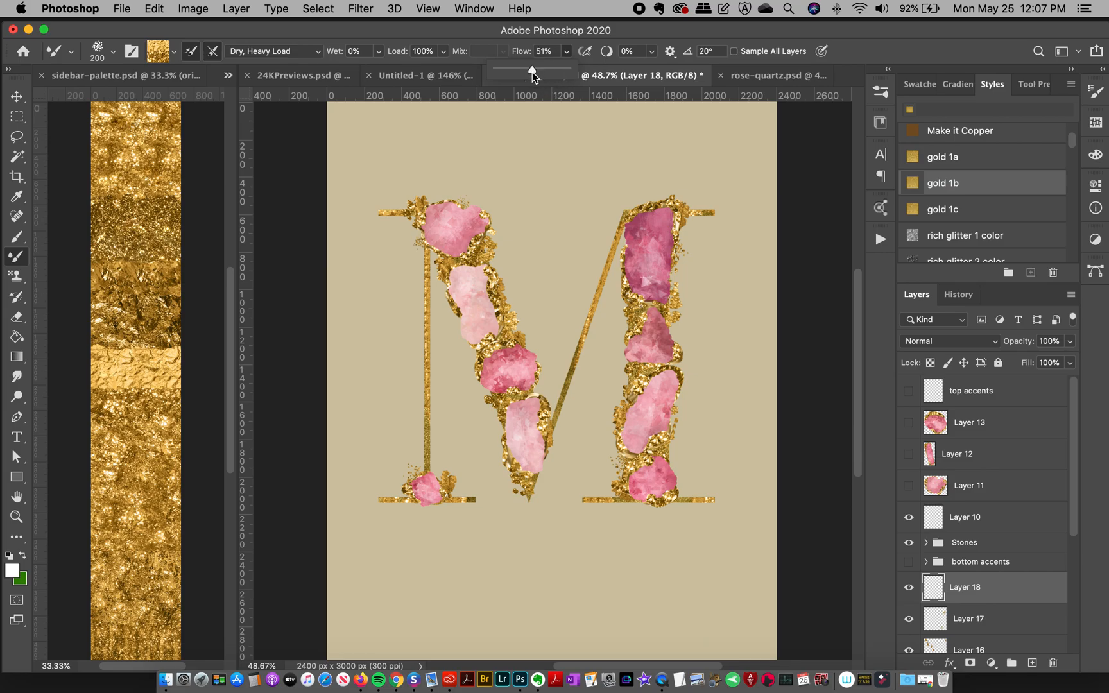
# - Lower Flow to 48%, reload gold, and paint a vertical smear down the left stem
pyautogui.moveTo(529, 124); pyautogui.dragTo(529, 283)
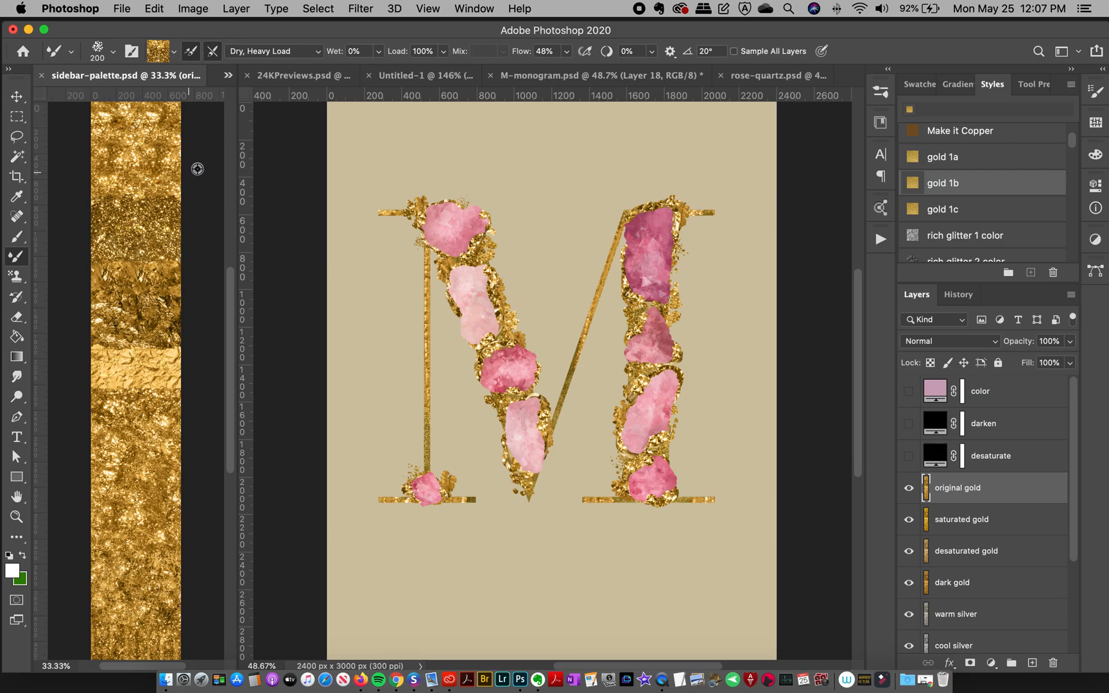
pyautogui.click(599, 76)
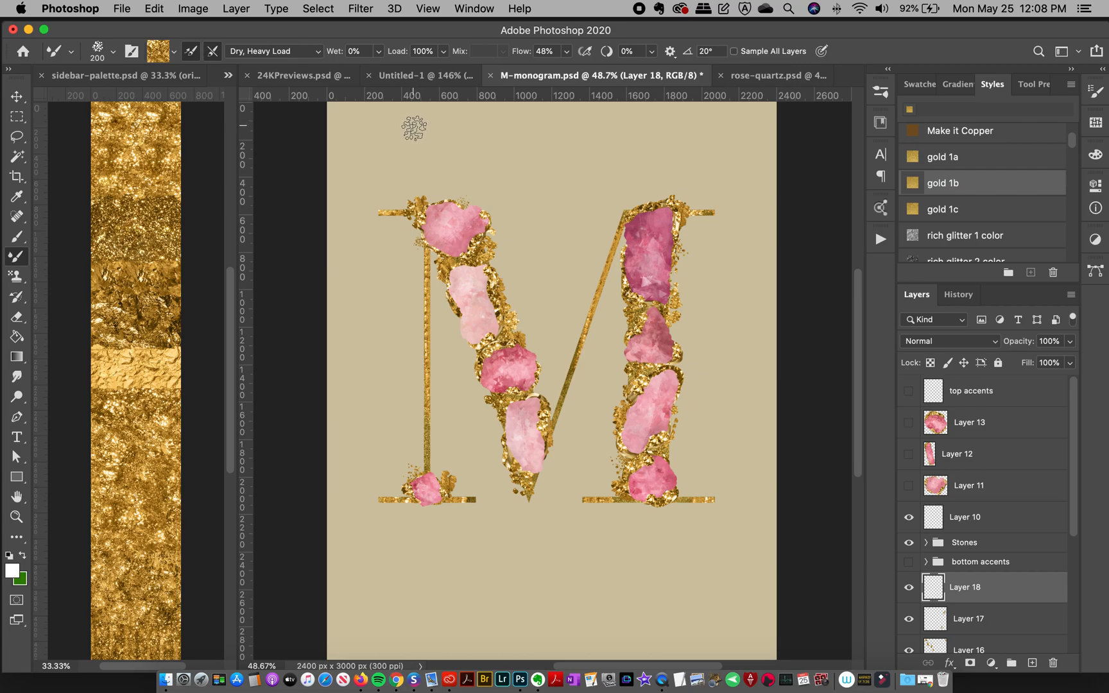
pyautogui.moveTo(414, 126); pyautogui.dragTo(414, 311)
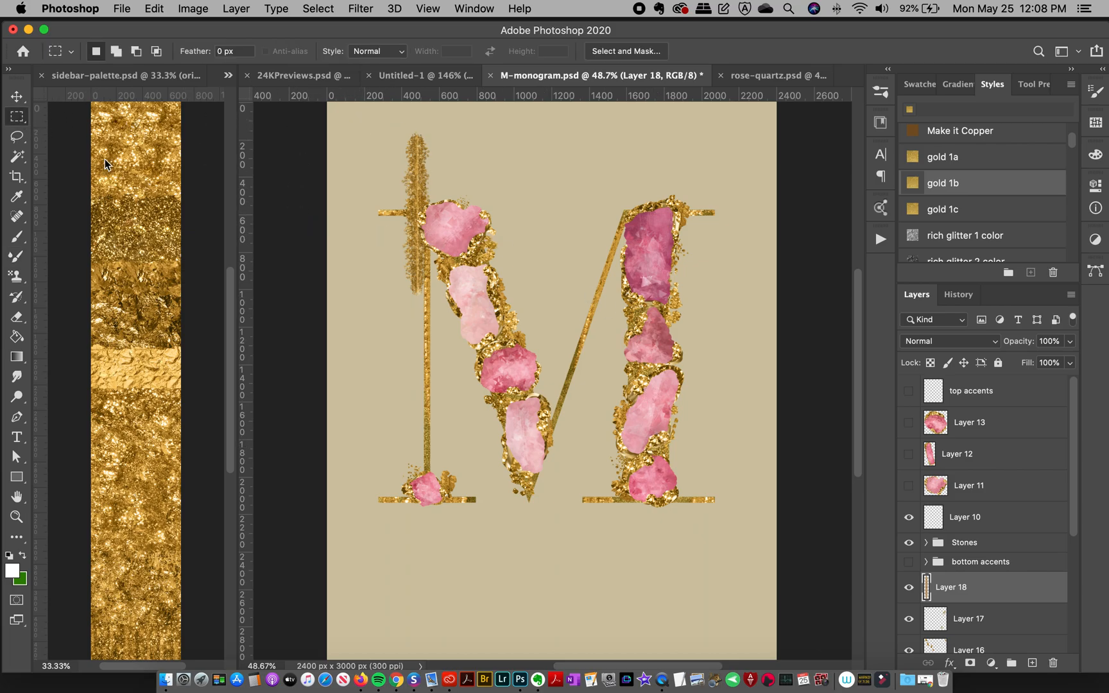
# - Marquee-select and remove the excess gold smear above the M on Layer 18
pyautogui.moveTo(359, 116); pyautogui.dragTo(542, 220)
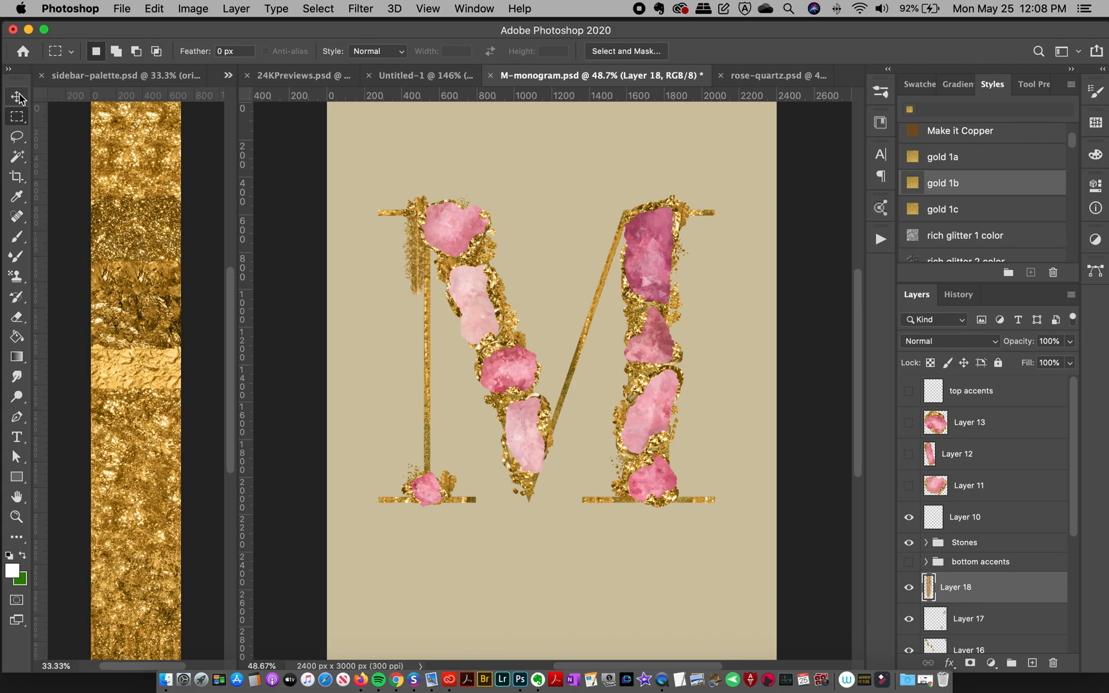
pyautogui.click(17, 96)
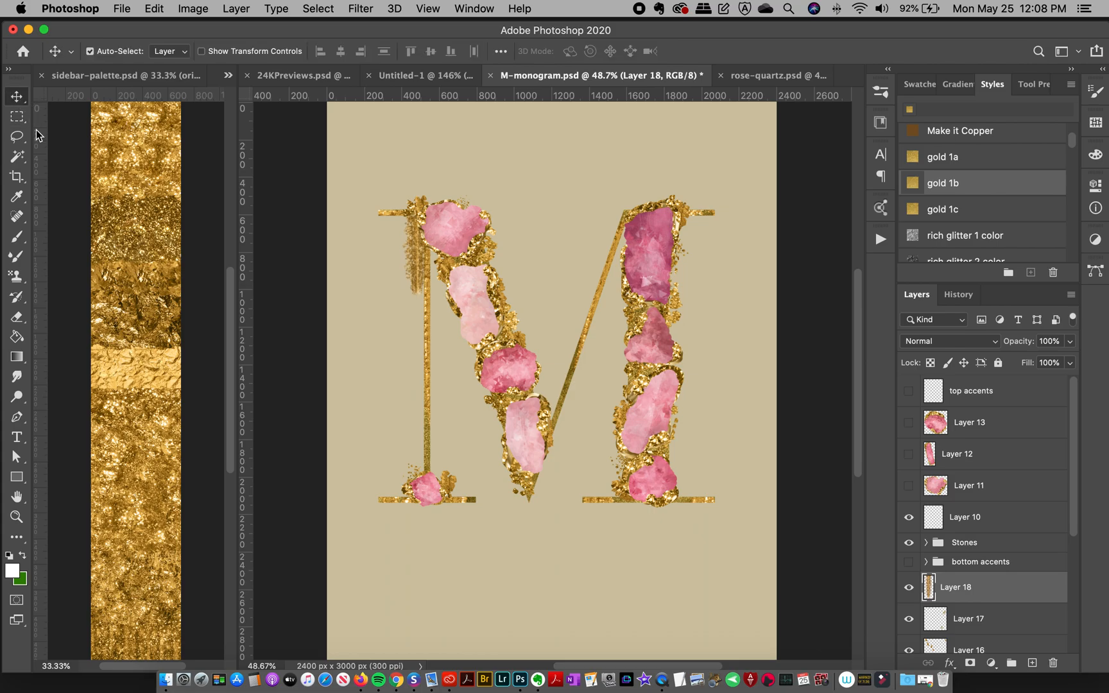
pyautogui.moveTo(414, 335)
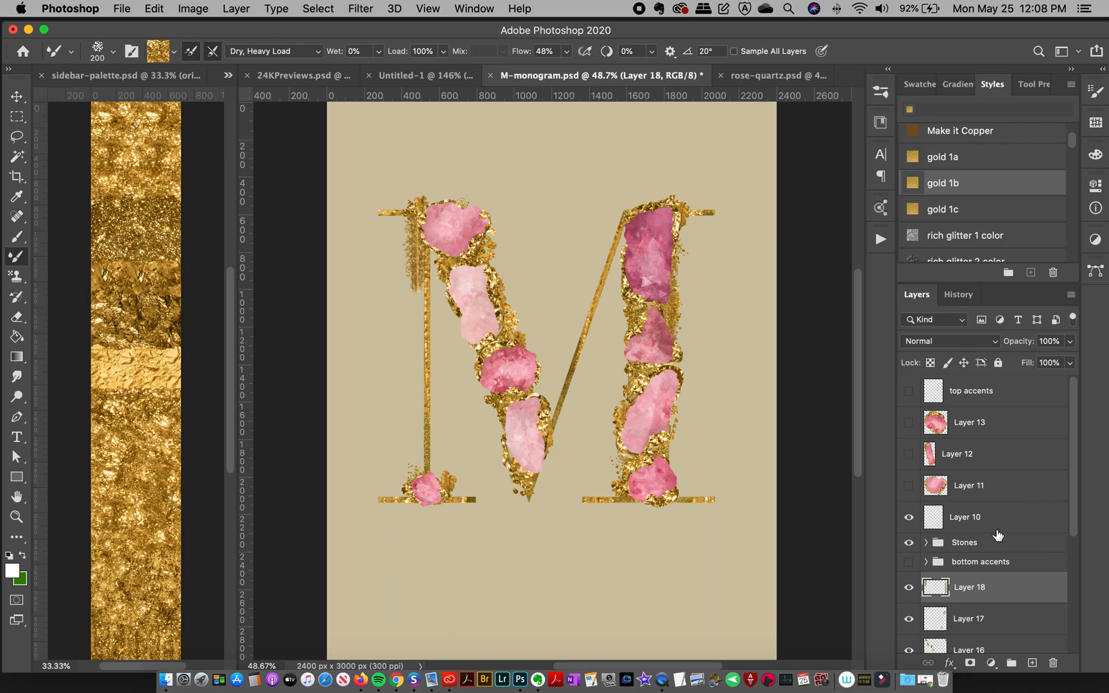
pyautogui.moveTo(1075, 461)
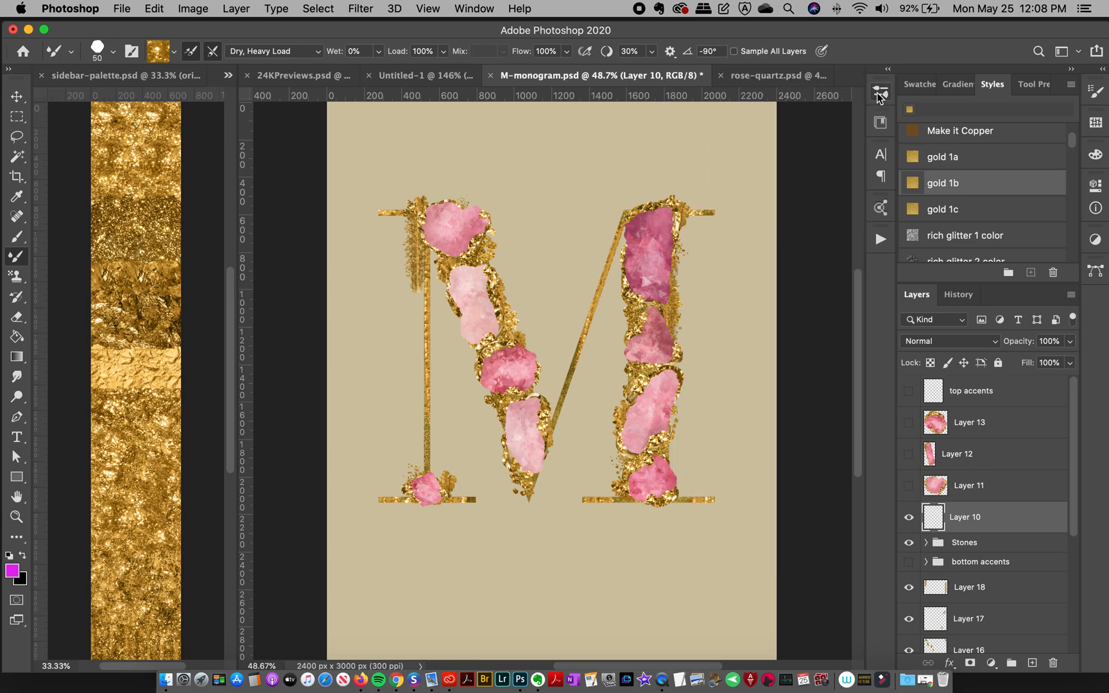
# - Enlarge the round Mixer Brush to 70 px and bring up the gold palette document
pyautogui.moveTo(551, 206); pyautogui.dragTo(551, 297)
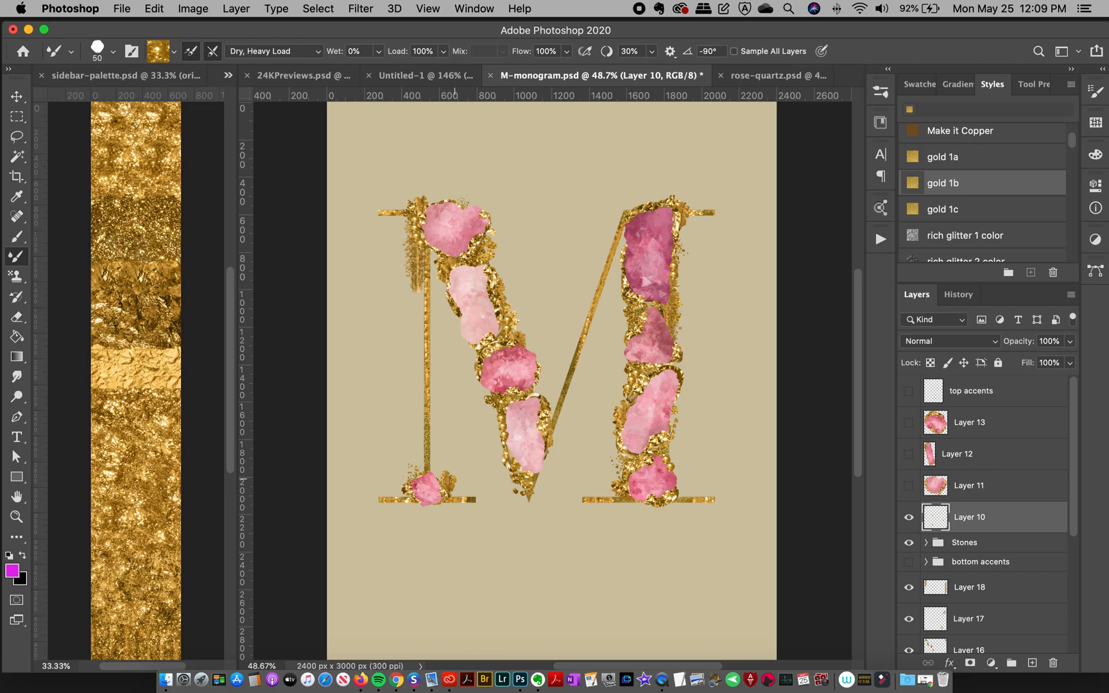
pyautogui.moveTo(200, 122)
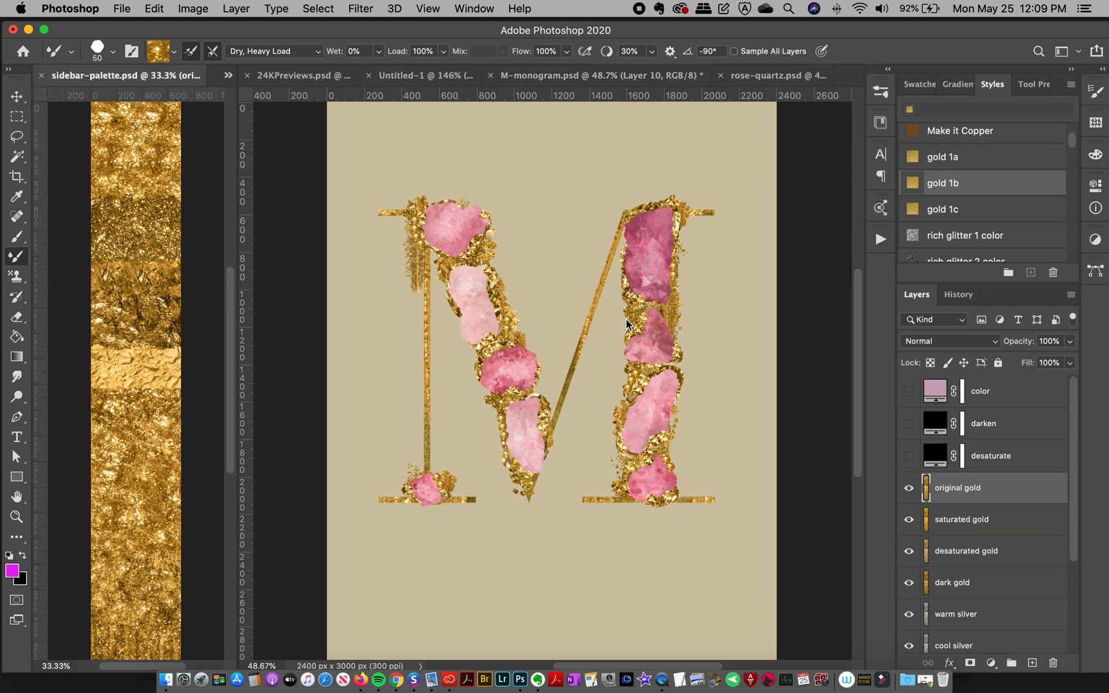
pyautogui.click(598, 75)
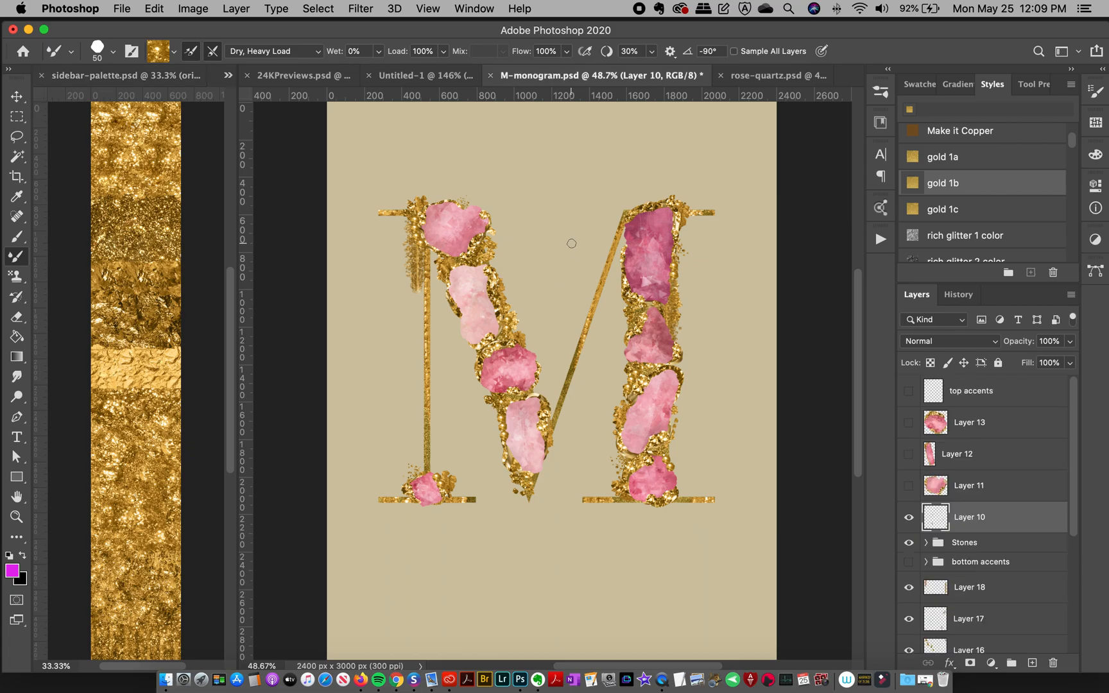
pyautogui.moveTo(546, 236)
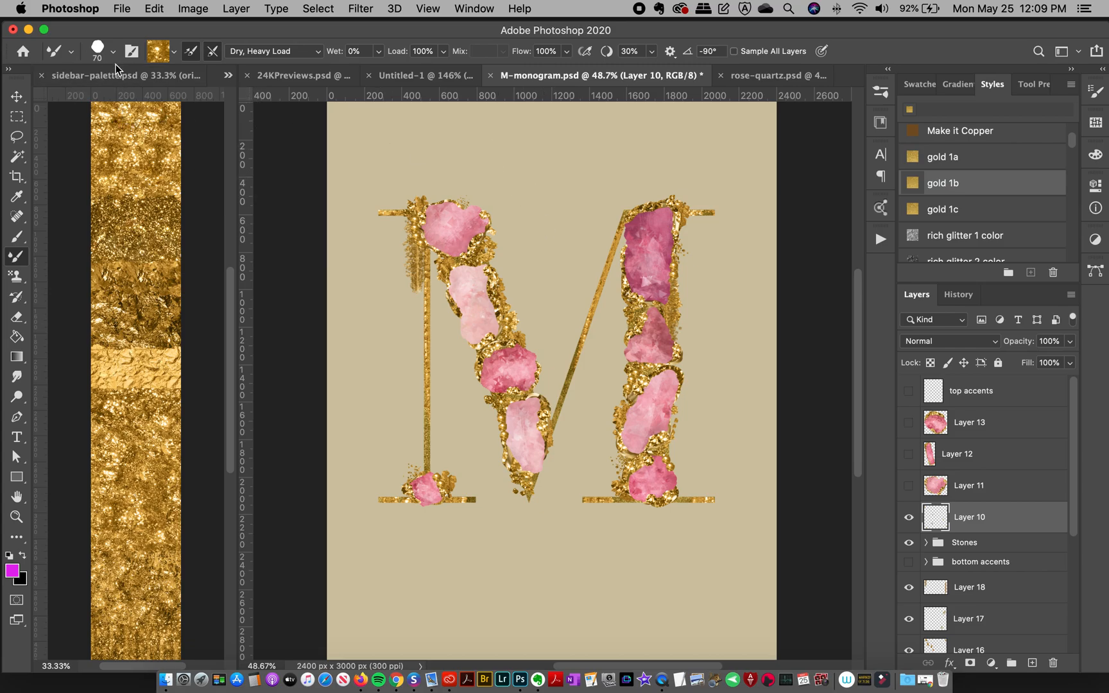
pyautogui.click(97, 51)
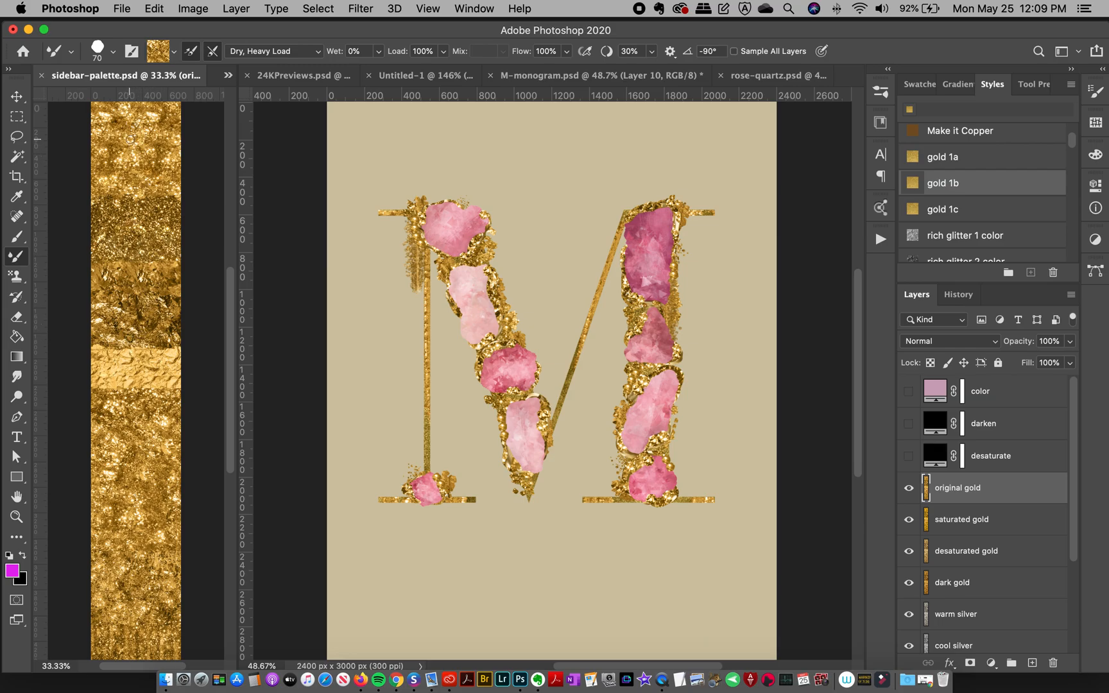
pyautogui.moveTo(4, 352)
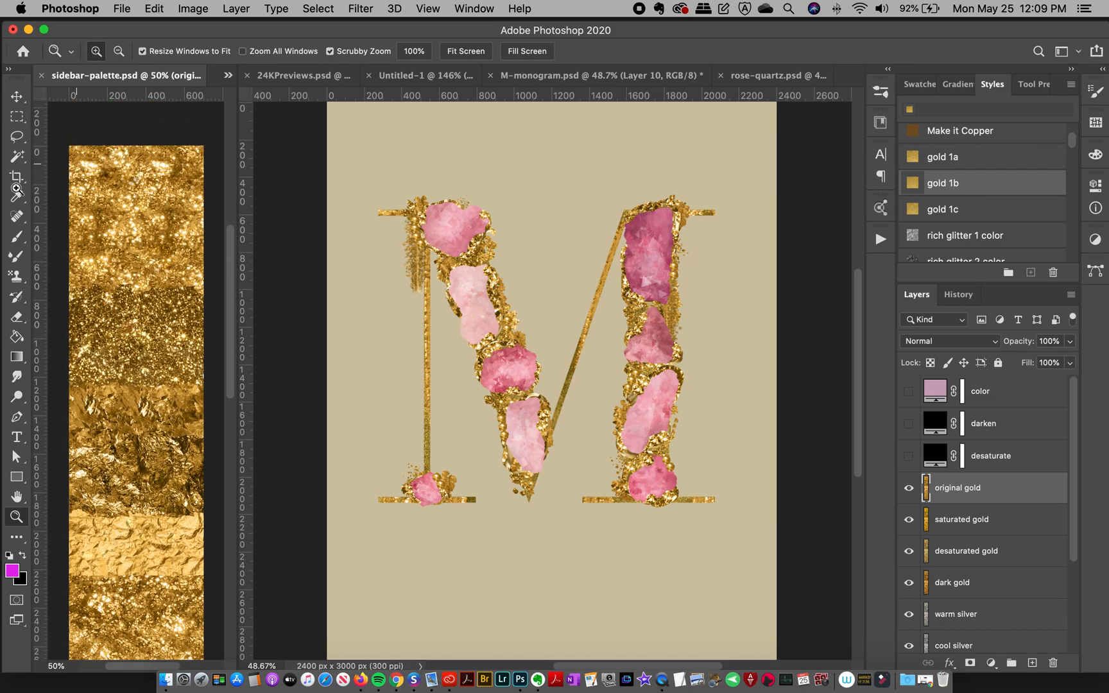
# - Zoom into the gold palette and drag across its gold texture to load the brush
pyautogui.click(16, 256)
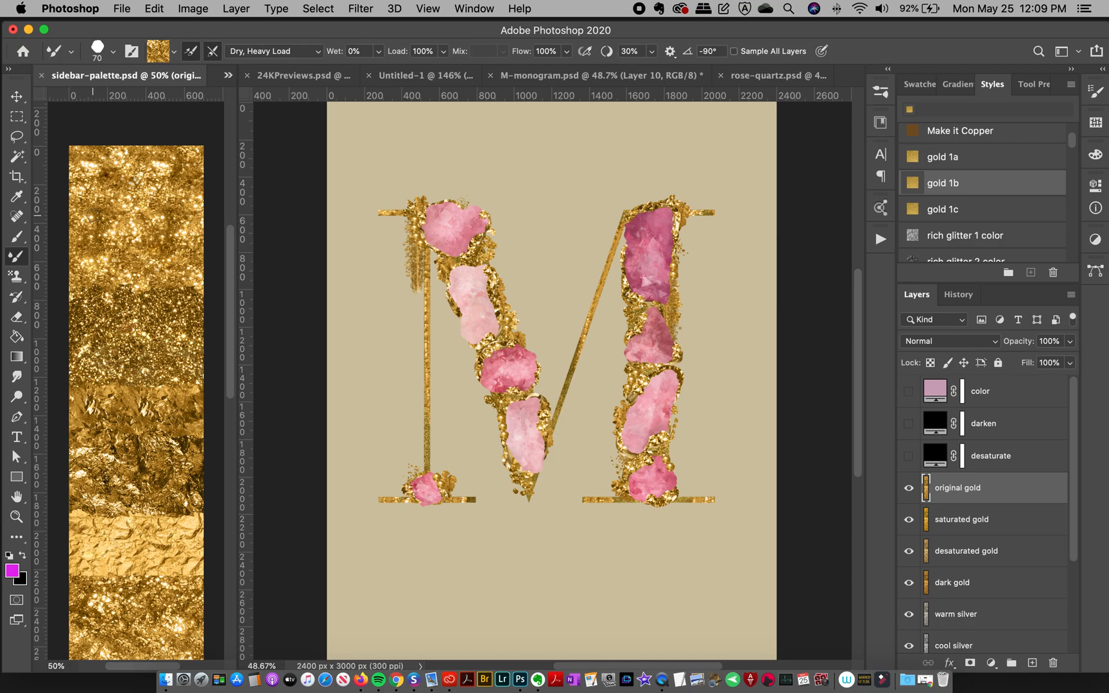
pyautogui.moveTo(91, 218)
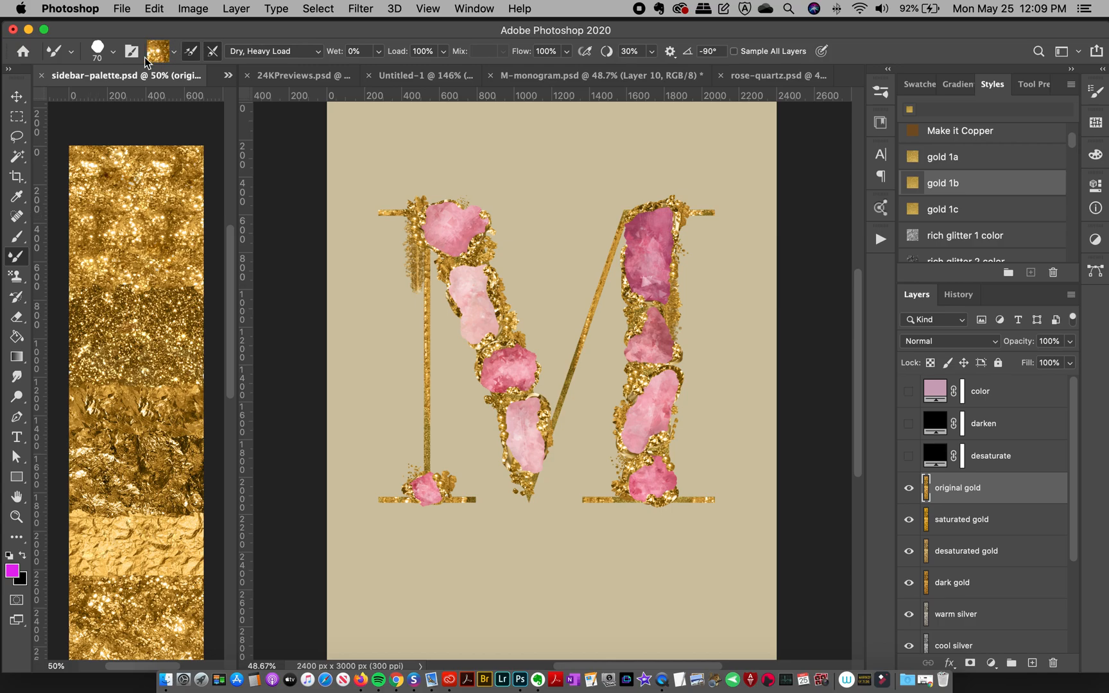
pyautogui.moveTo(487, 136); pyautogui.dragTo(535, 219)
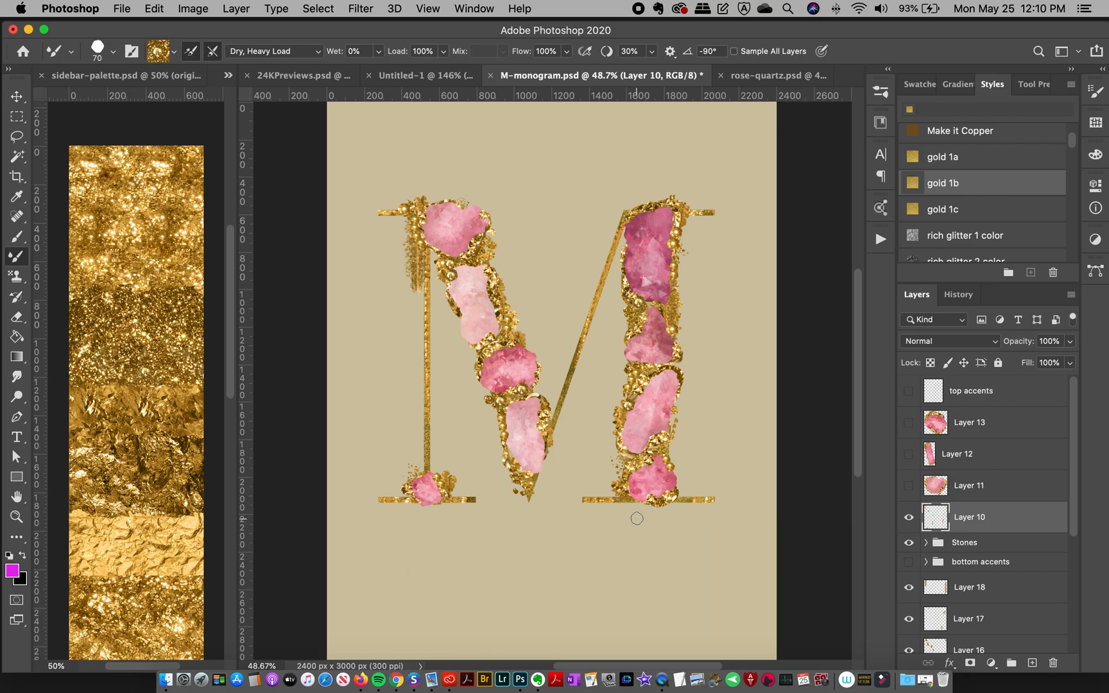
pyautogui.moveTo(605, 469)
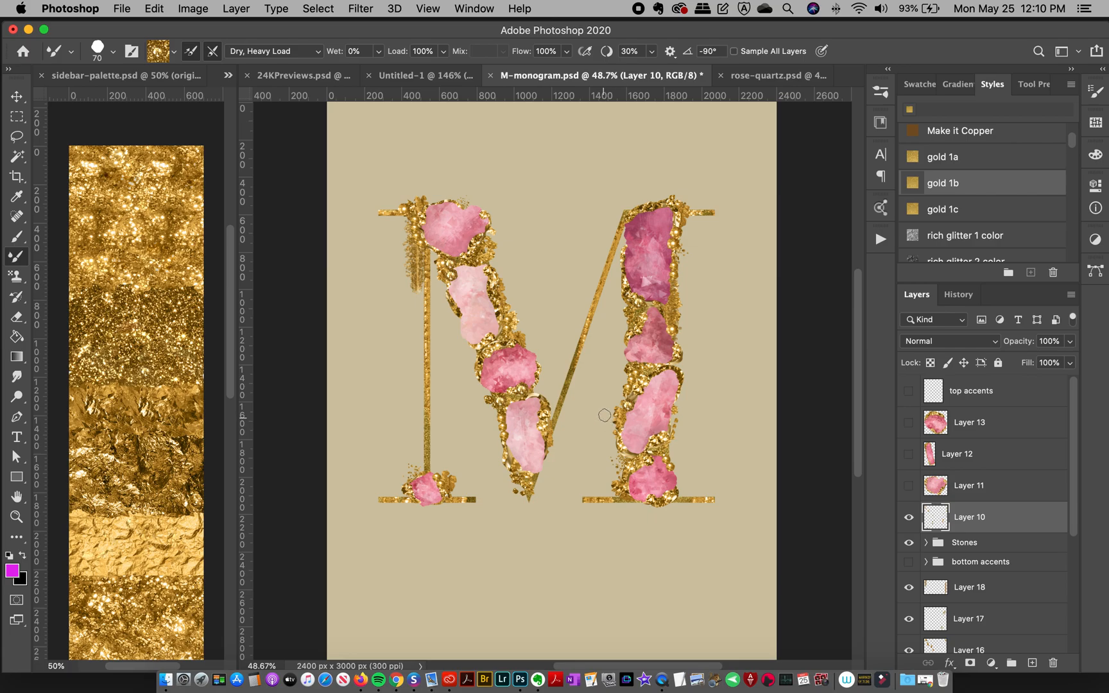
pyautogui.moveTo(739, 298)
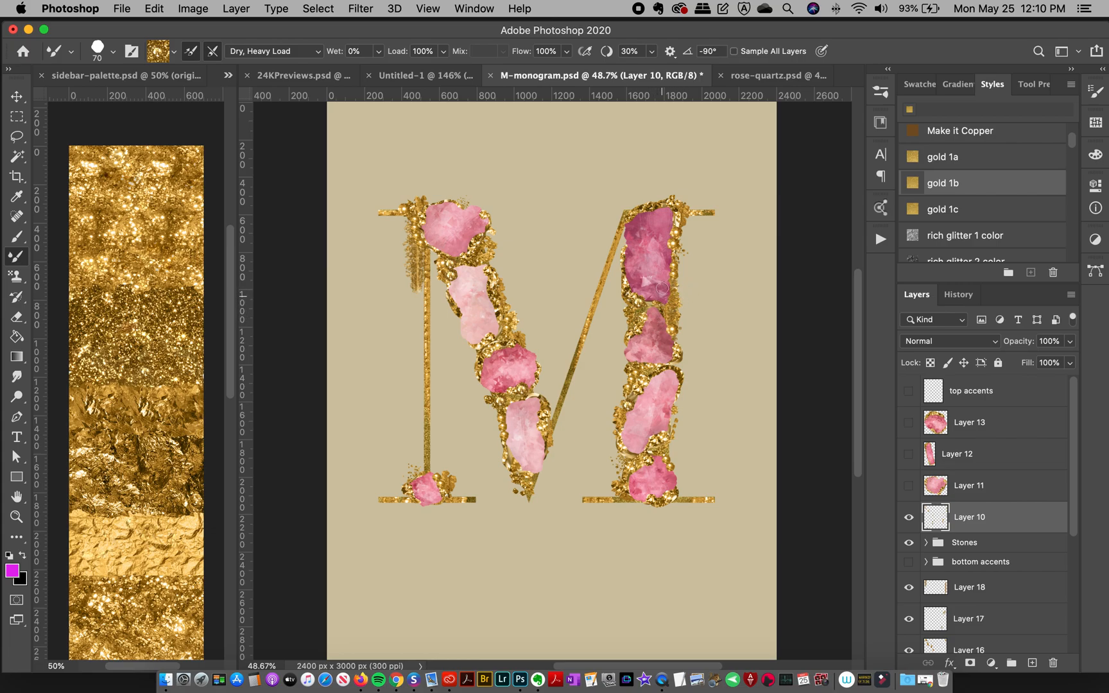
pyautogui.moveTo(608, 299)
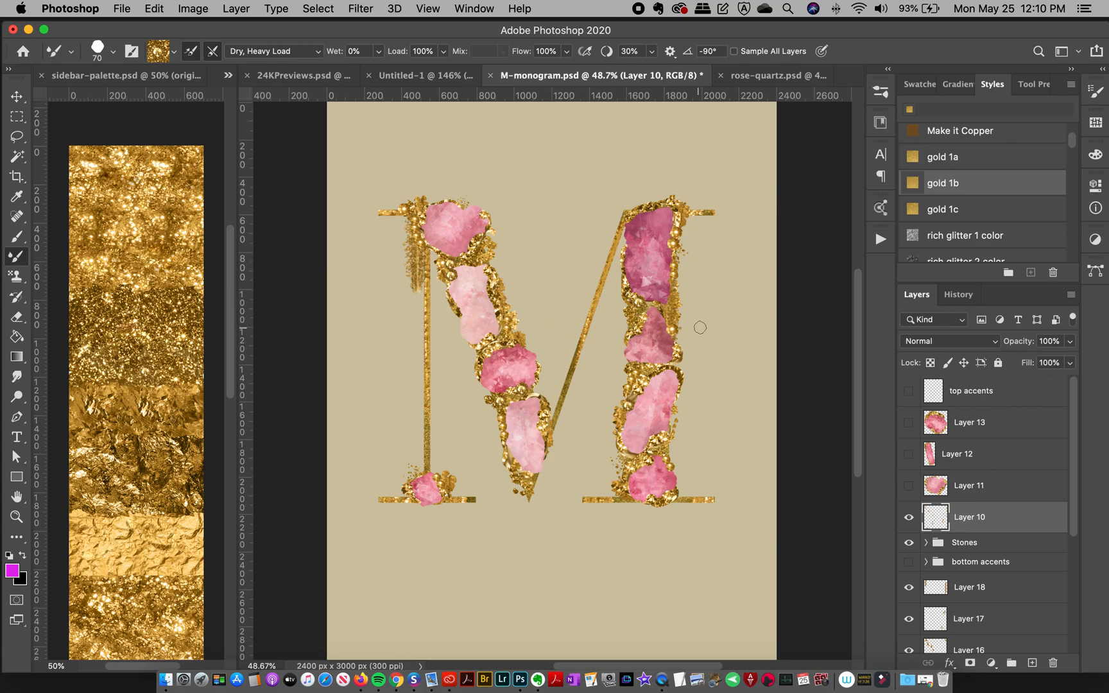
pyautogui.moveTo(739, 427)
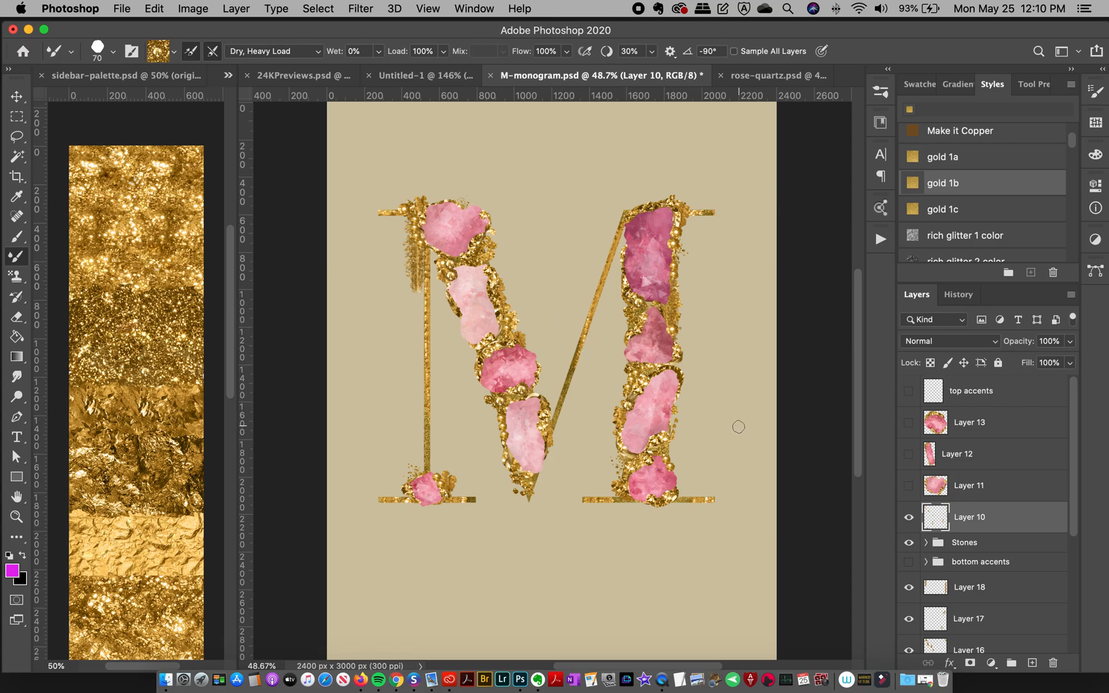
pyautogui.moveTo(719, 420)
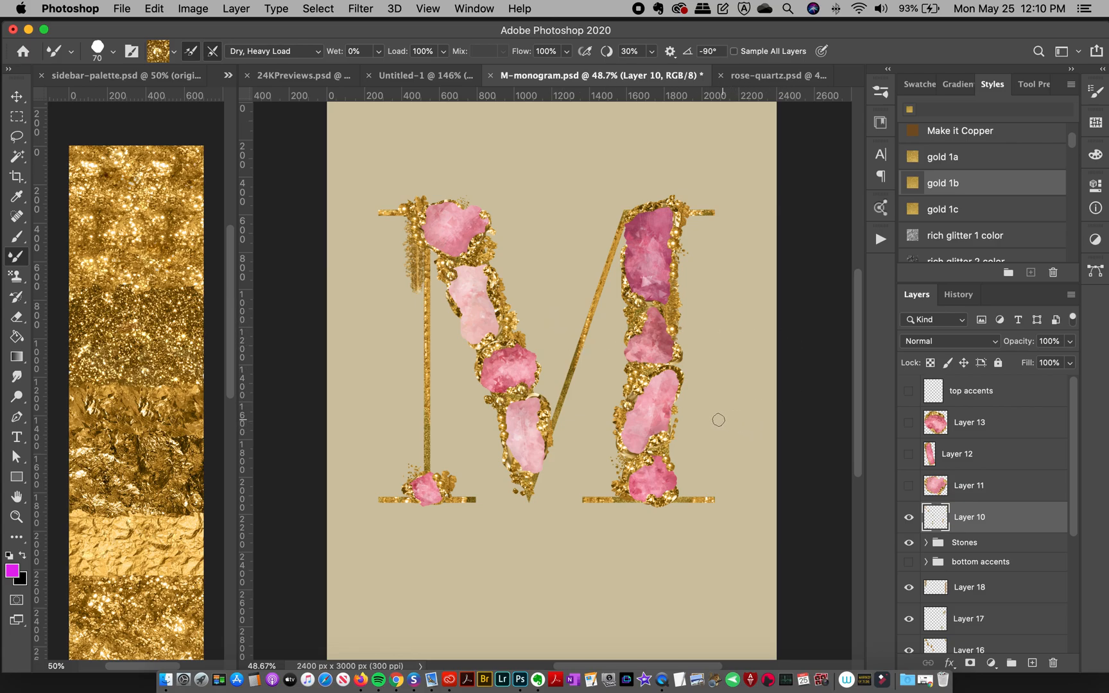
pyautogui.moveTo(670, 392)
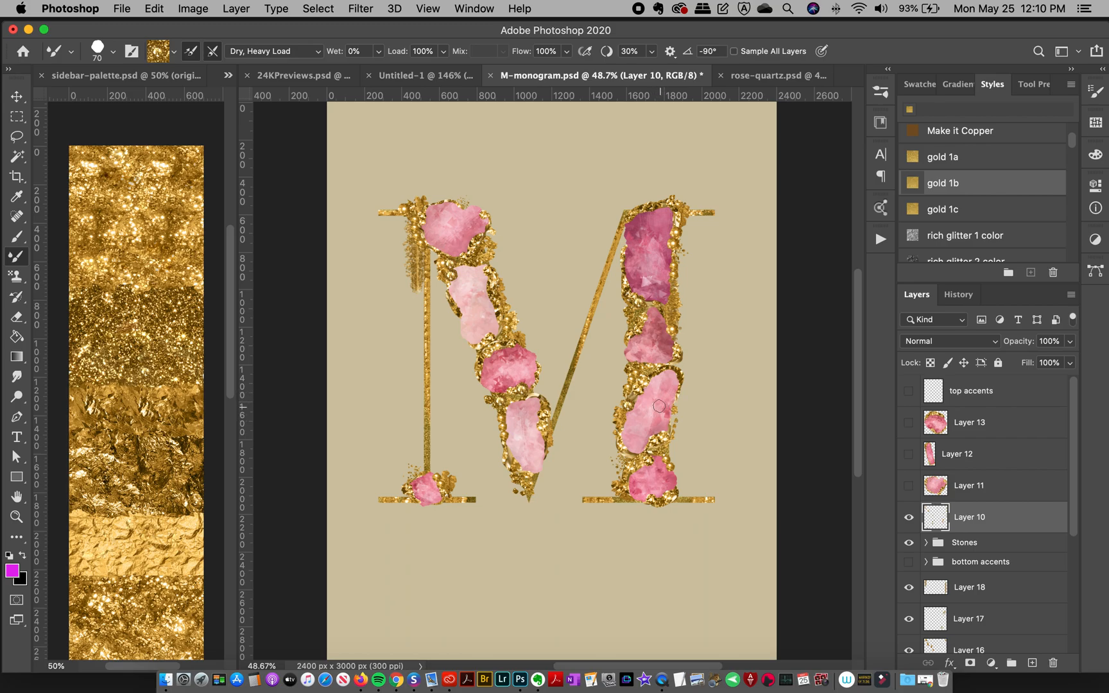
pyautogui.moveTo(667, 346)
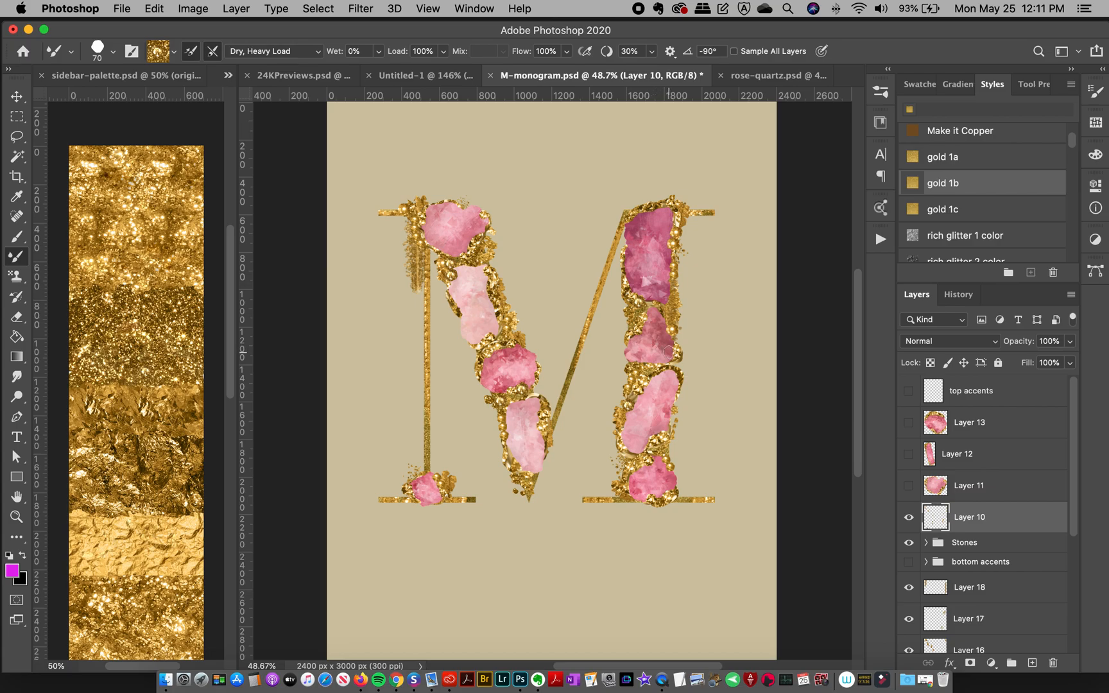
pyautogui.moveTo(668, 354)
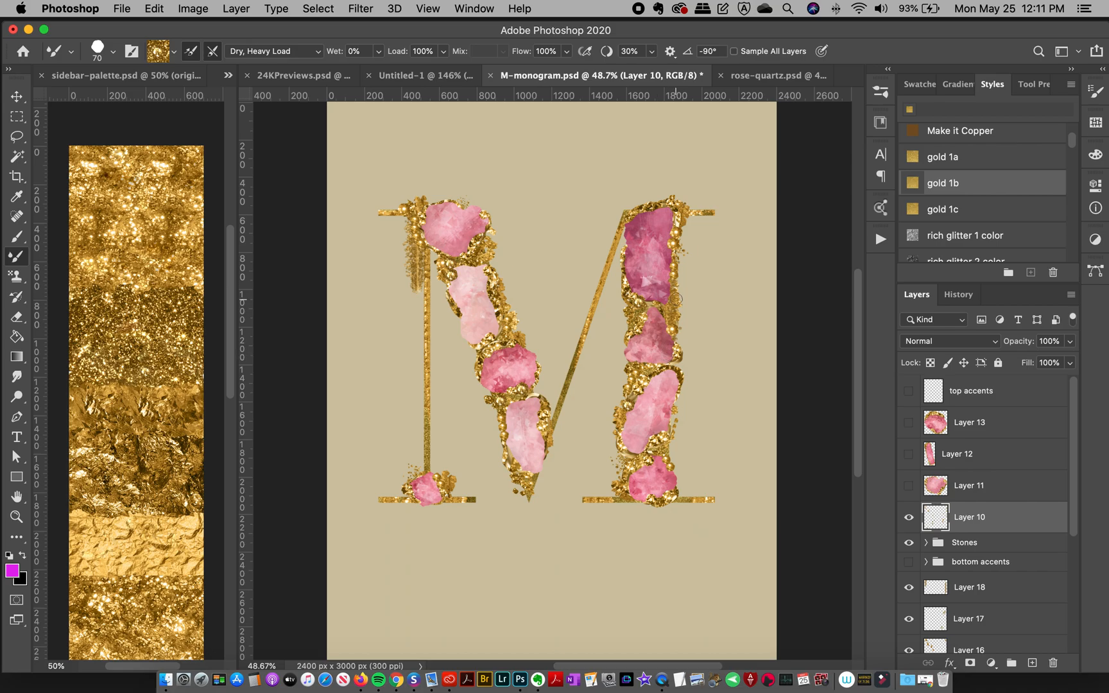
# - Scroll down the canvas toward the bottom-left stone and right stem
pyautogui.scroll(-3)
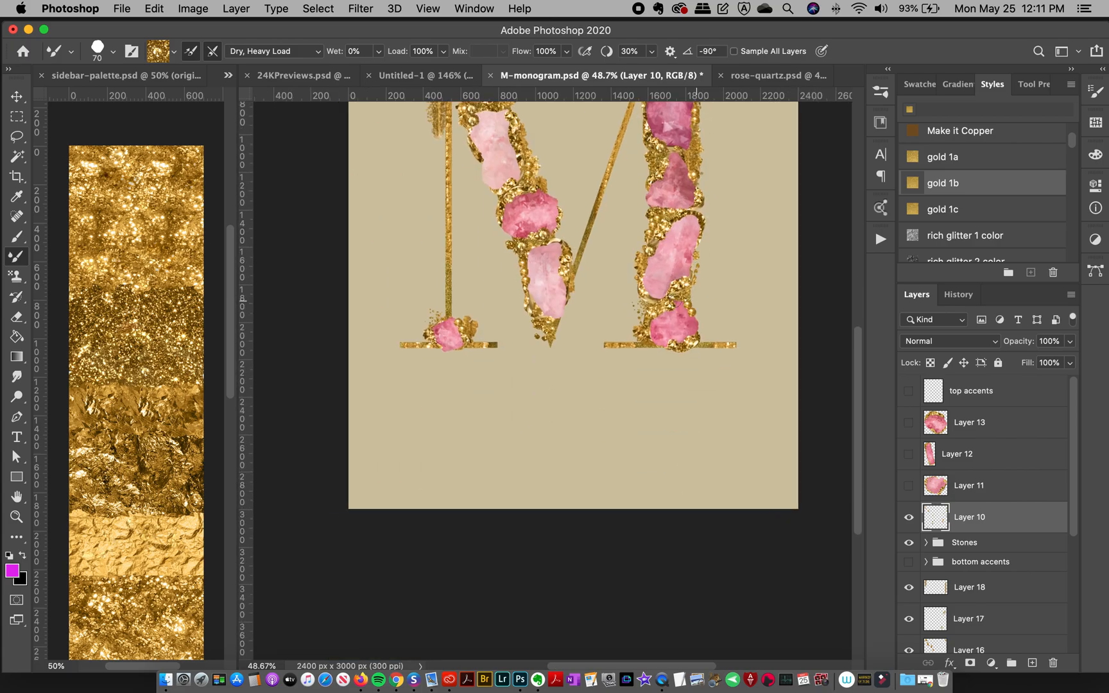